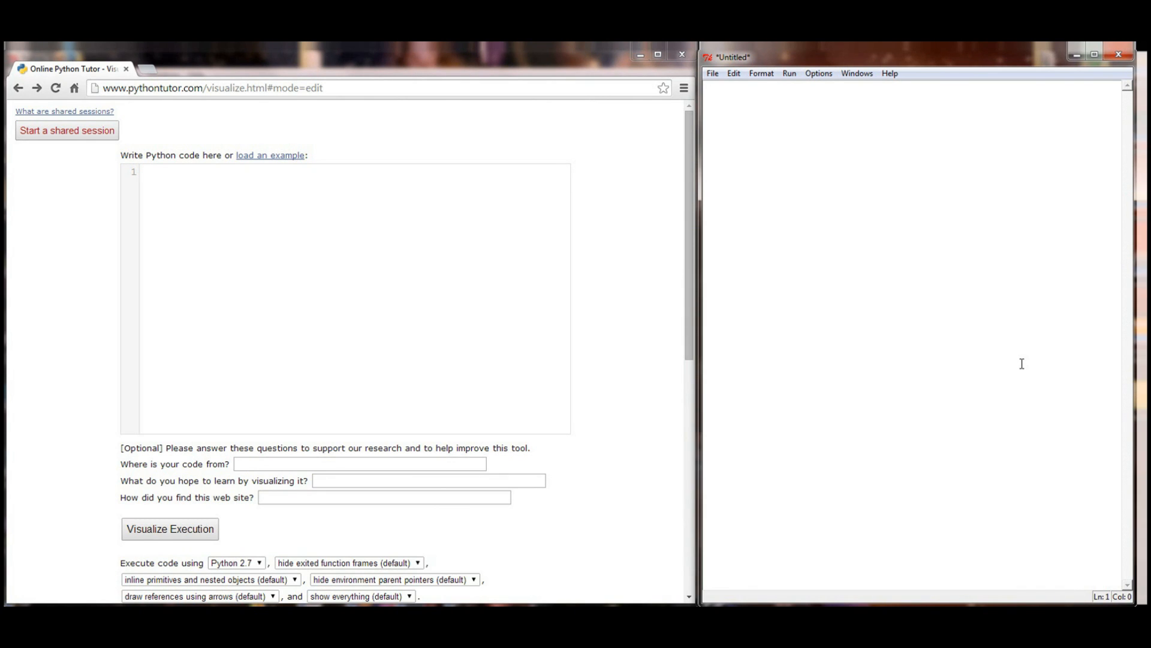
- Type global x = 4 and a local_variable() function that sets x = 22, prints and returns x
text(x =)
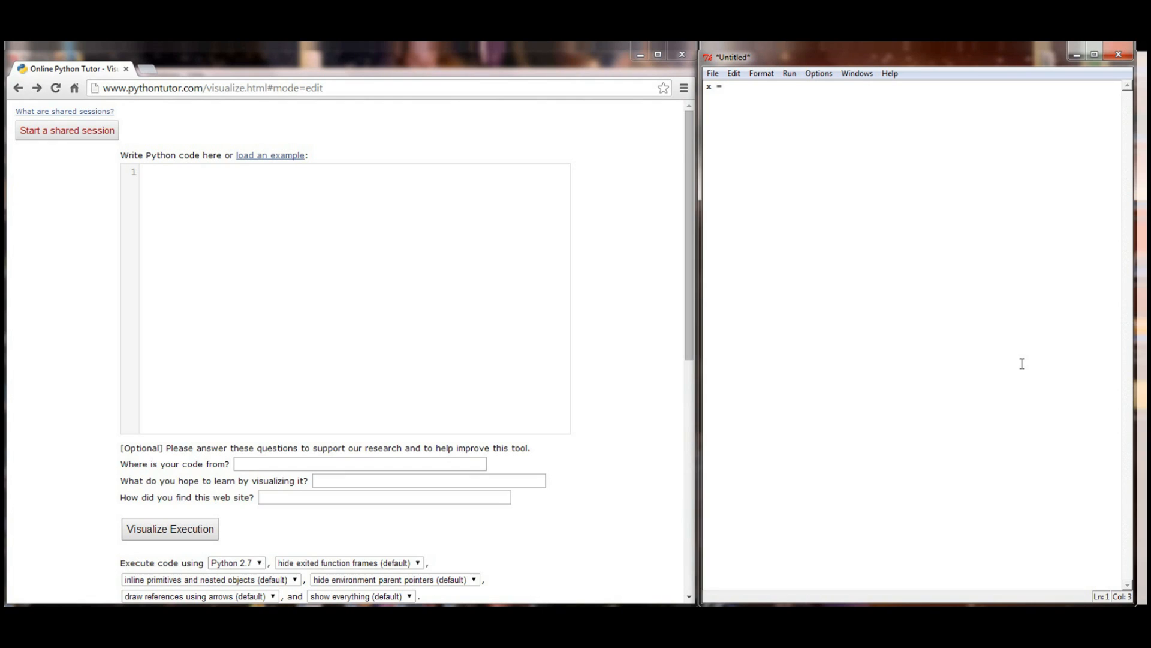
text(4)
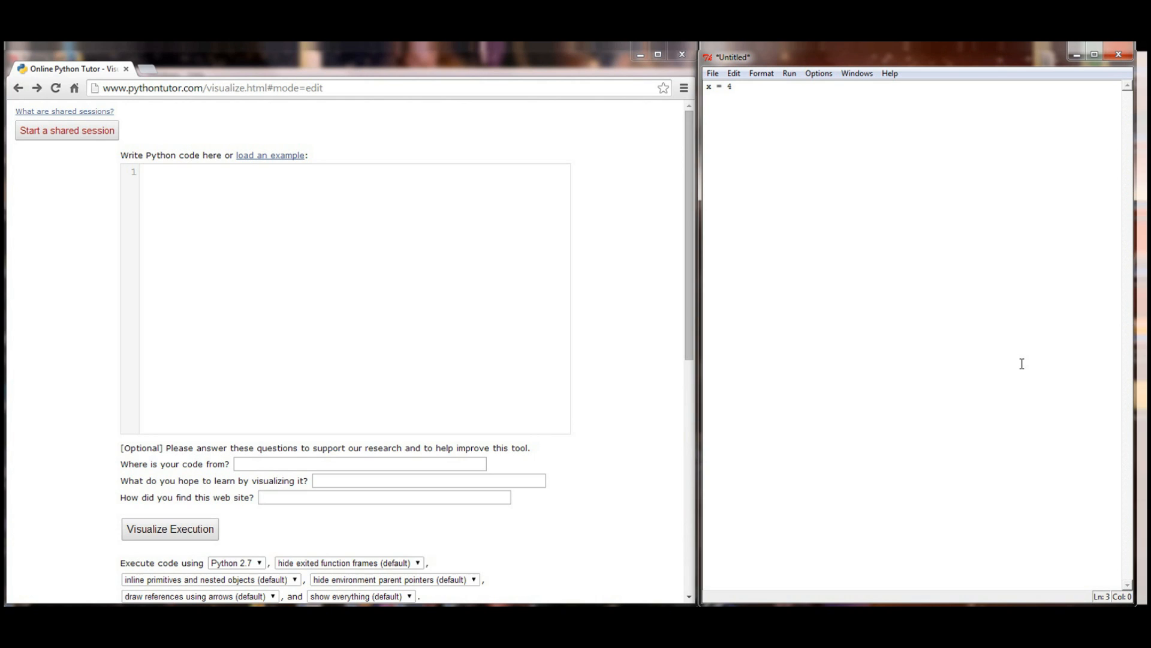
text(d)
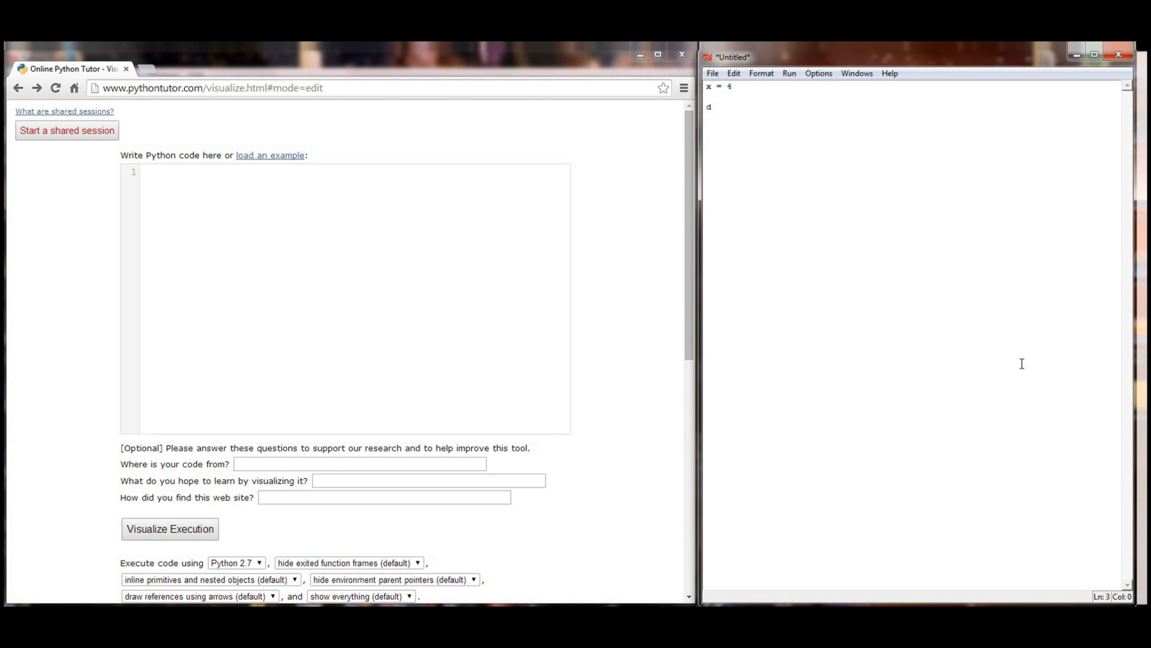
text(ef local_varia)
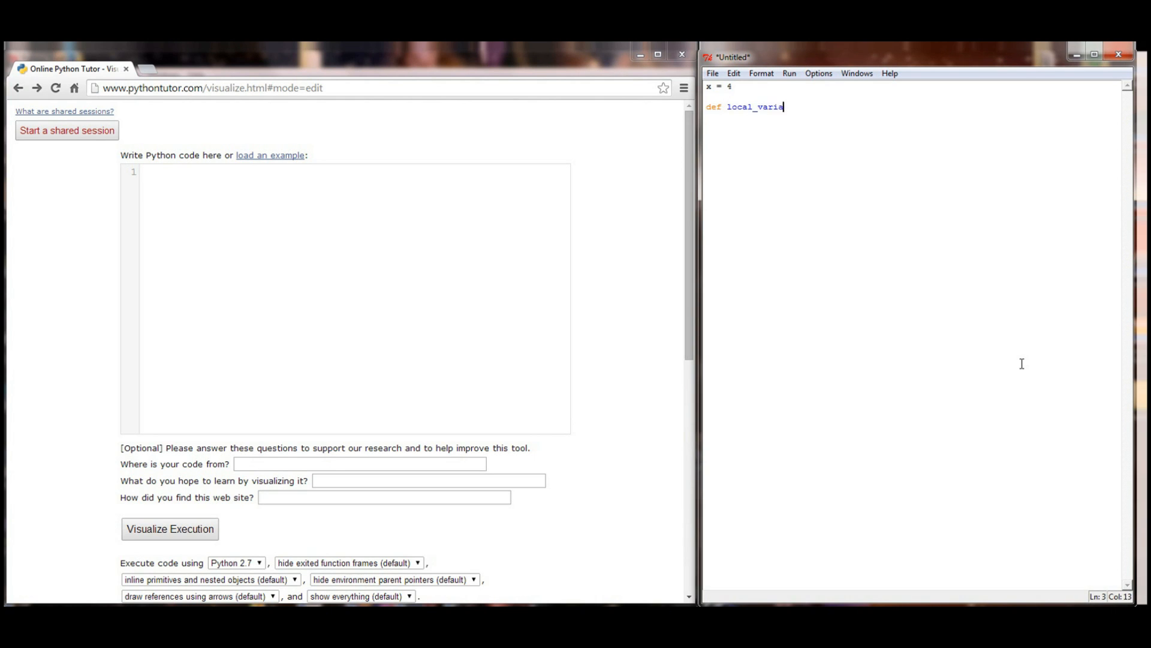
text(ble():)
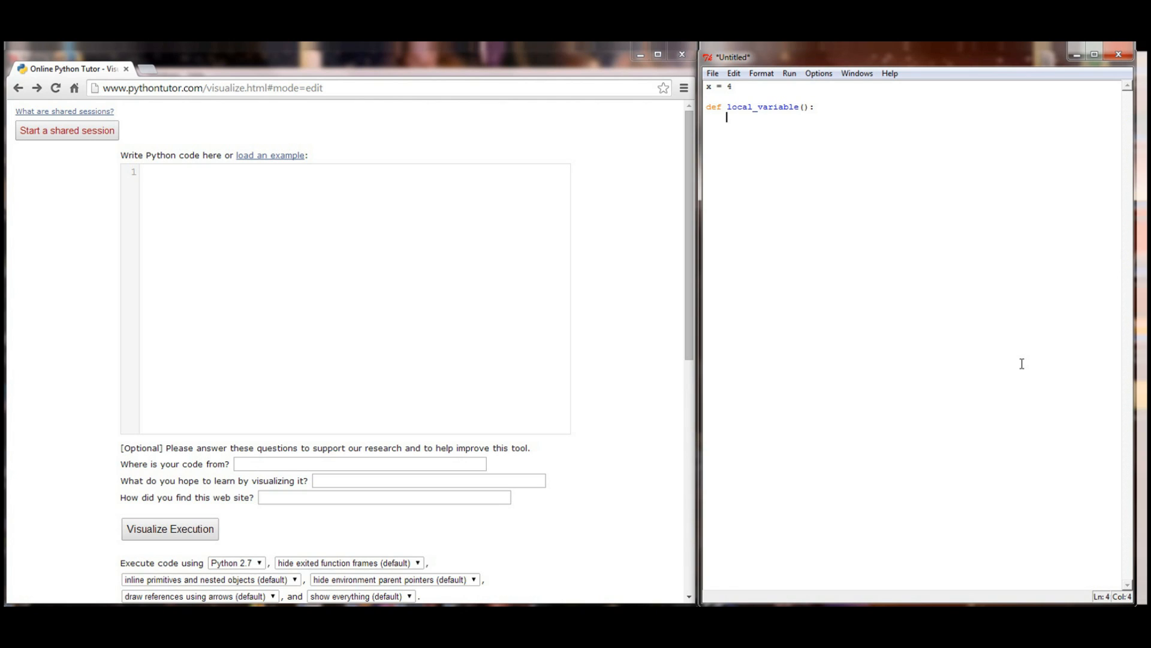
text(x =)
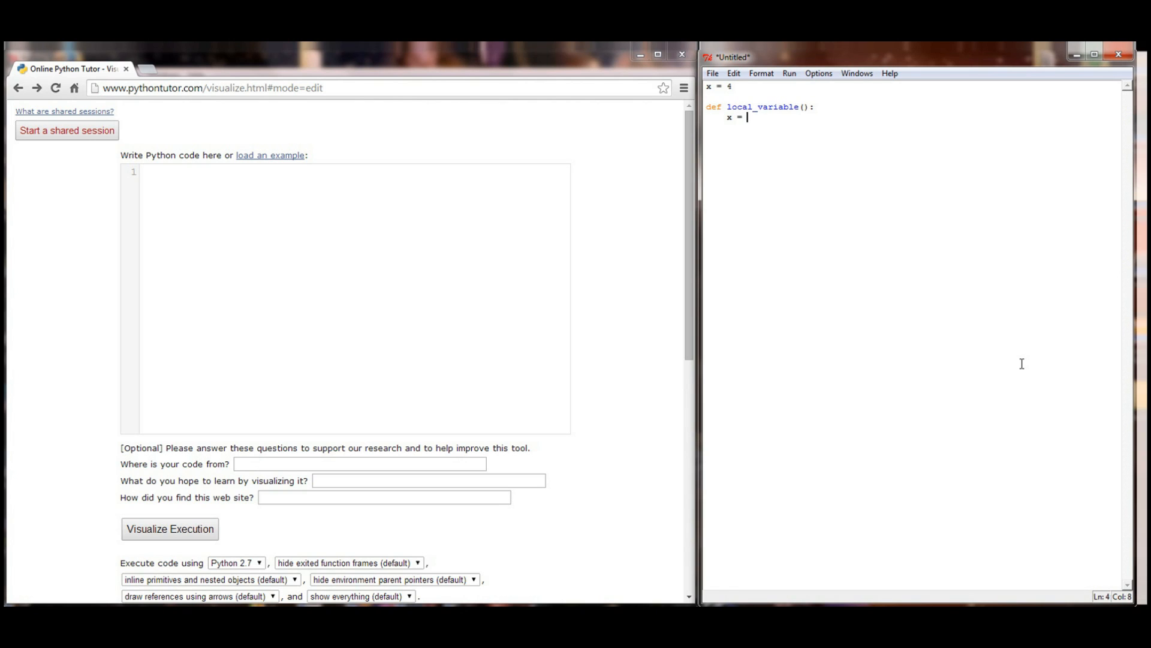
text(22)
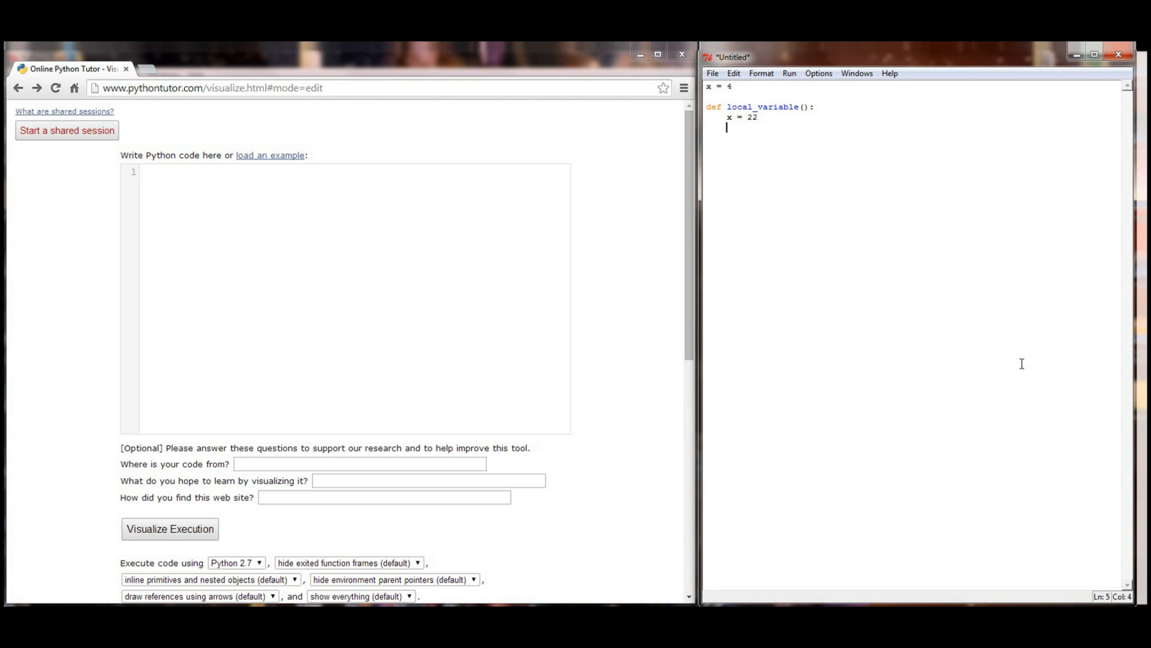
text(print ()
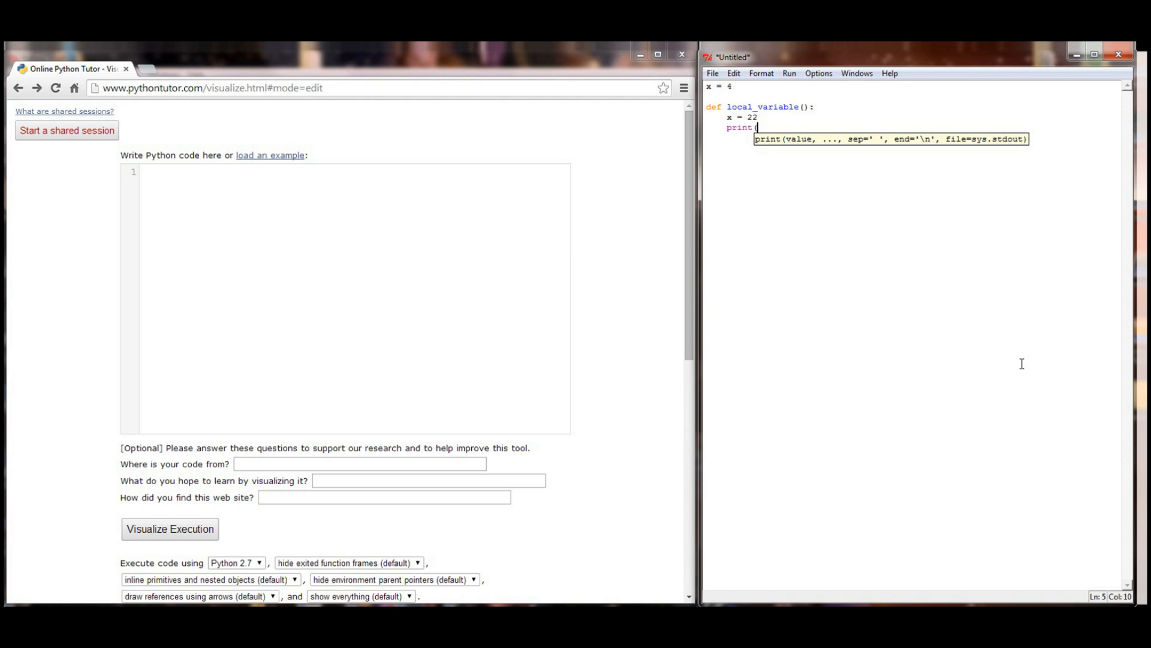
text(x))
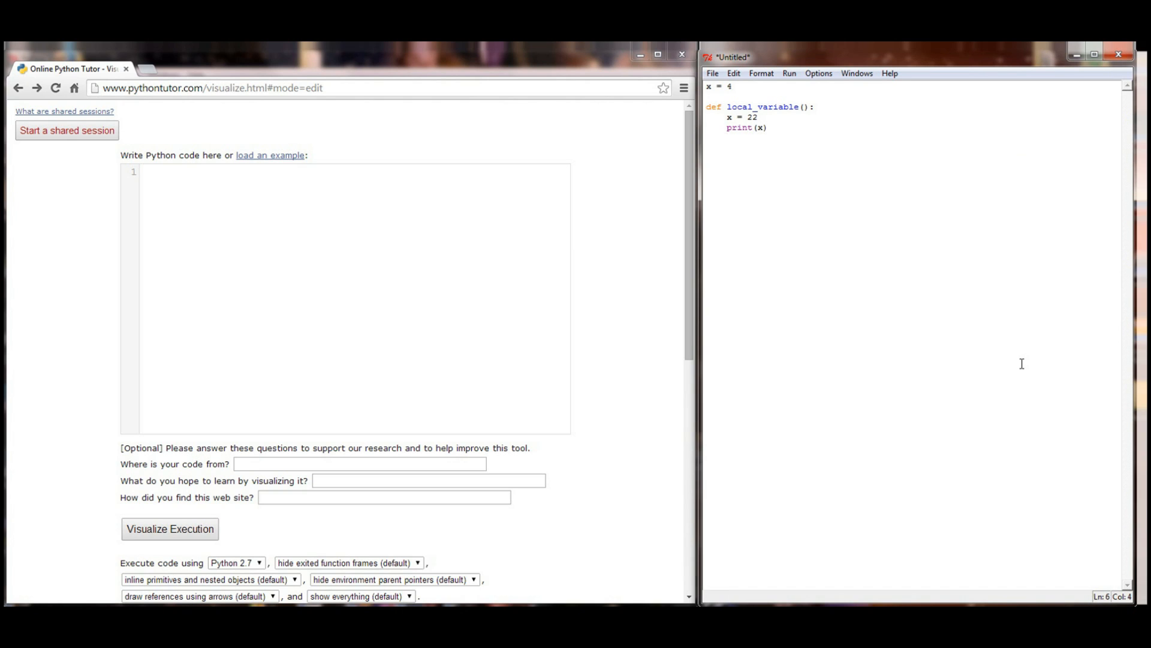
text(return x + 8)
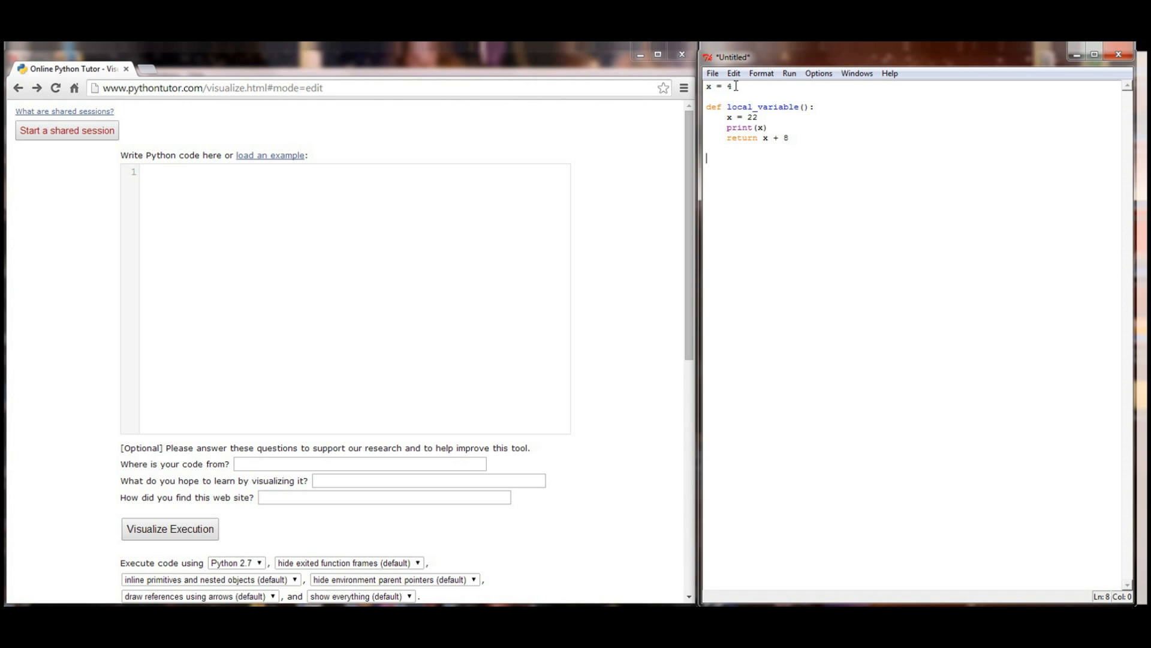
mouse_move(764, 169)
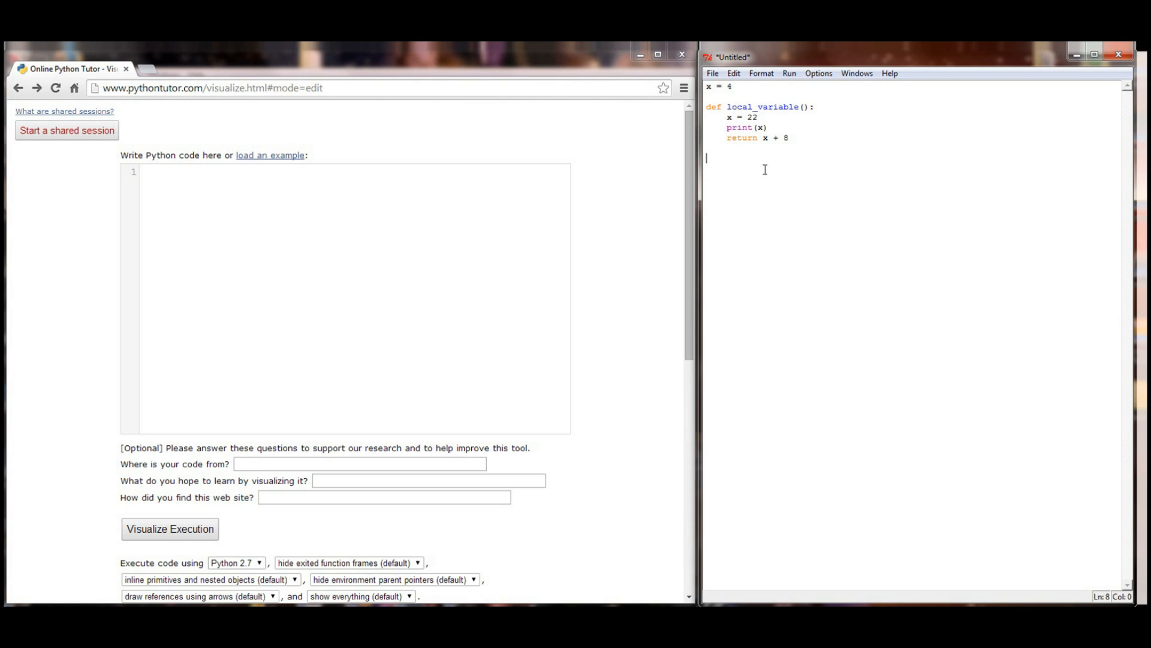
- Add the lines local_variable(), y = local_variable() and print(x) below the function
text(local_variable()
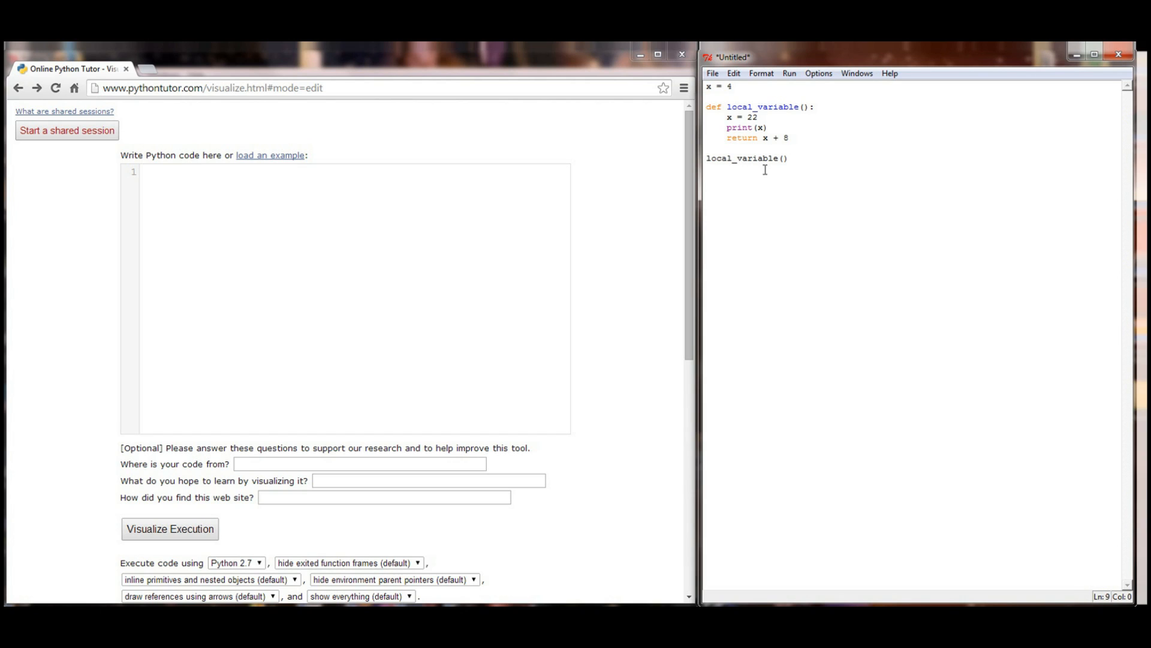
text(y =)
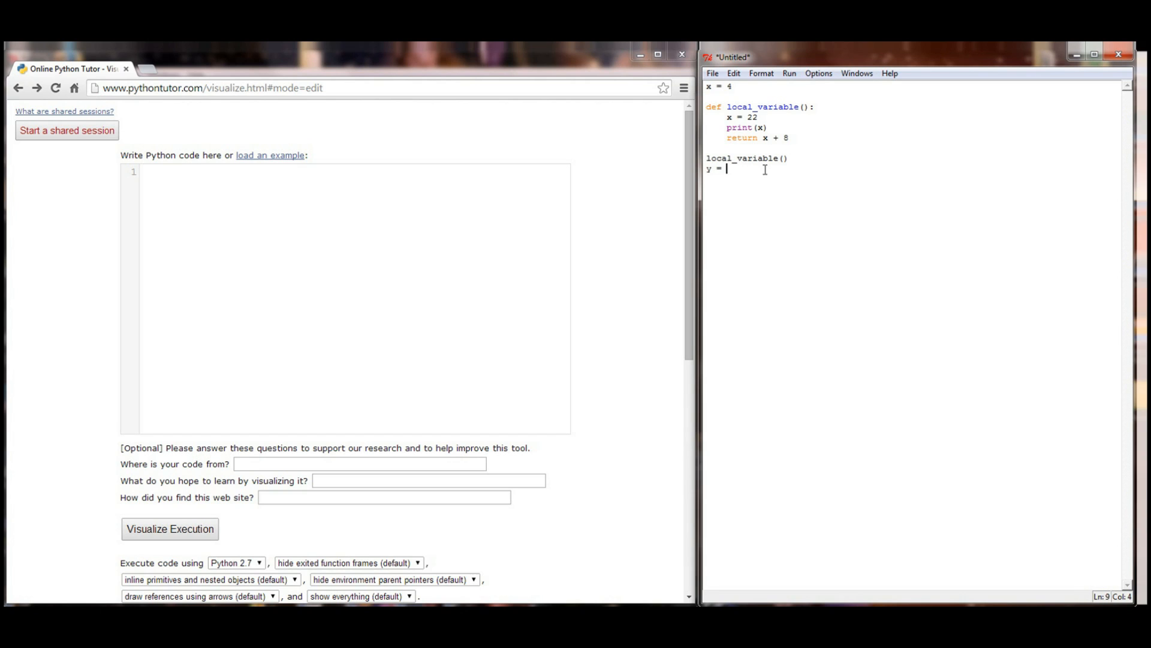
text(local_variable()
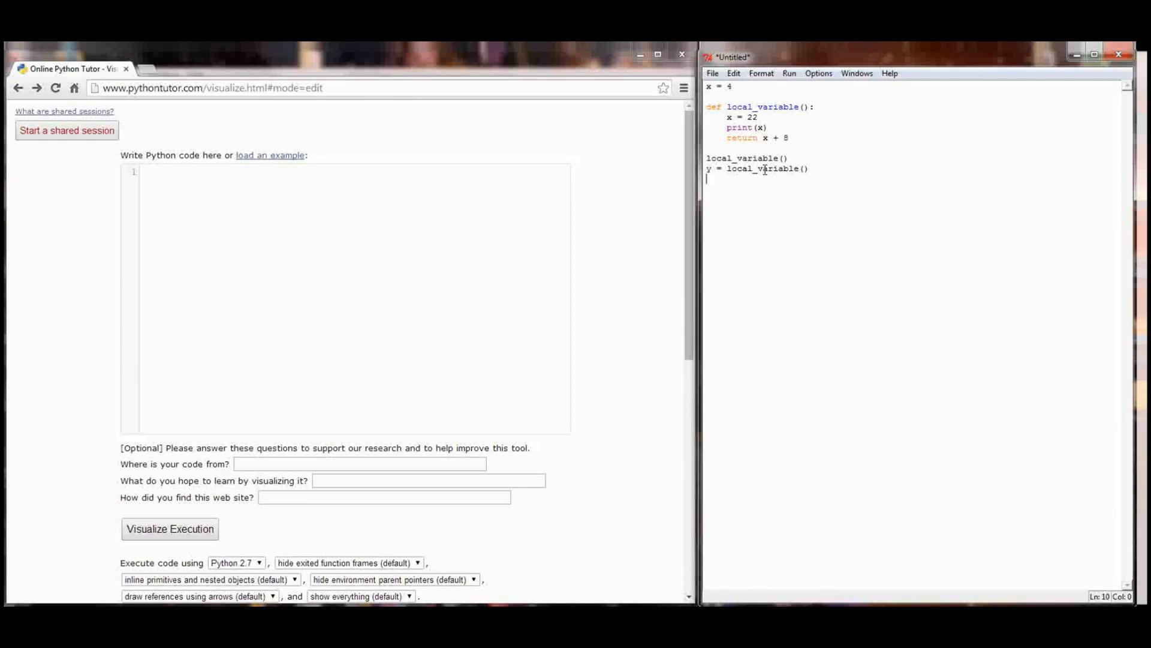
text(prin)
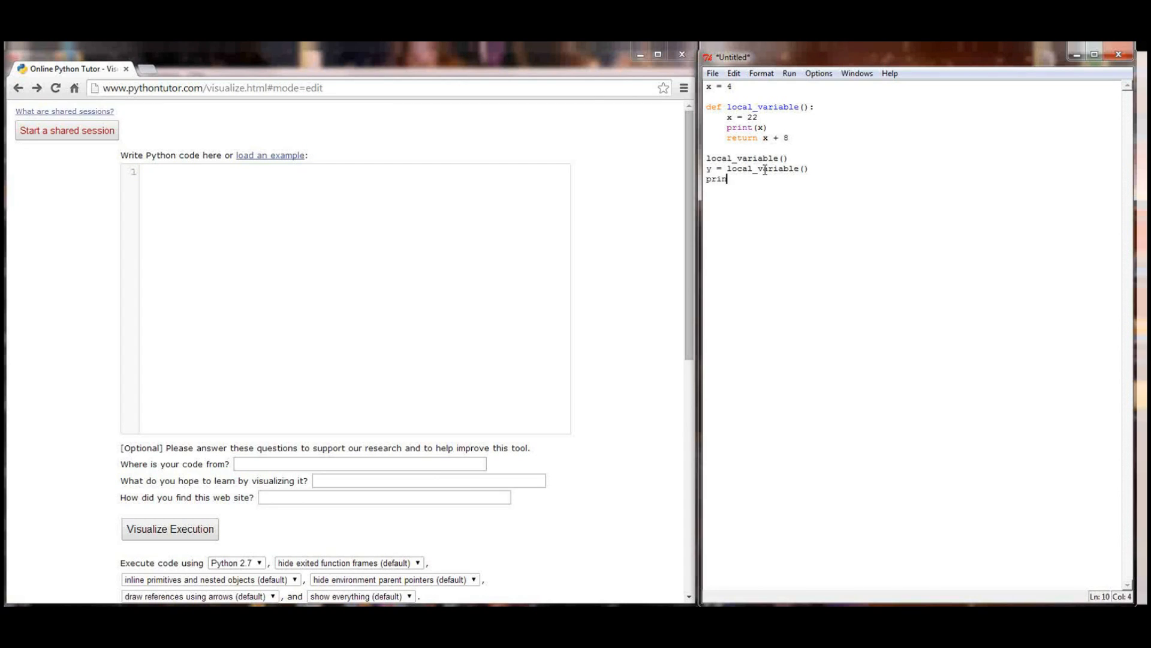
text(t(x))
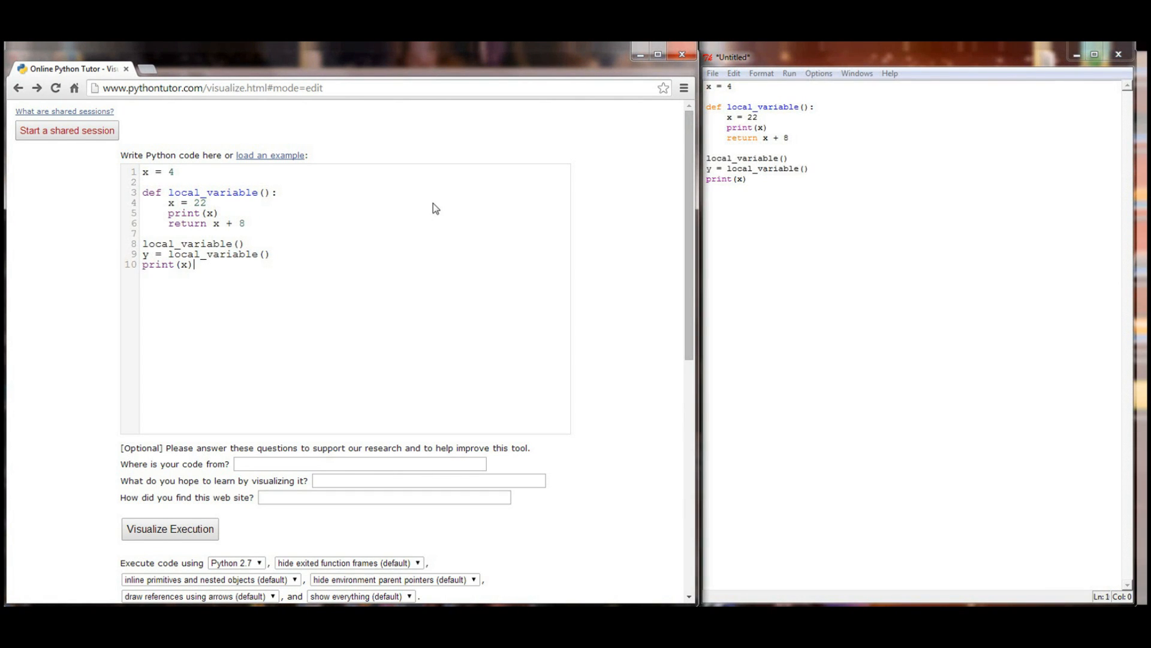
- Start the visualization of the pasted scope script at step 1 of 15
click(170, 529)
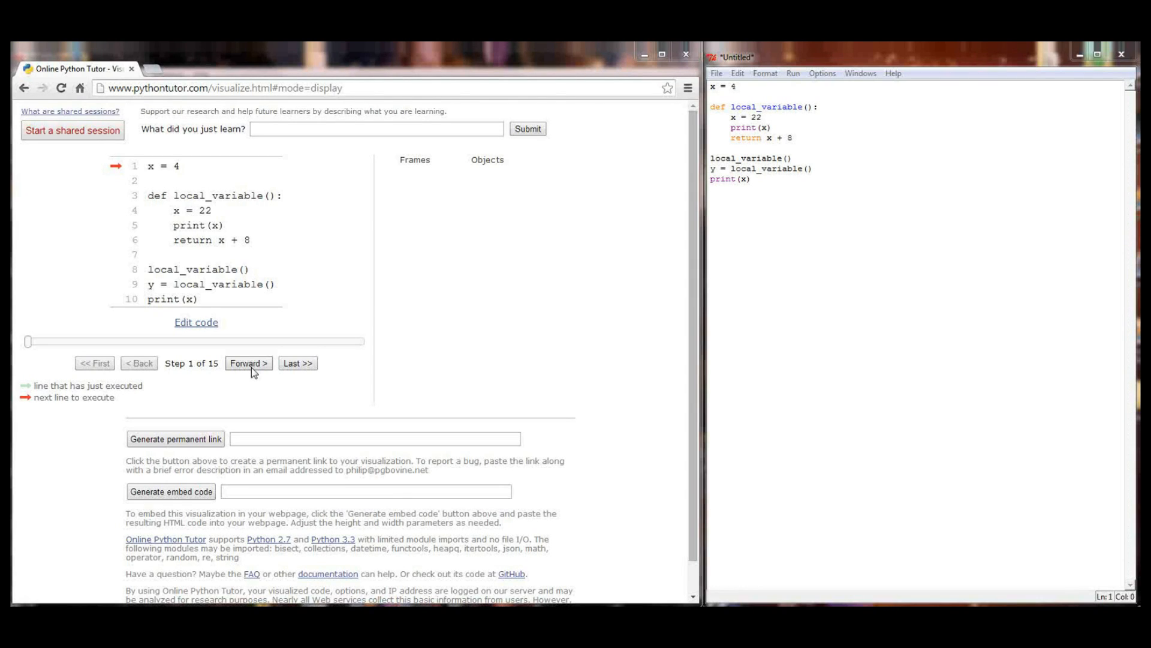
mouse_move(244, 338)
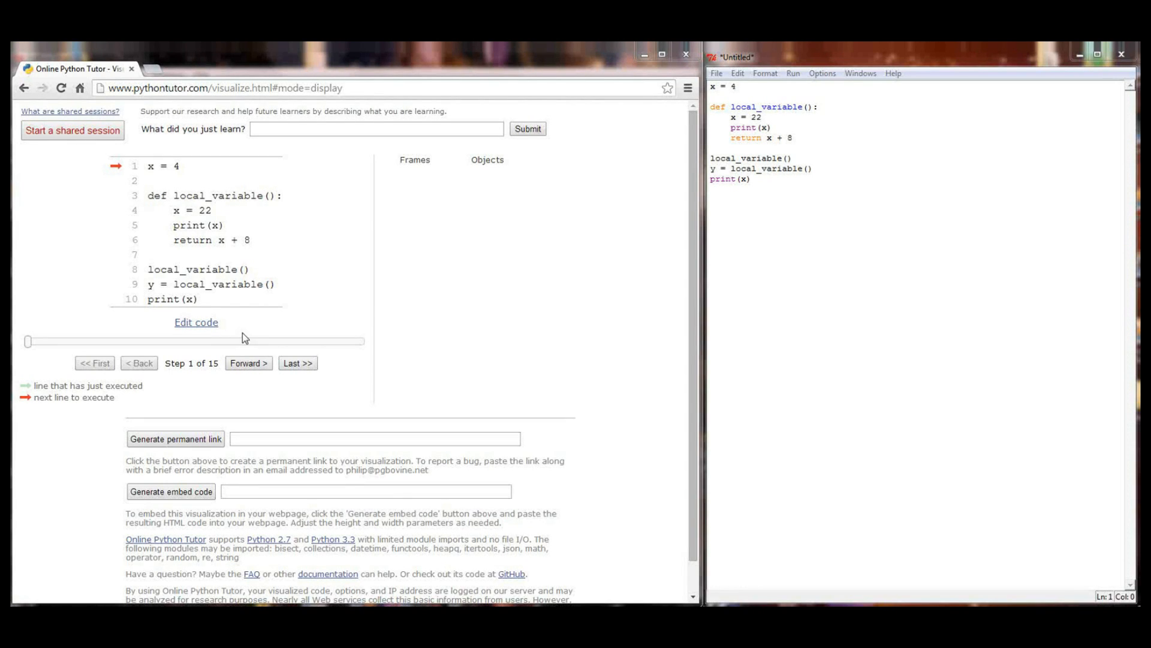
- Advance to step 3, where the Global frame shows x = 4 and local_variable
click(249, 363)
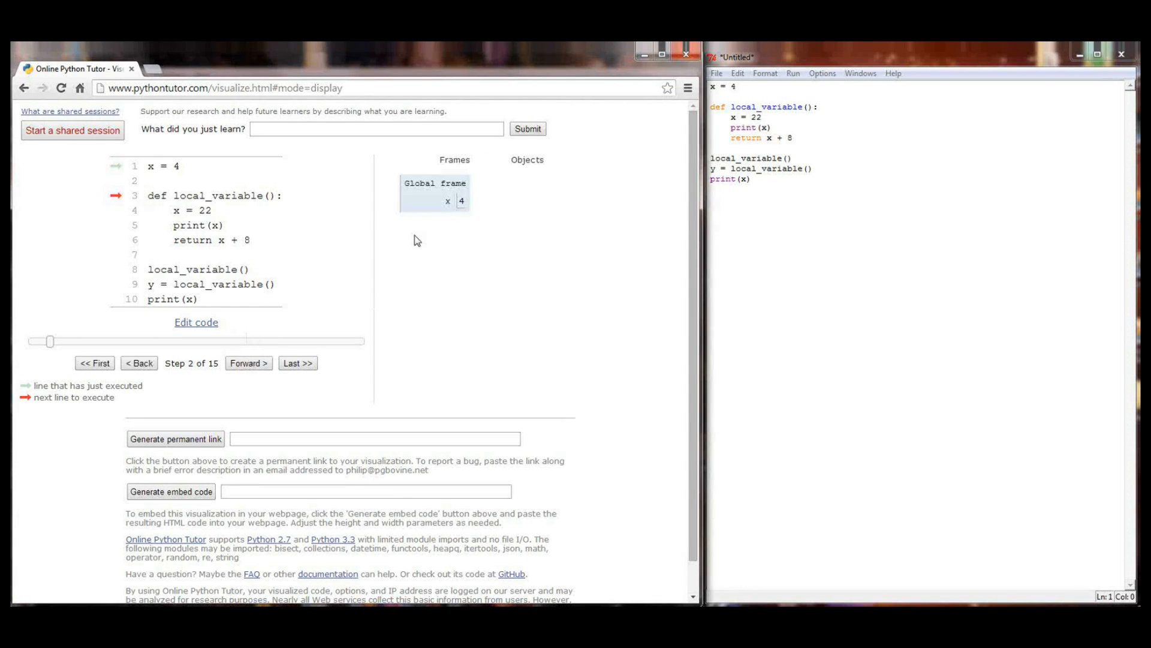
mouse_move(445, 209)
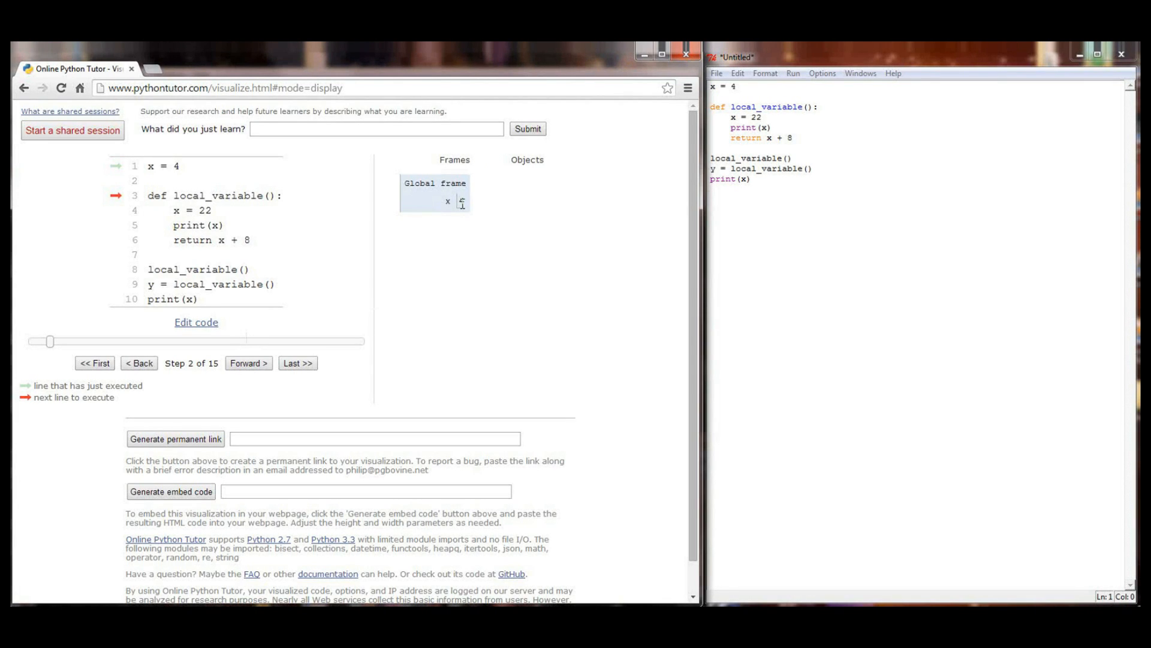
click(249, 362)
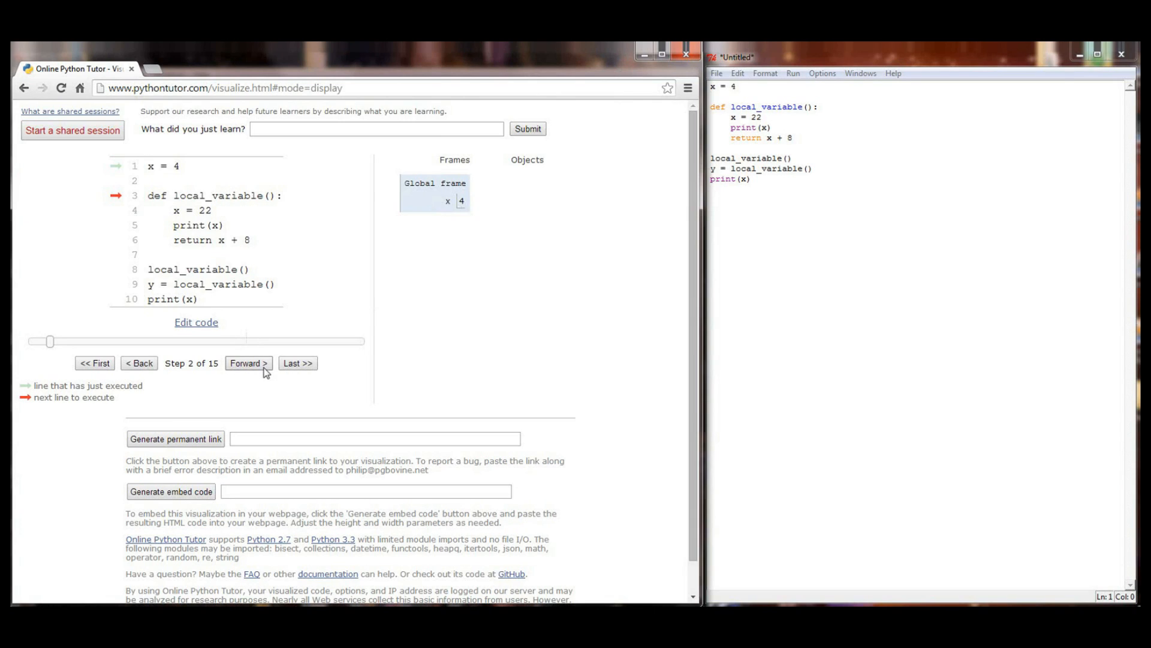
click(248, 363)
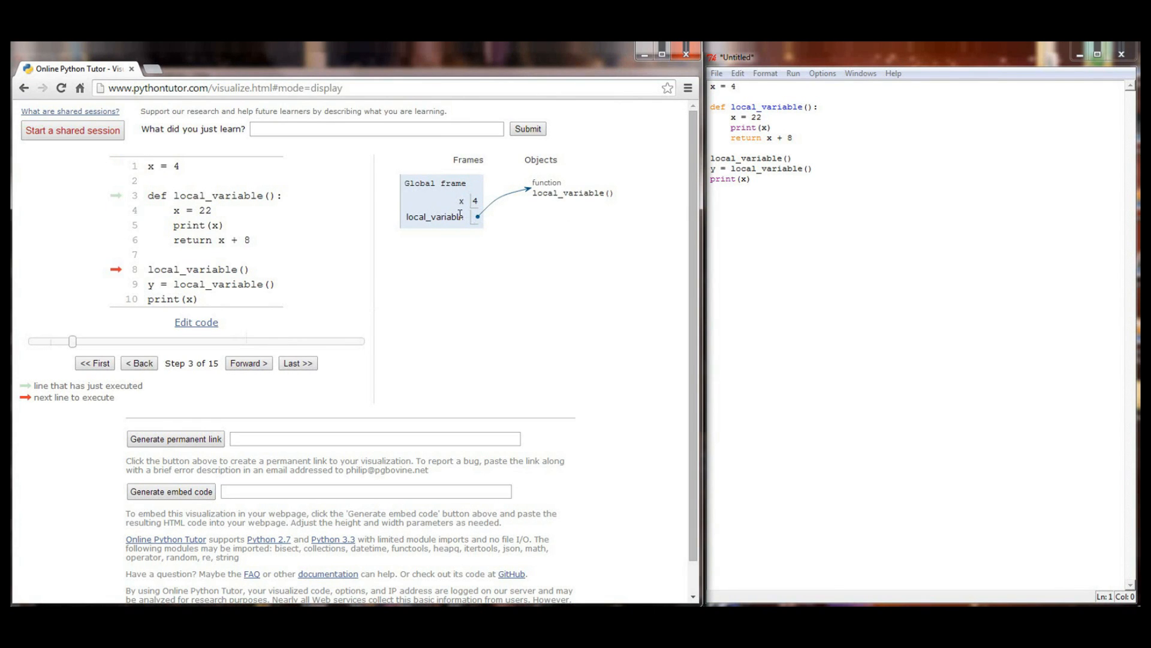
mouse_move(468, 226)
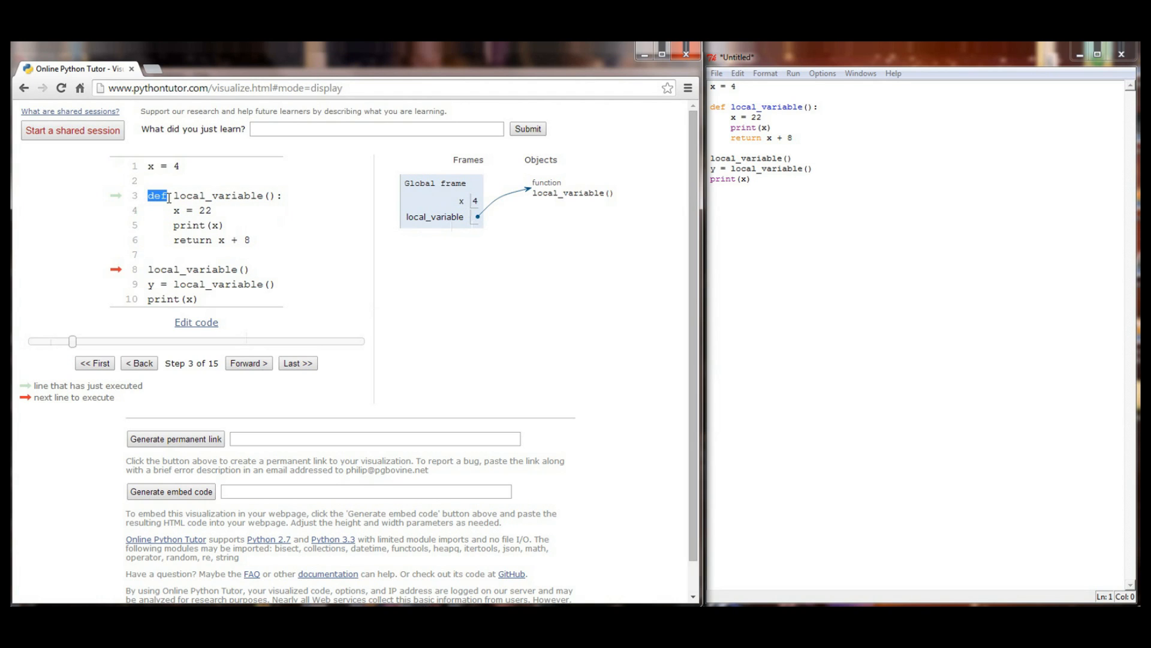
mouse_move(408, 229)
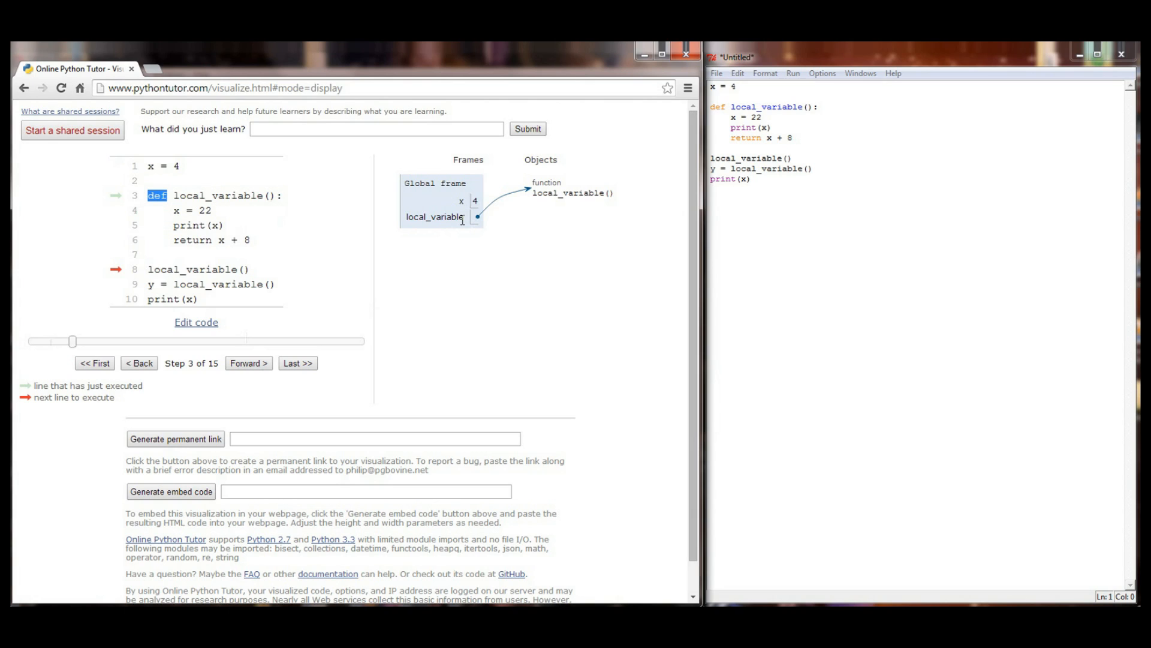
mouse_move(255, 277)
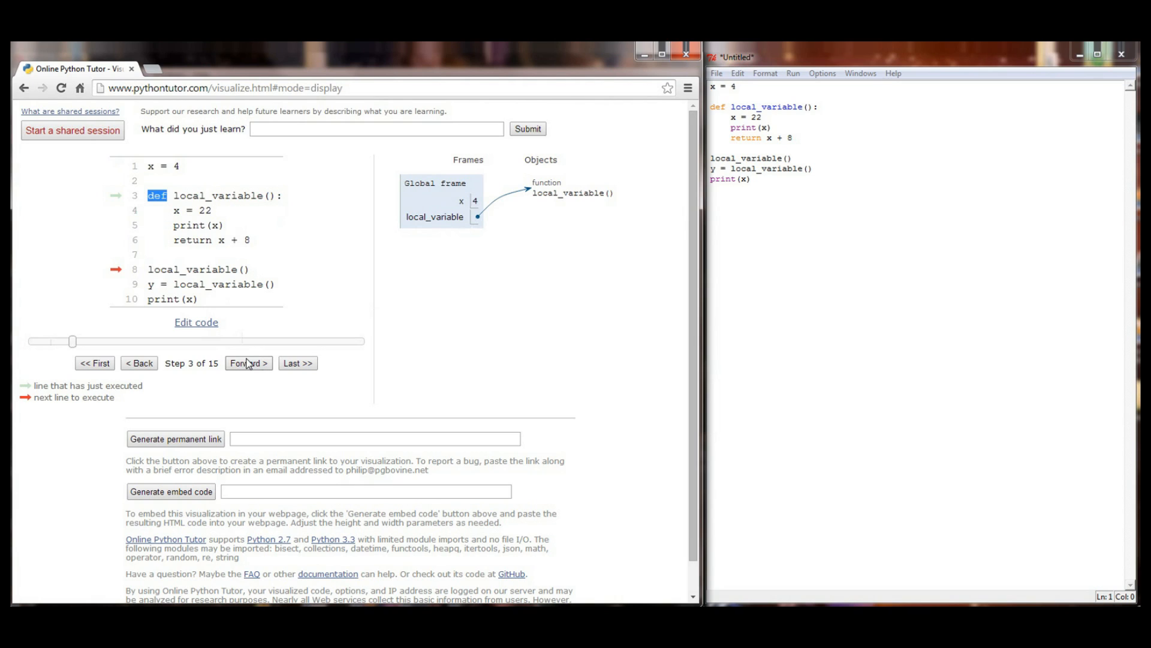
mouse_move(236, 348)
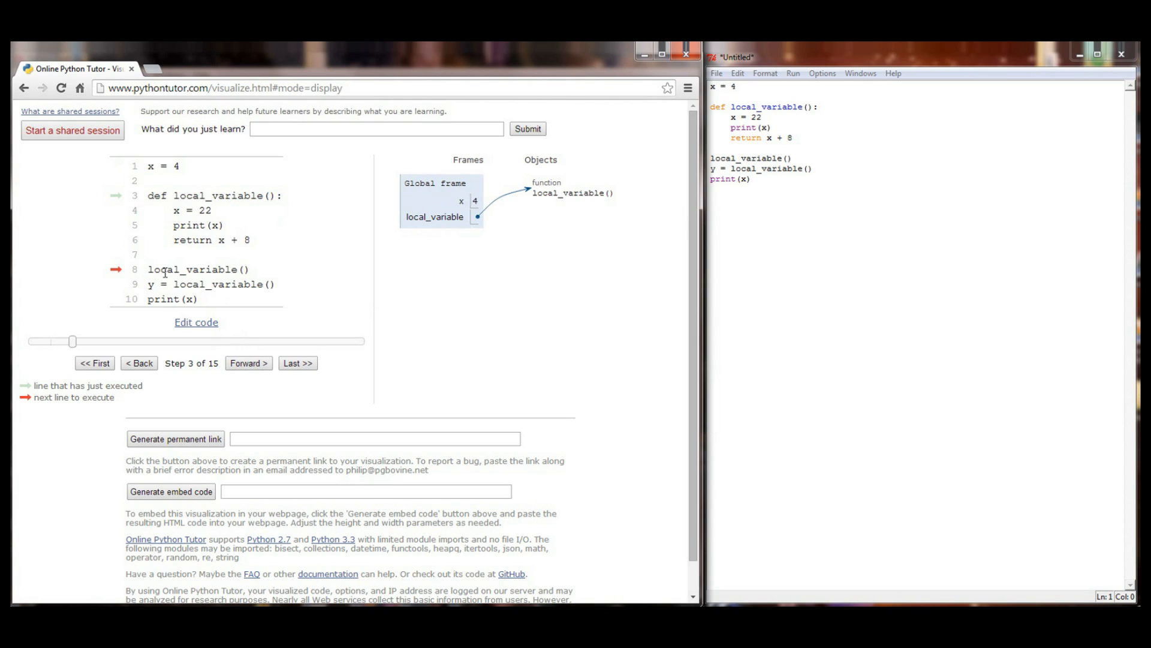
double_click(197, 268)
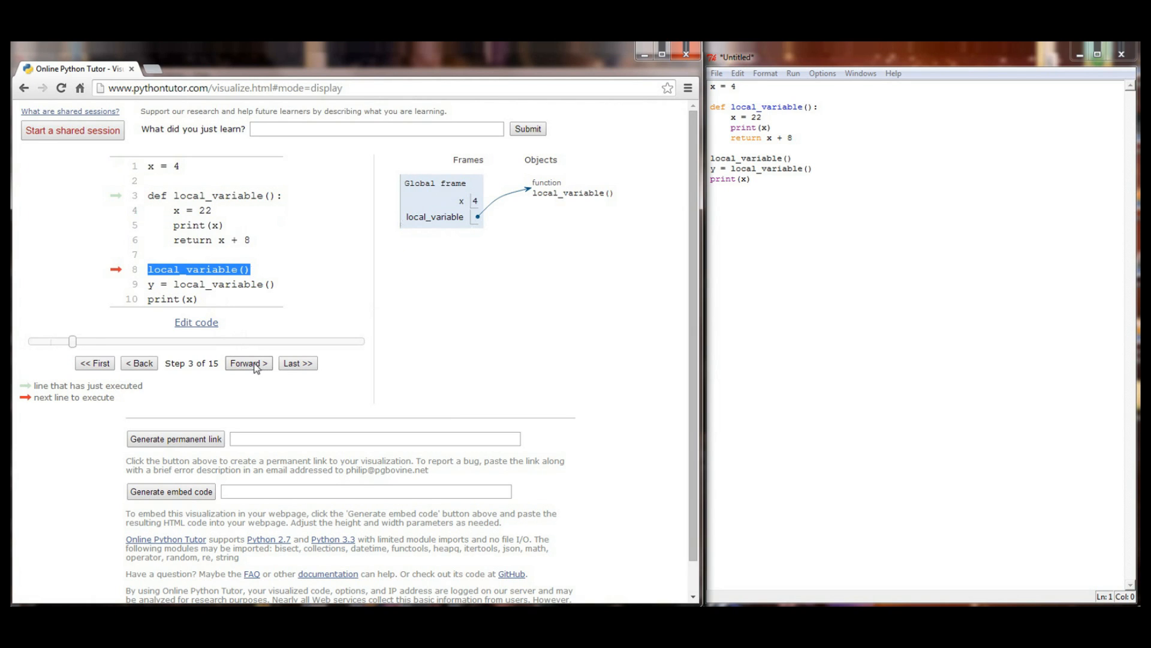
- Step into the first call until local x = 22 prints 22 and returns 30
click(248, 363)
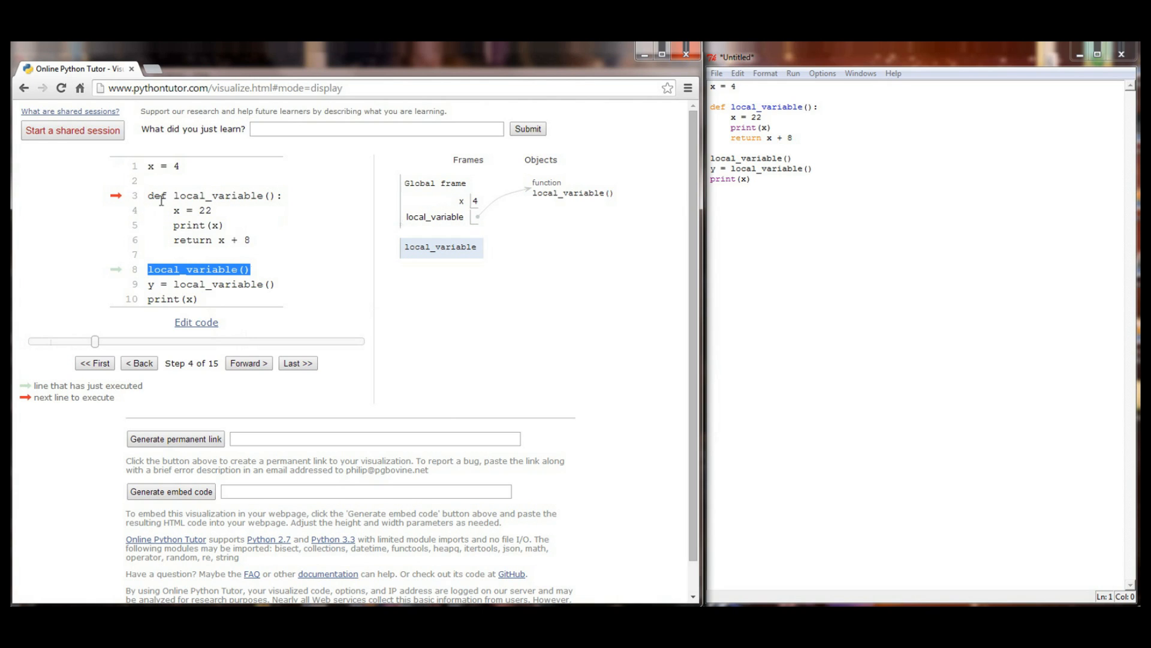
mouse_move(219, 336)
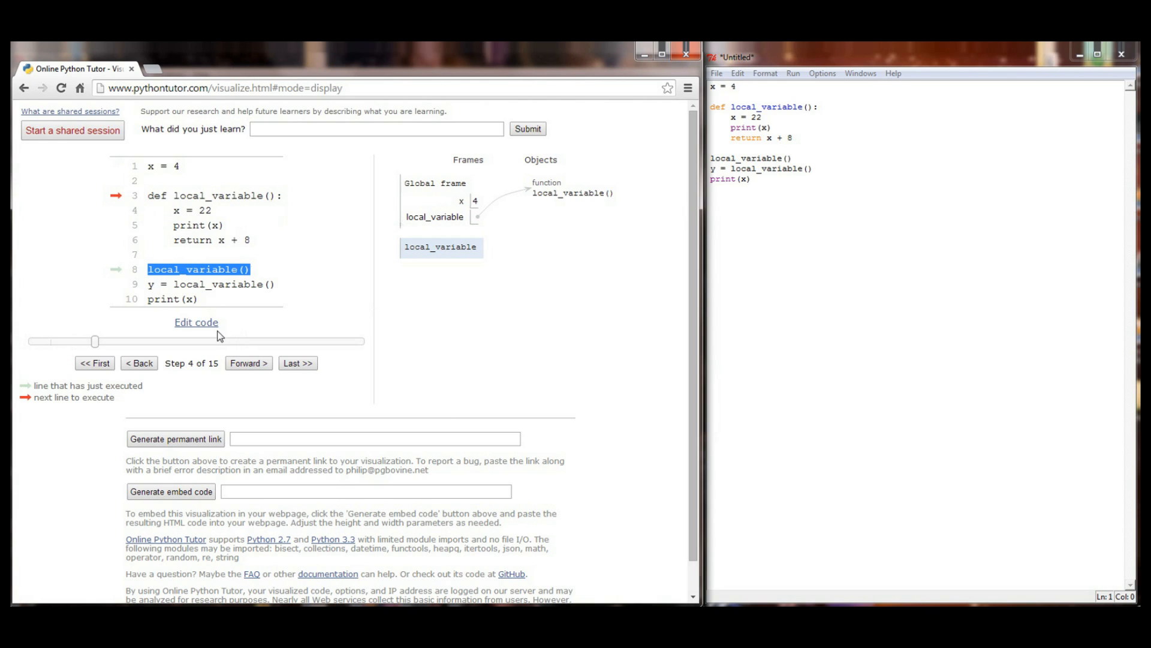
click(249, 363)
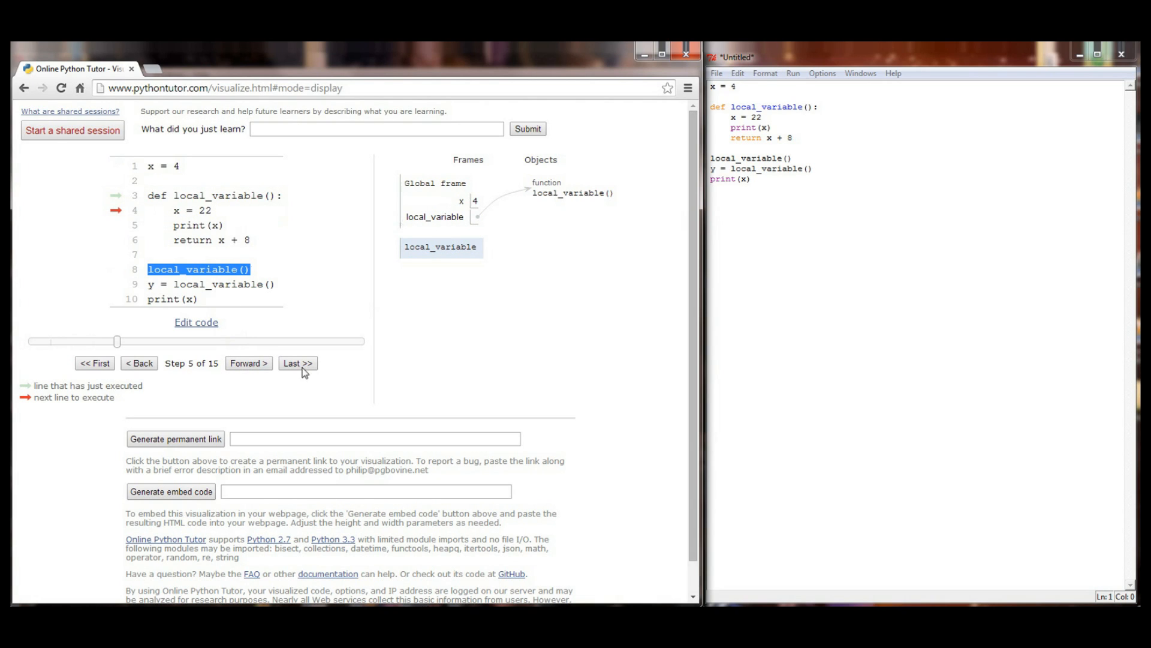
click(248, 363)
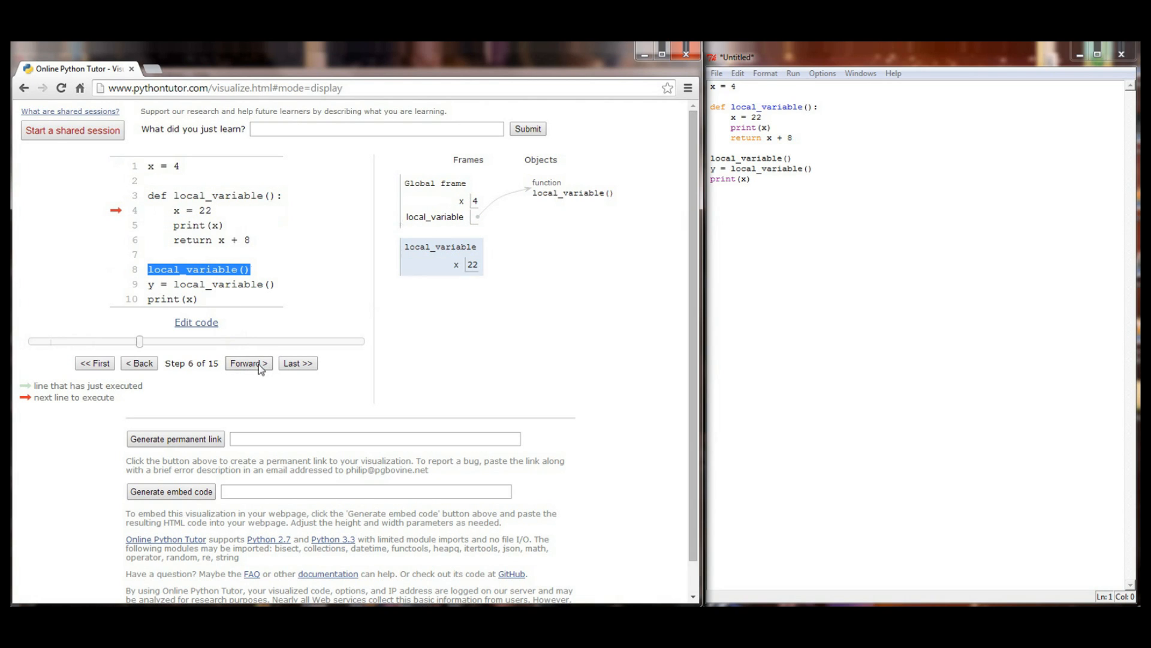
click(247, 363)
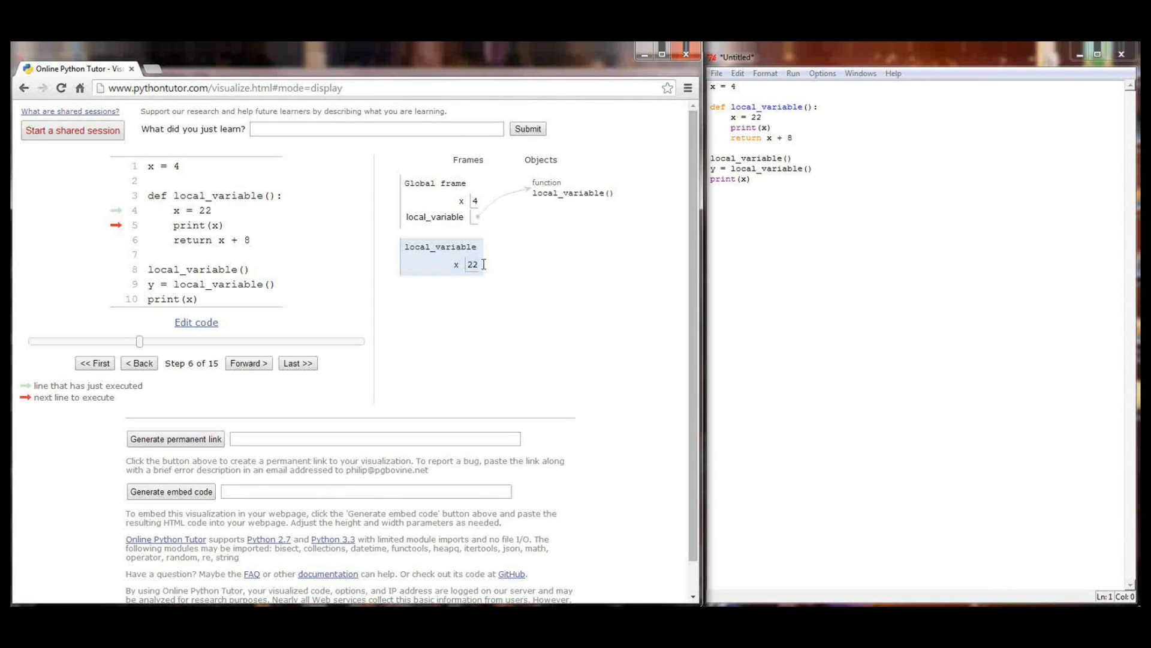
mouse_move(532, 278)
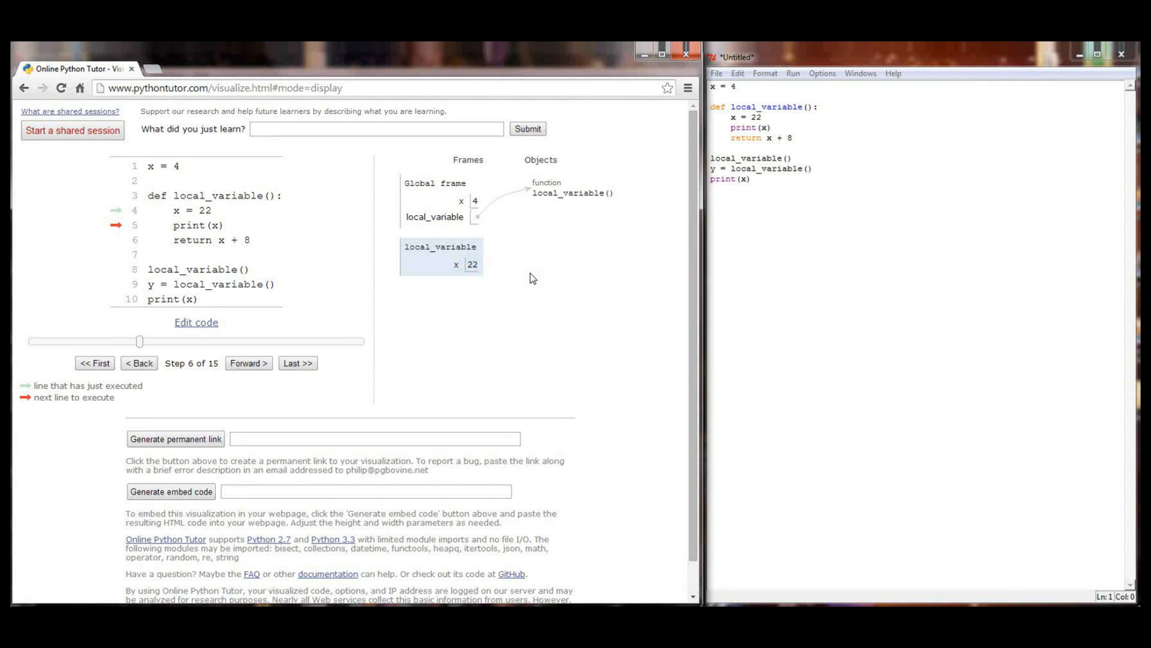
mouse_move(470, 210)
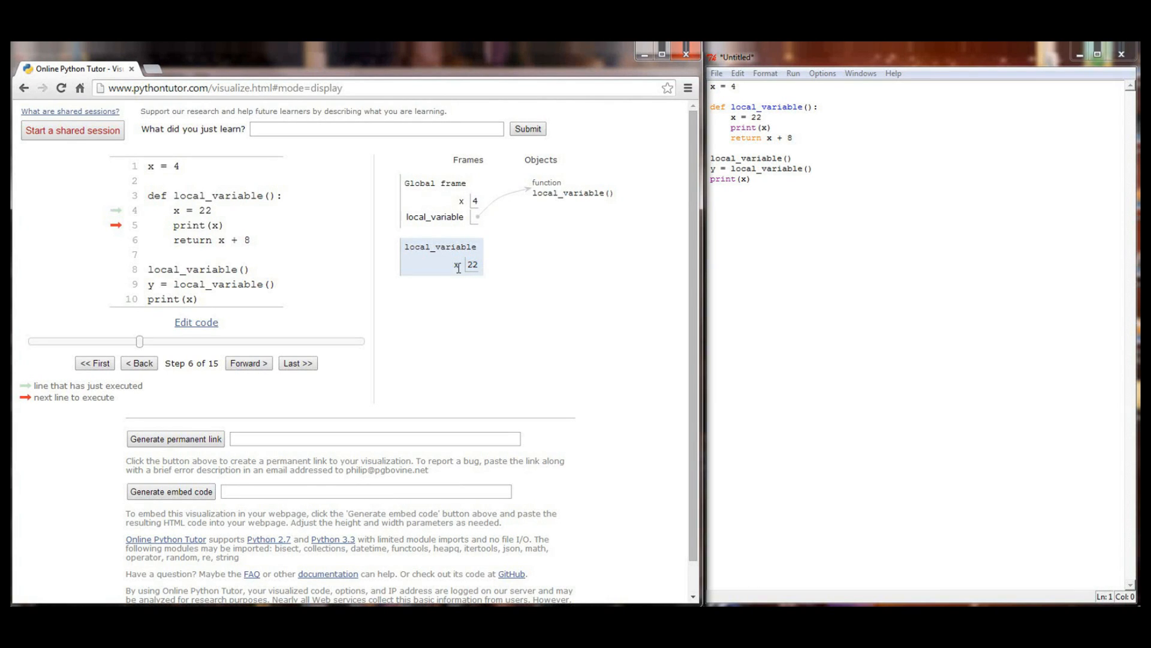
mouse_move(481, 257)
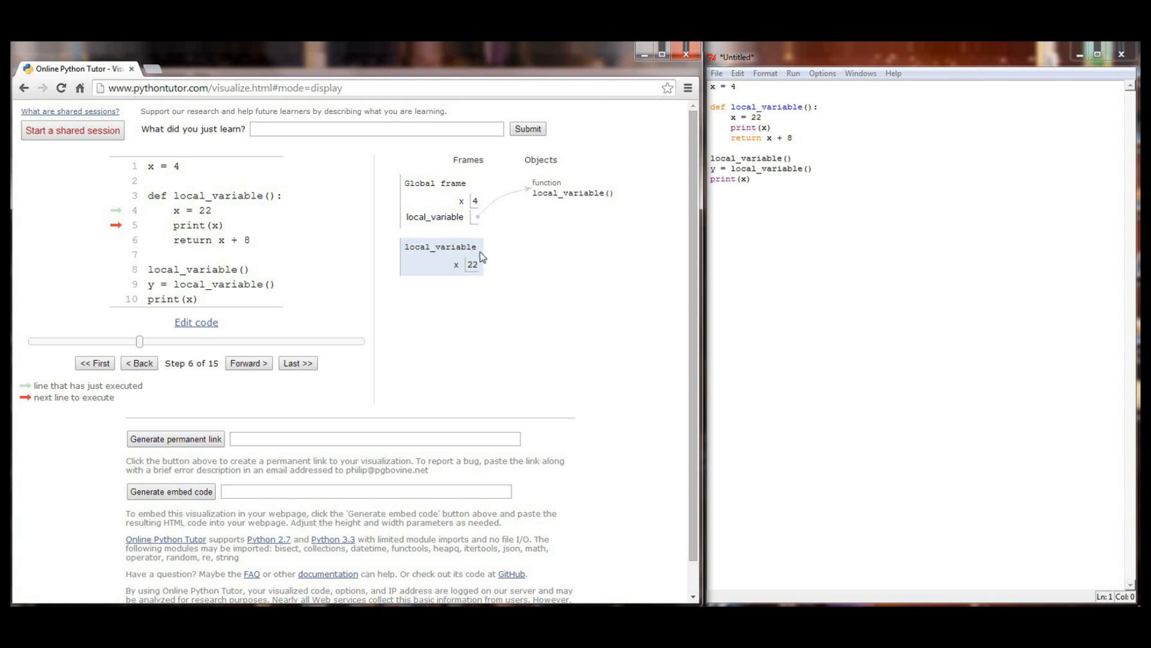
mouse_move(484, 270)
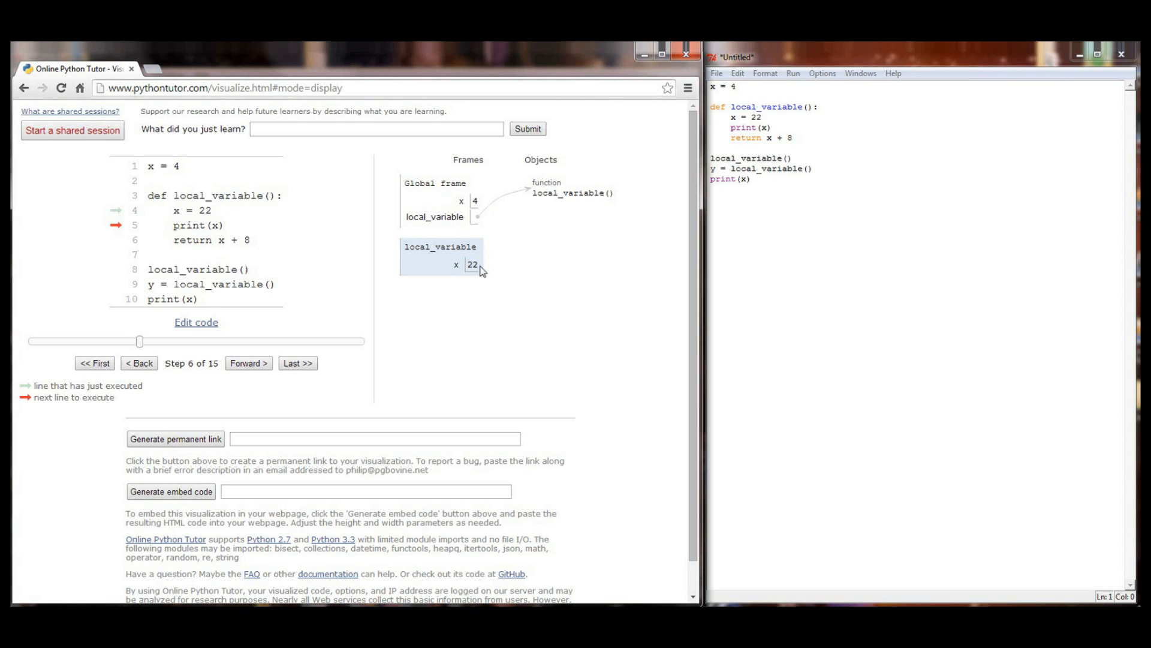
mouse_move(475, 285)
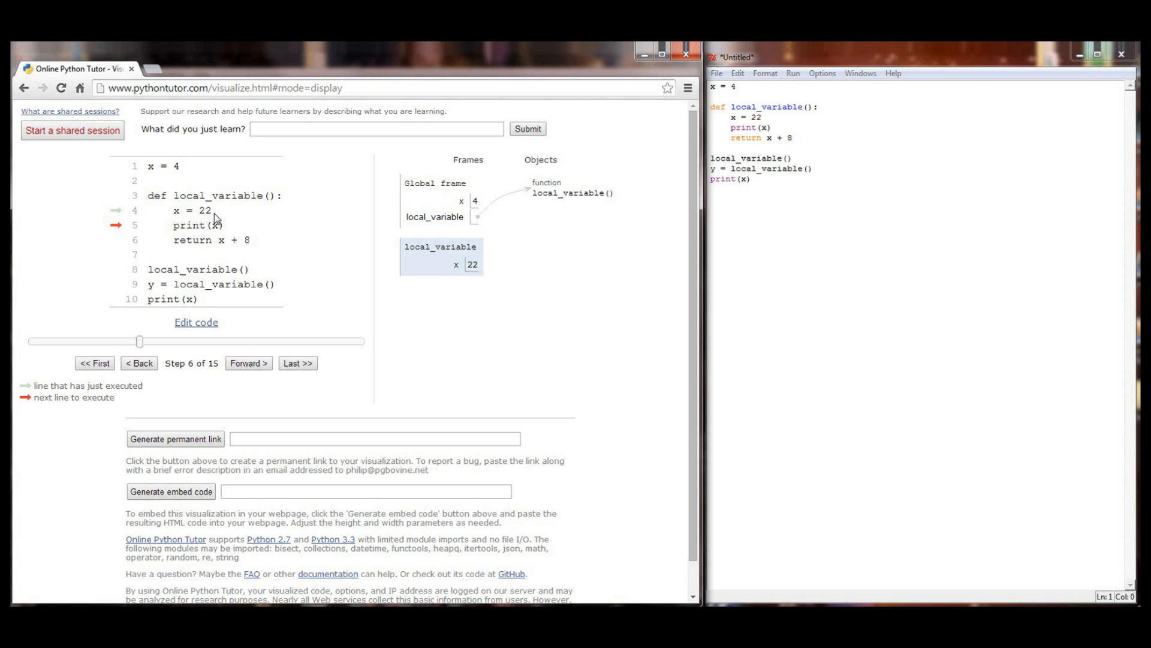
mouse_move(462, 206)
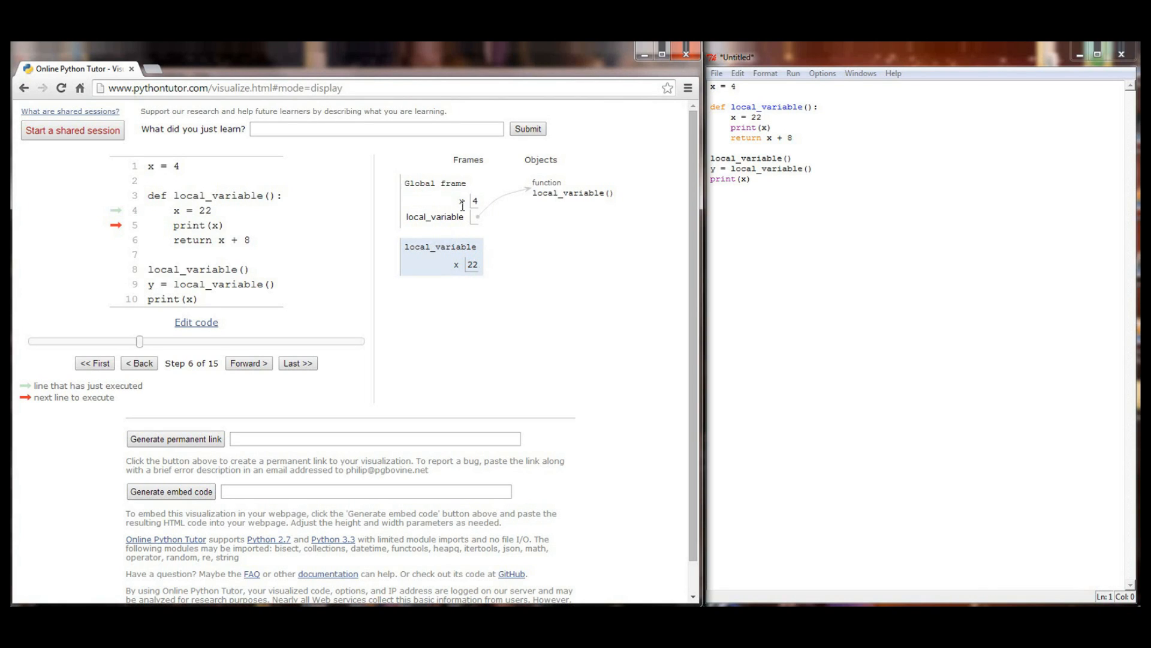
mouse_move(464, 211)
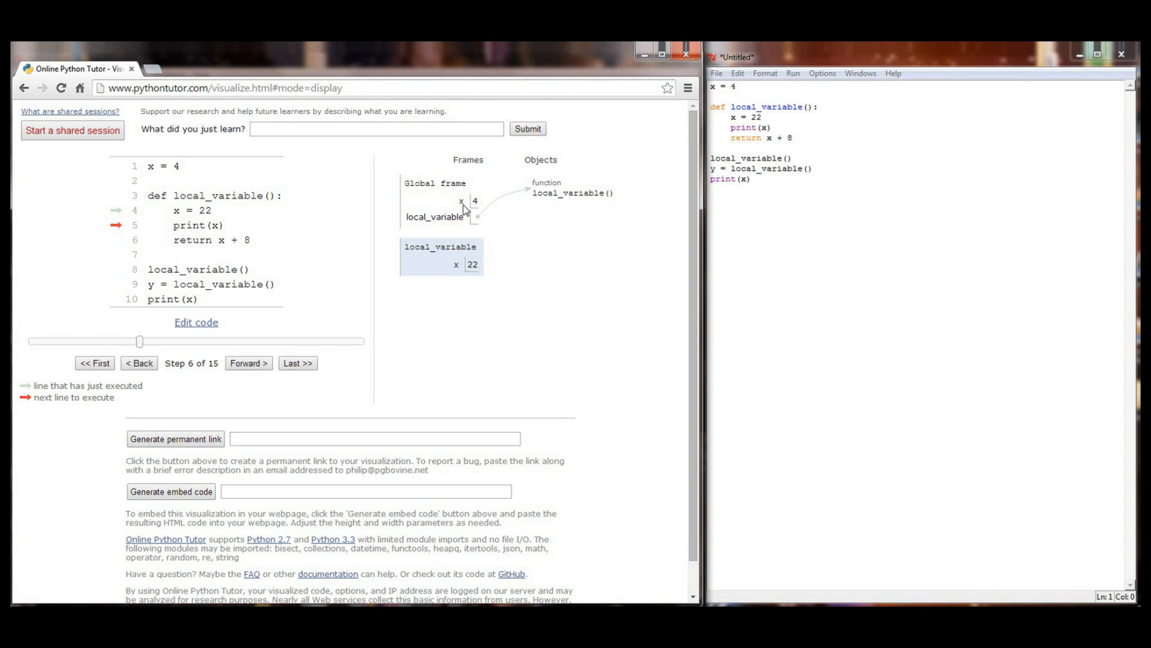
mouse_move(464, 212)
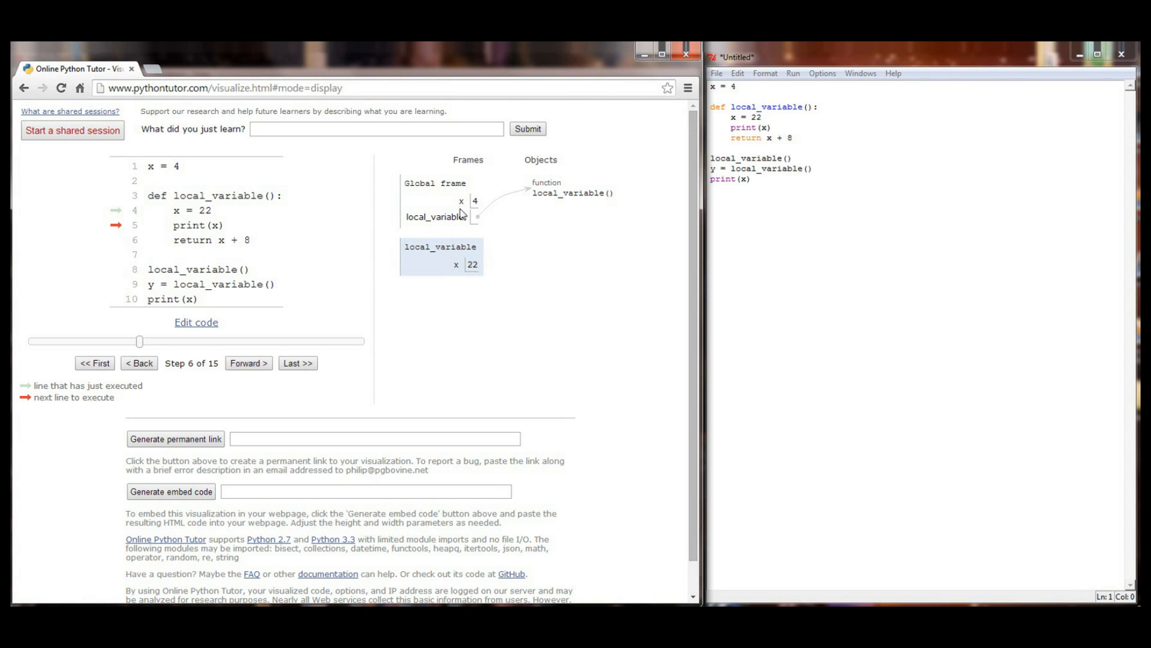
mouse_move(406, 250)
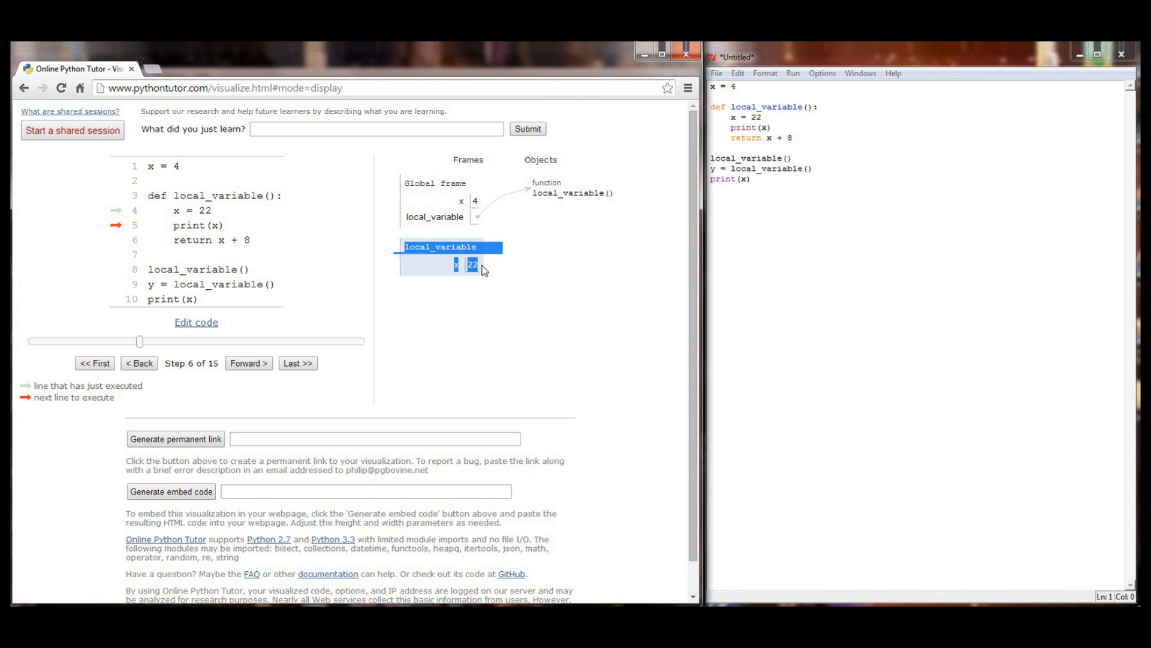
click(248, 363)
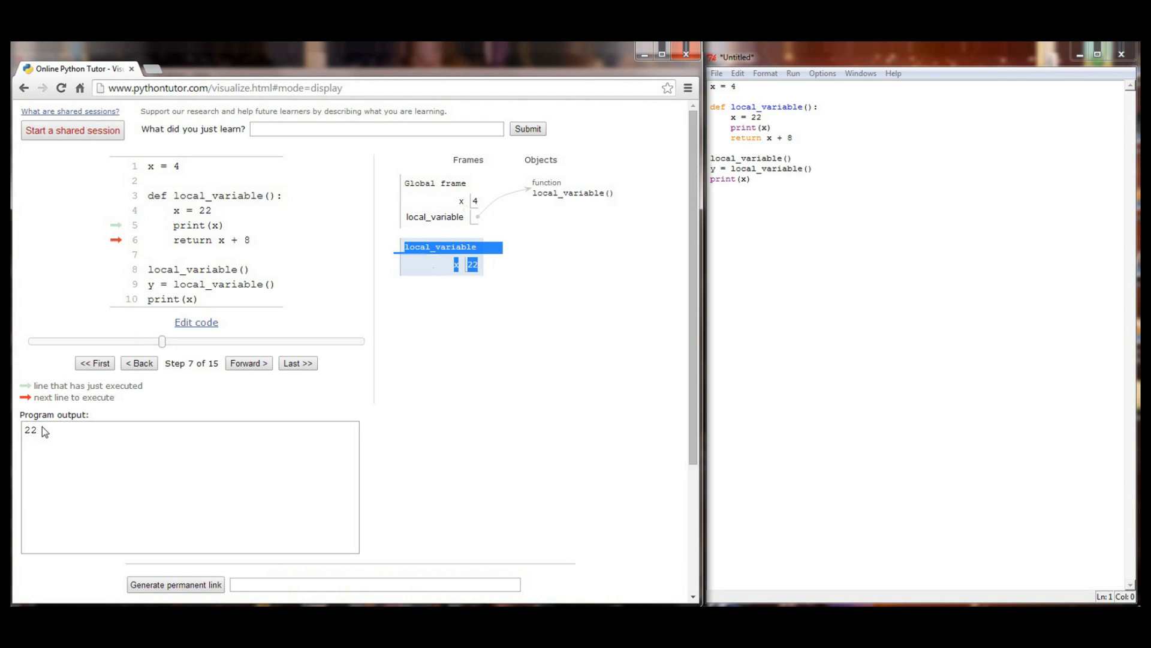
mouse_move(432, 206)
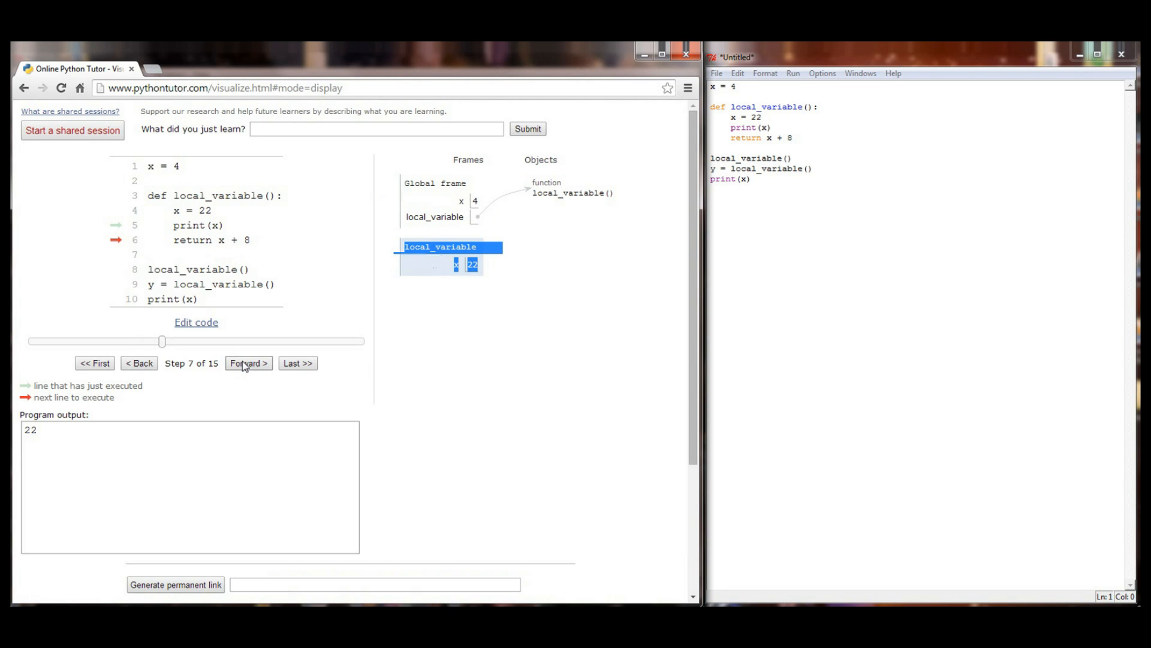
click(249, 363)
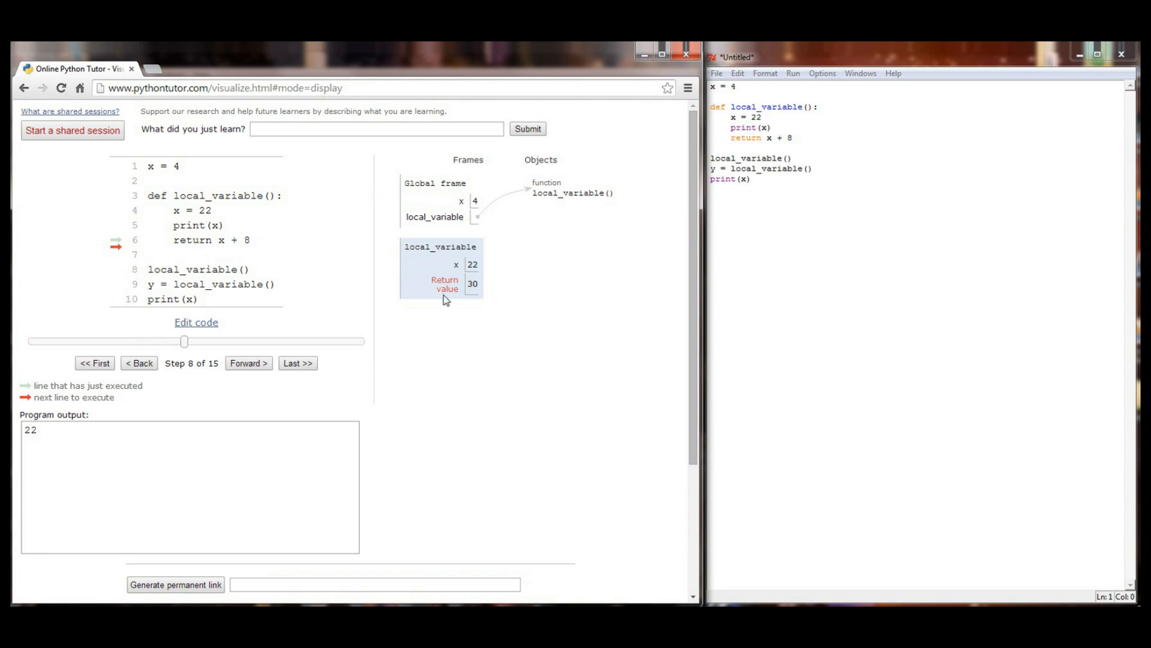
mouse_move(507, 286)
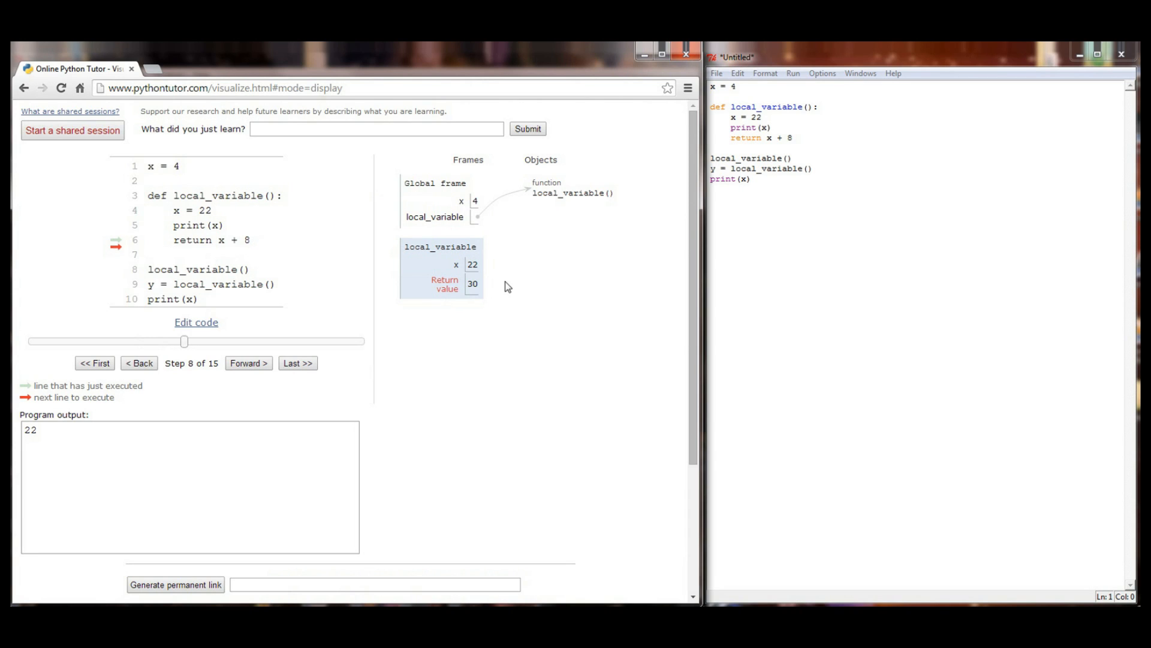
mouse_move(534, 281)
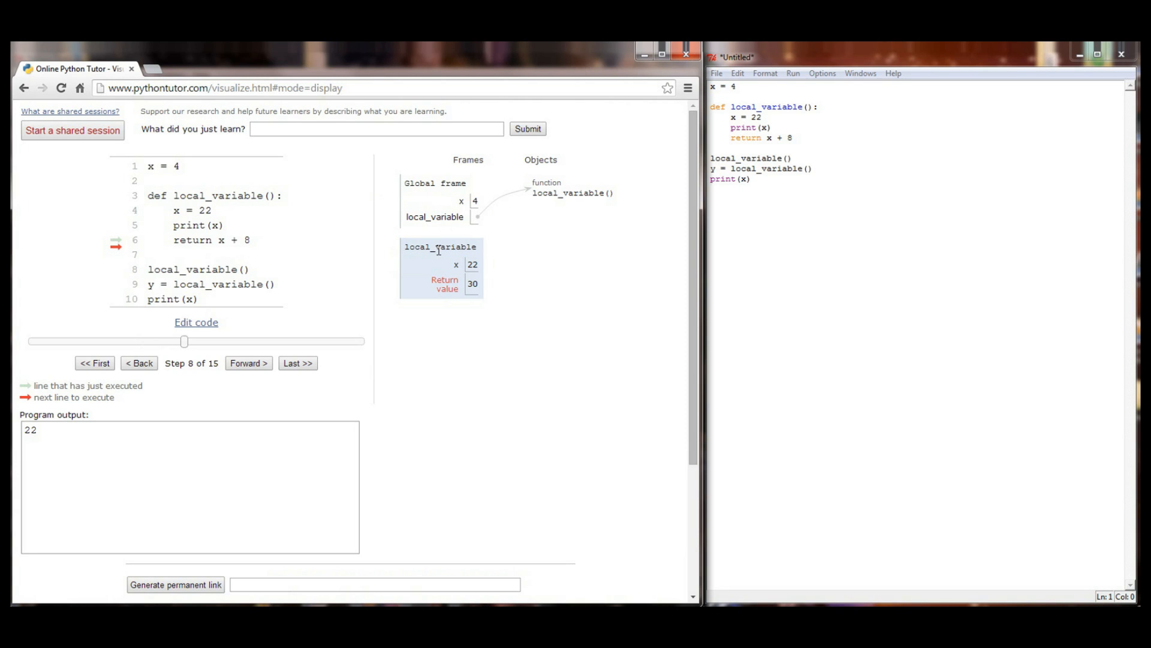
mouse_move(444, 249)
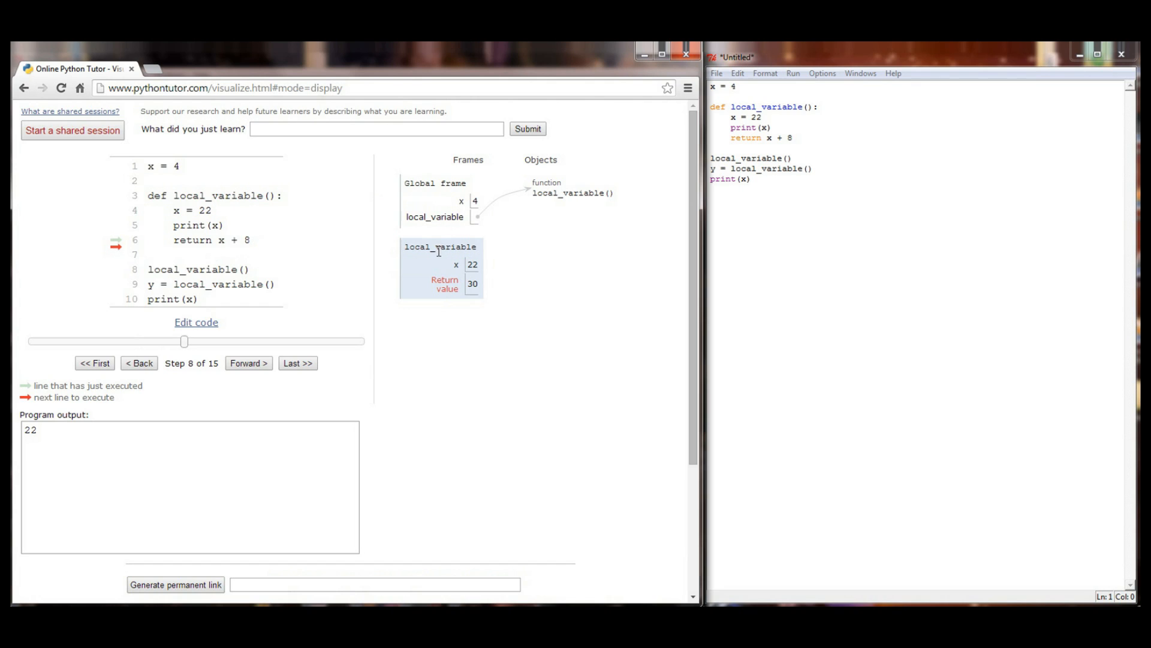
mouse_move(429, 286)
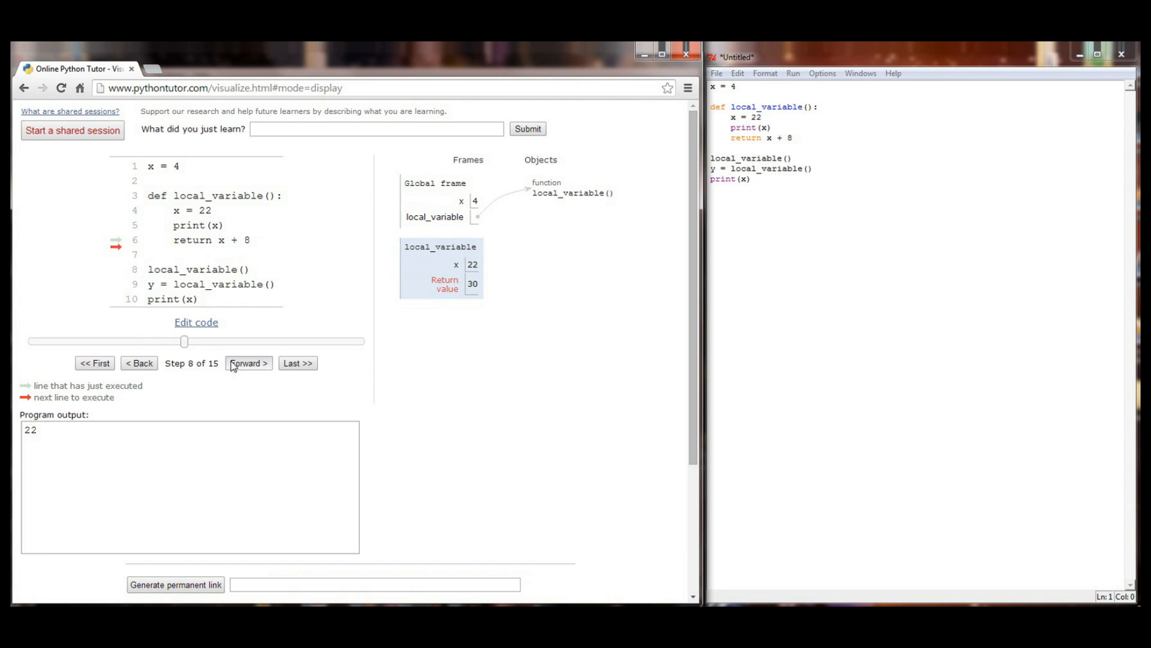
- Step through the second call to step 14, printing 22 again and returning 30
click(249, 363)
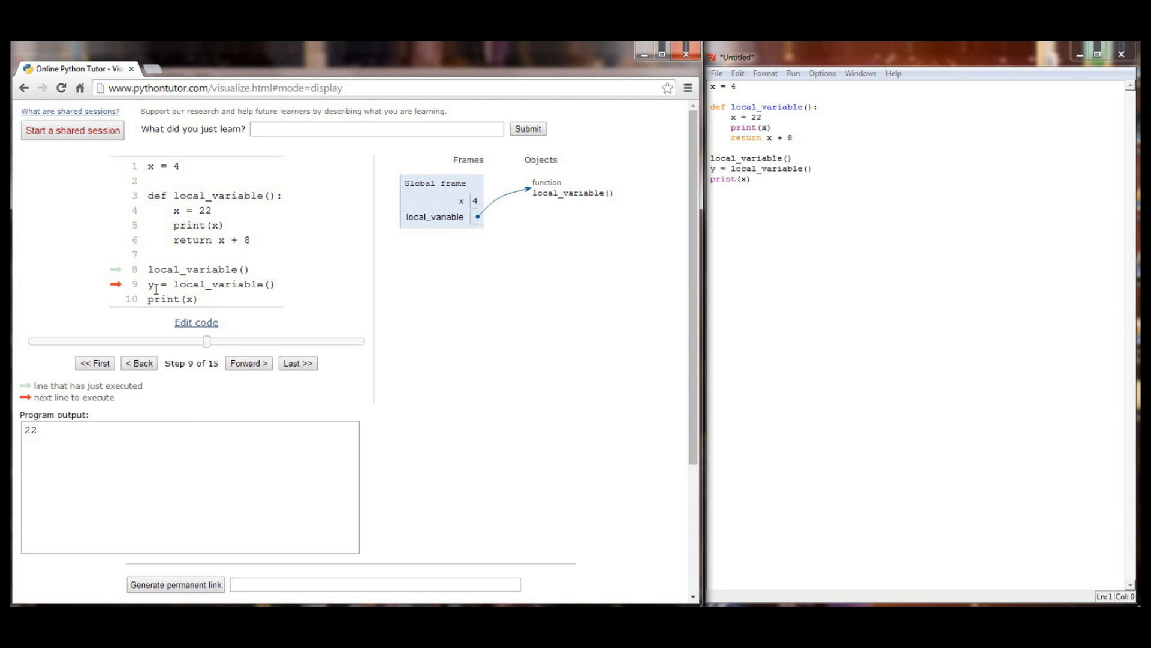
click(248, 362)
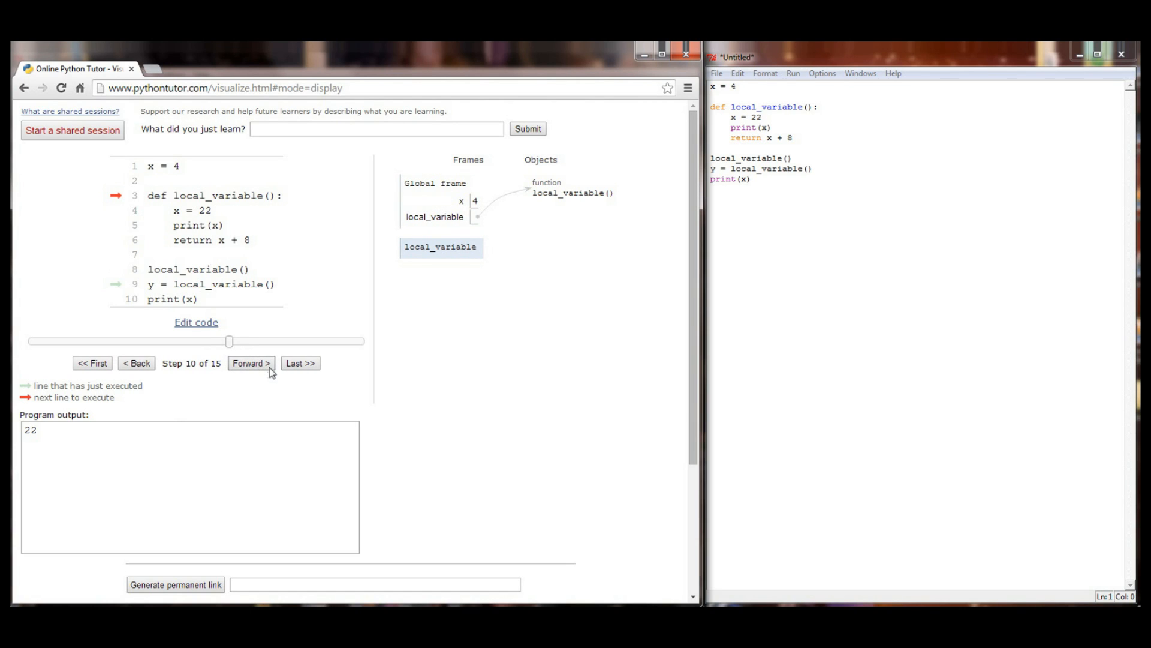
click(251, 363)
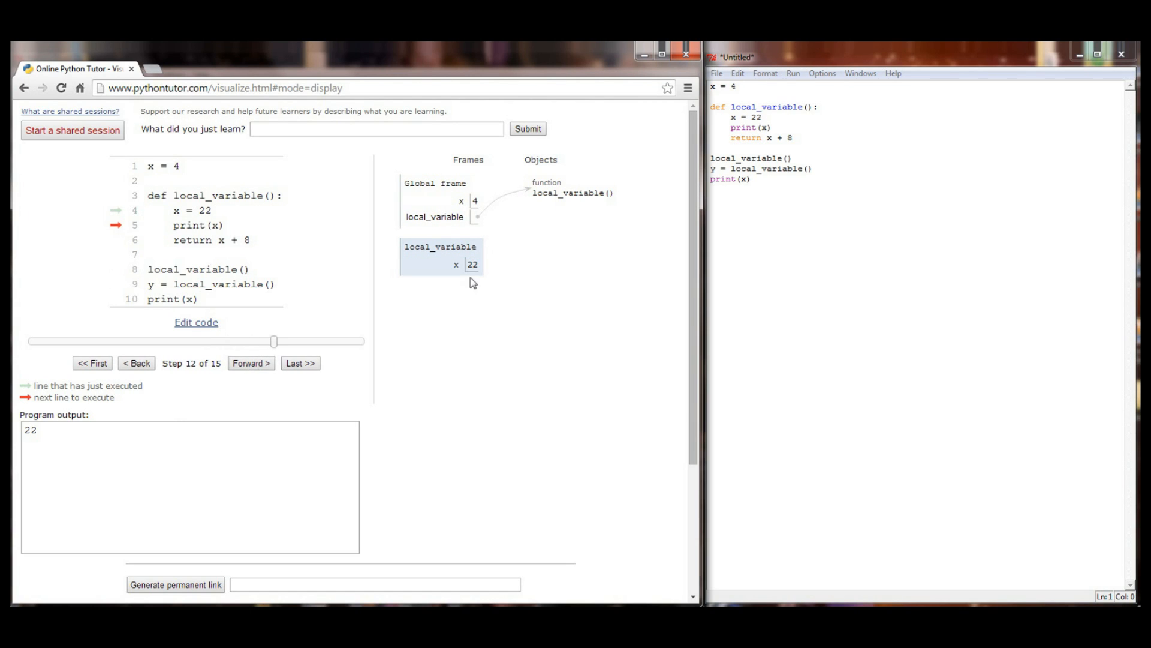
click(250, 362)
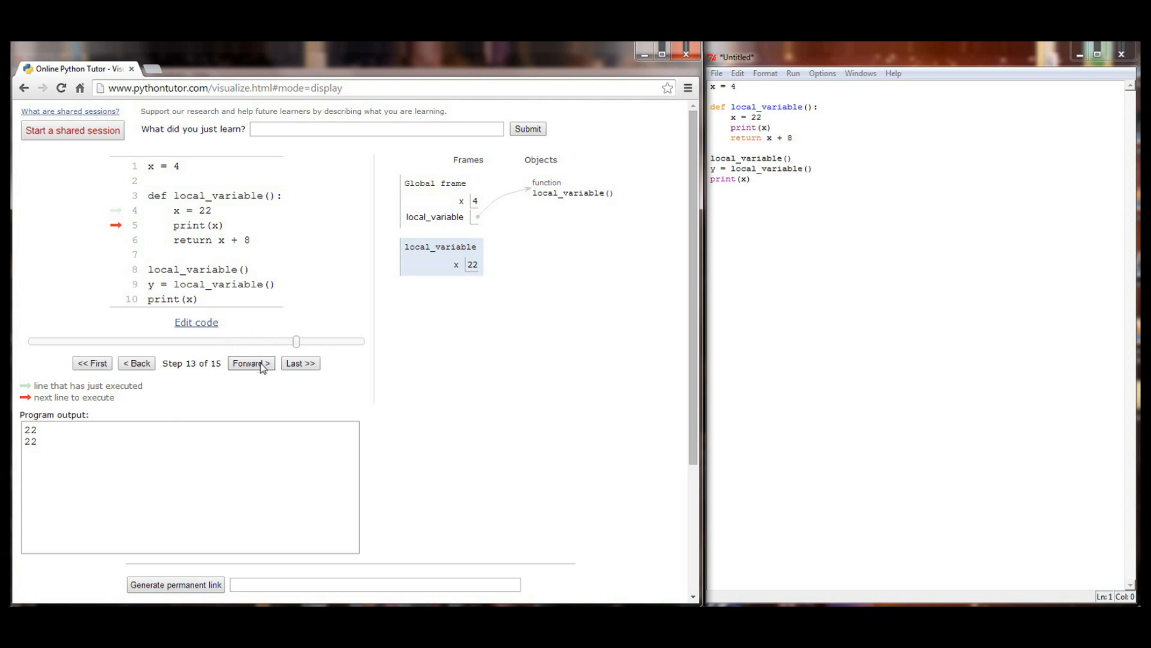
click(251, 363)
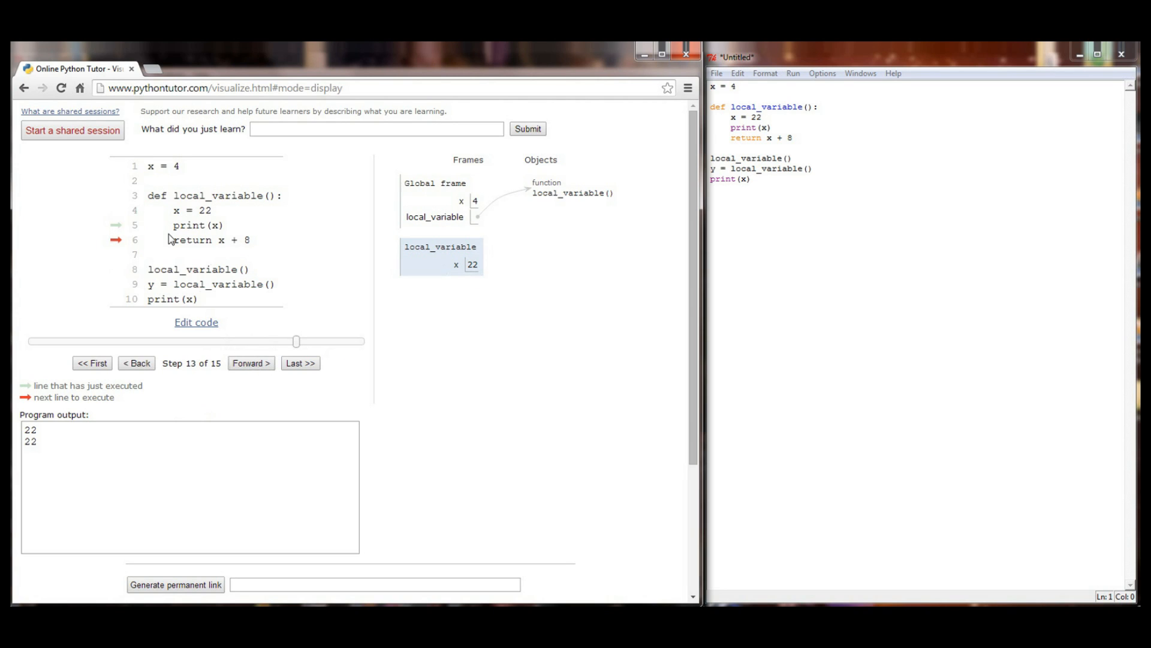
mouse_move(469, 275)
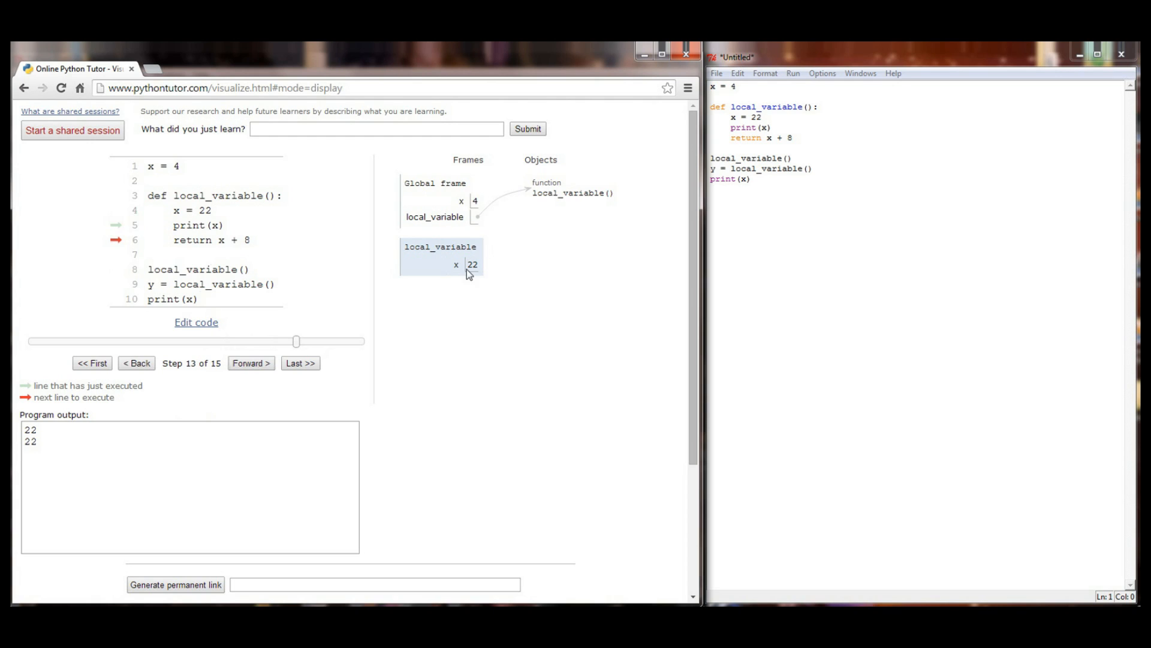
click(249, 363)
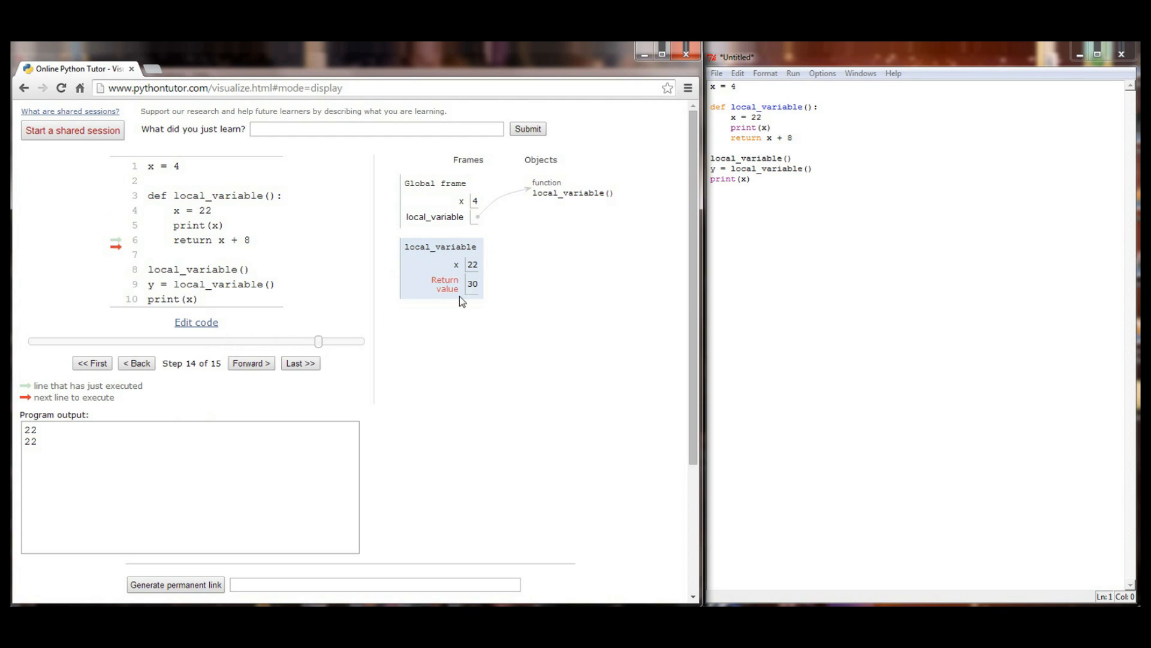
mouse_move(472, 288)
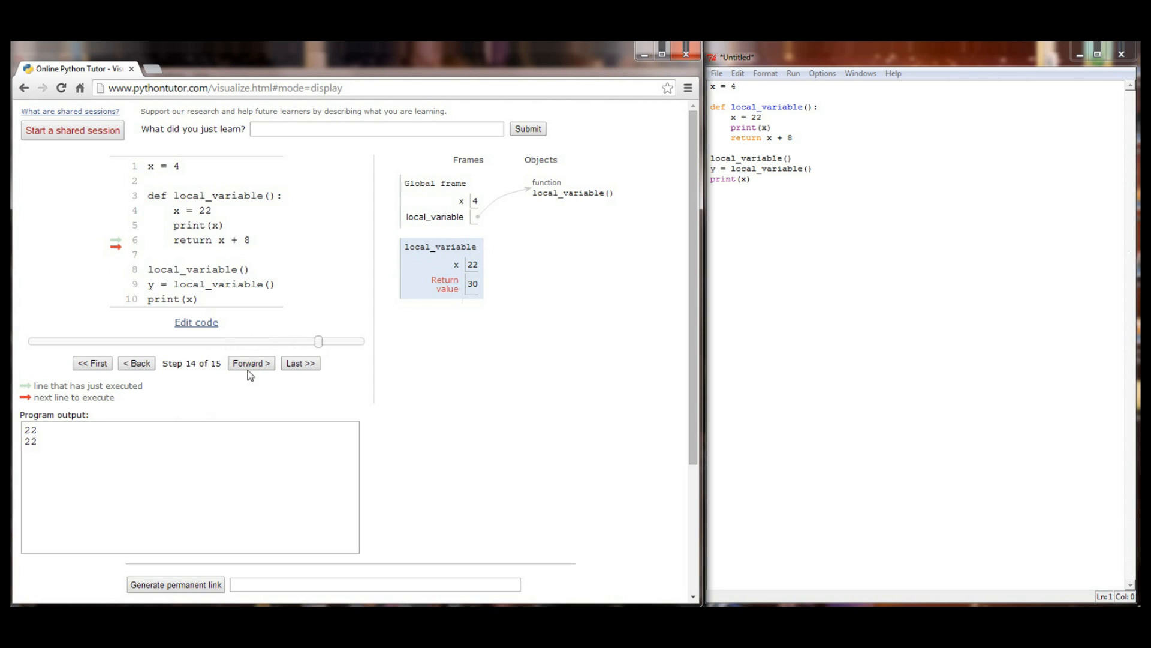
- Finish execution so global y holds 30 and the final print(x) outputs 4
click(250, 363)
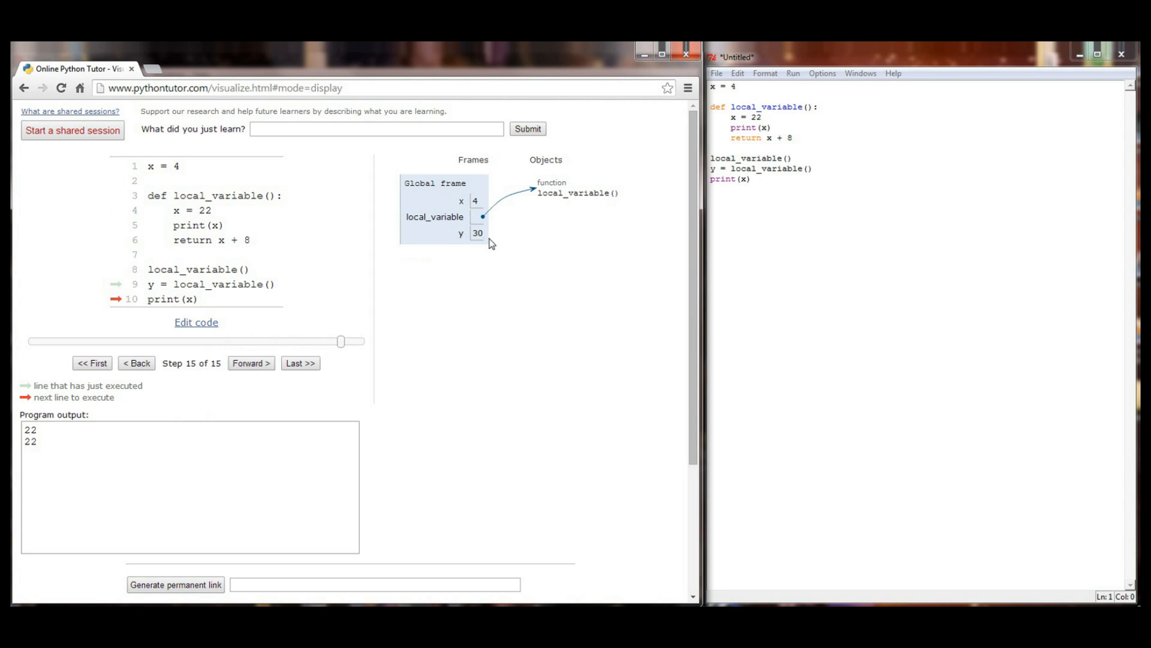
double_click(172, 298)
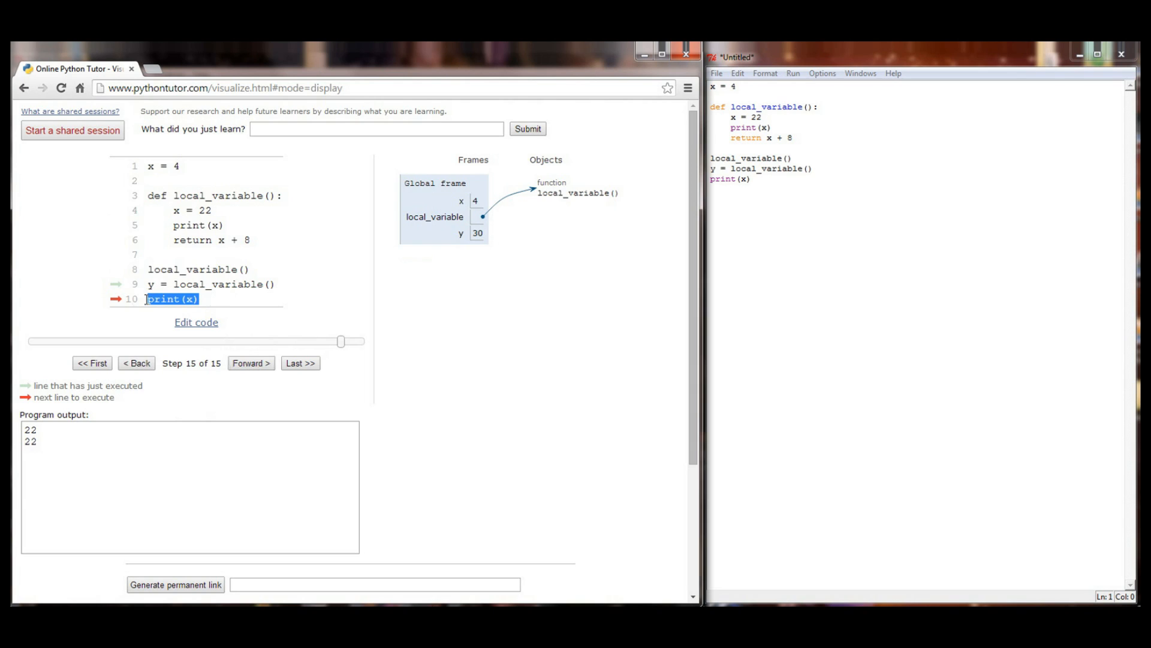
mouse_move(202, 320)
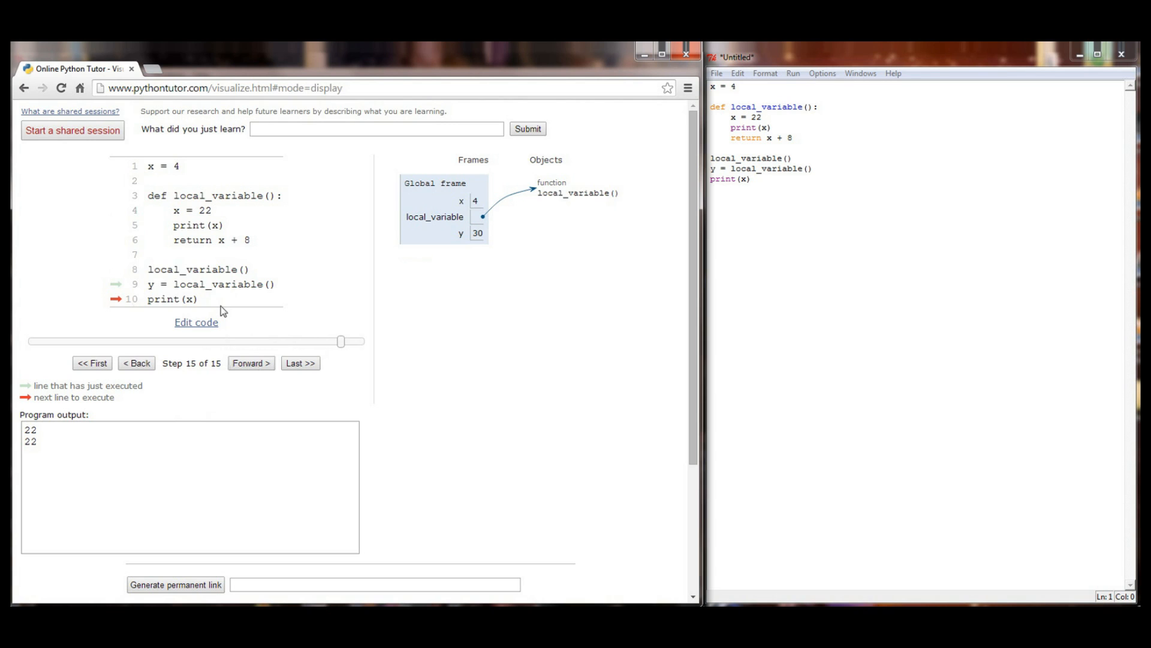
mouse_move(338, 347)
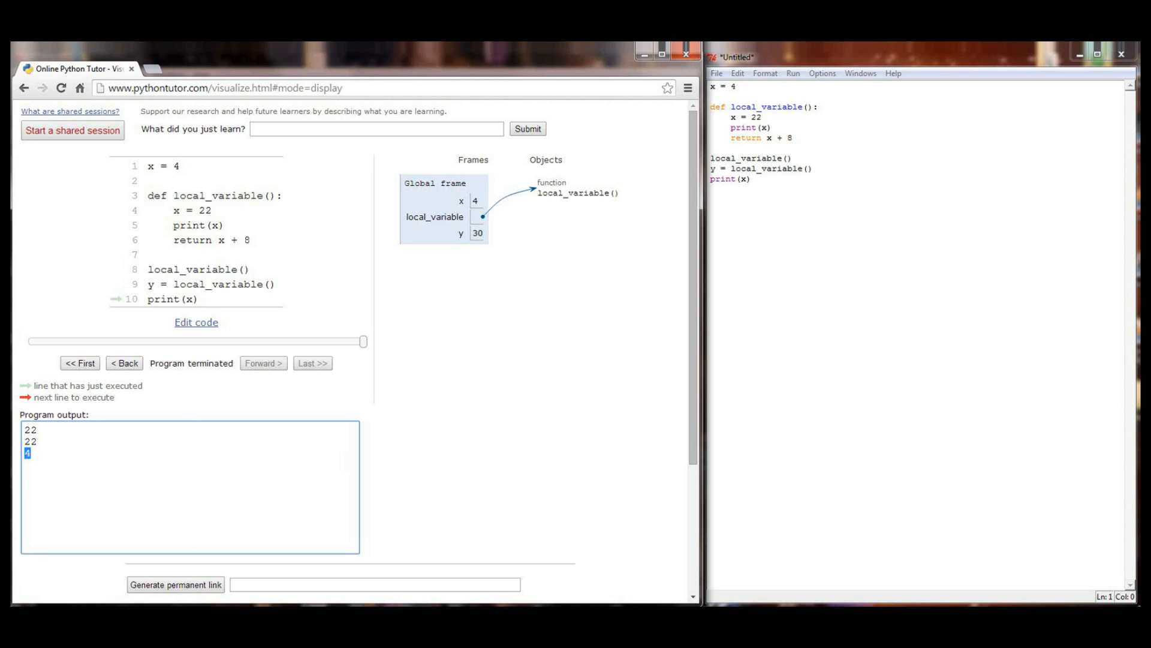
click(196, 321)
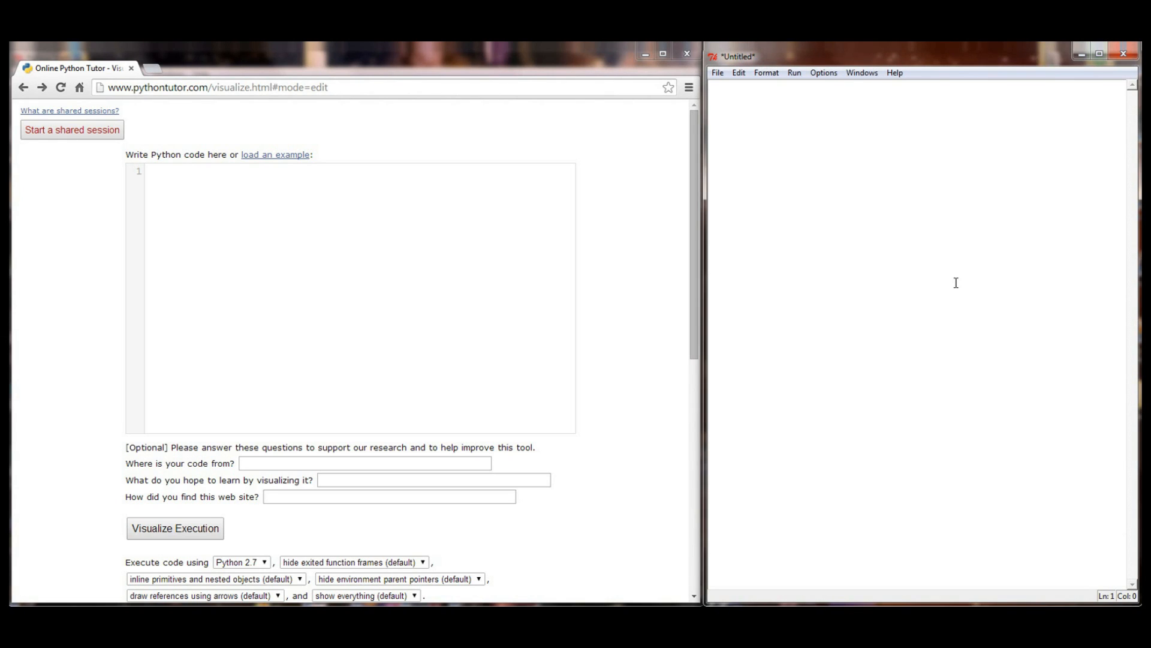
- Type globals x = 10, y = 20, a function printing local 11 and 22, then print(x), print(y)
text(x = 1)
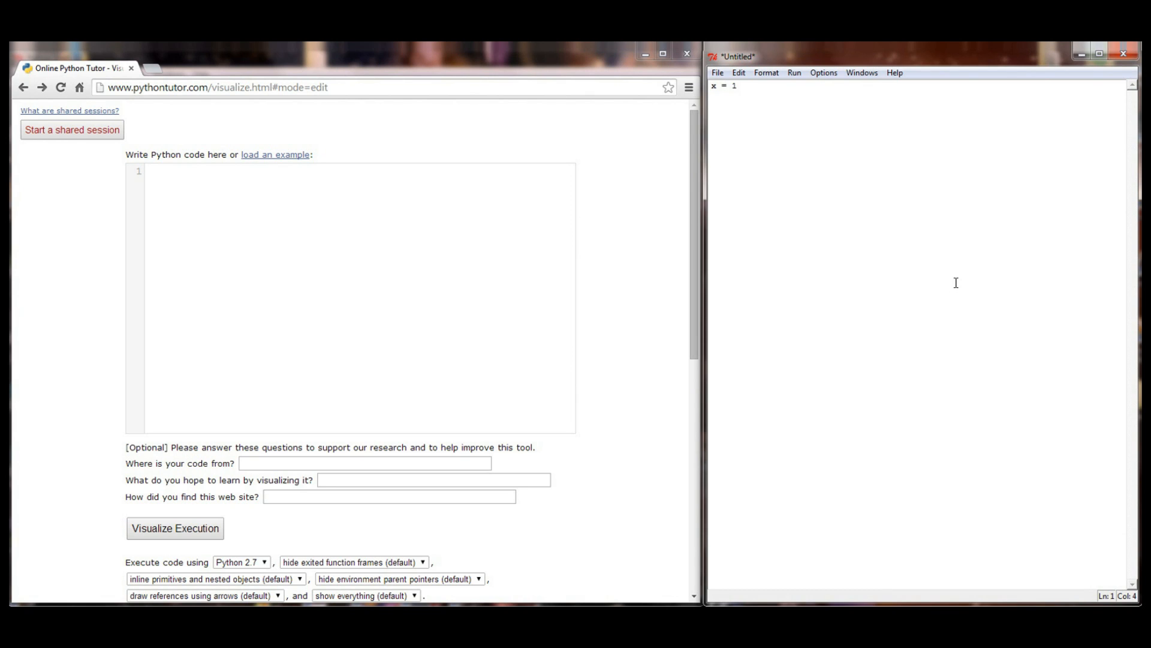
text(0)
click(917, 116)
text(loca)
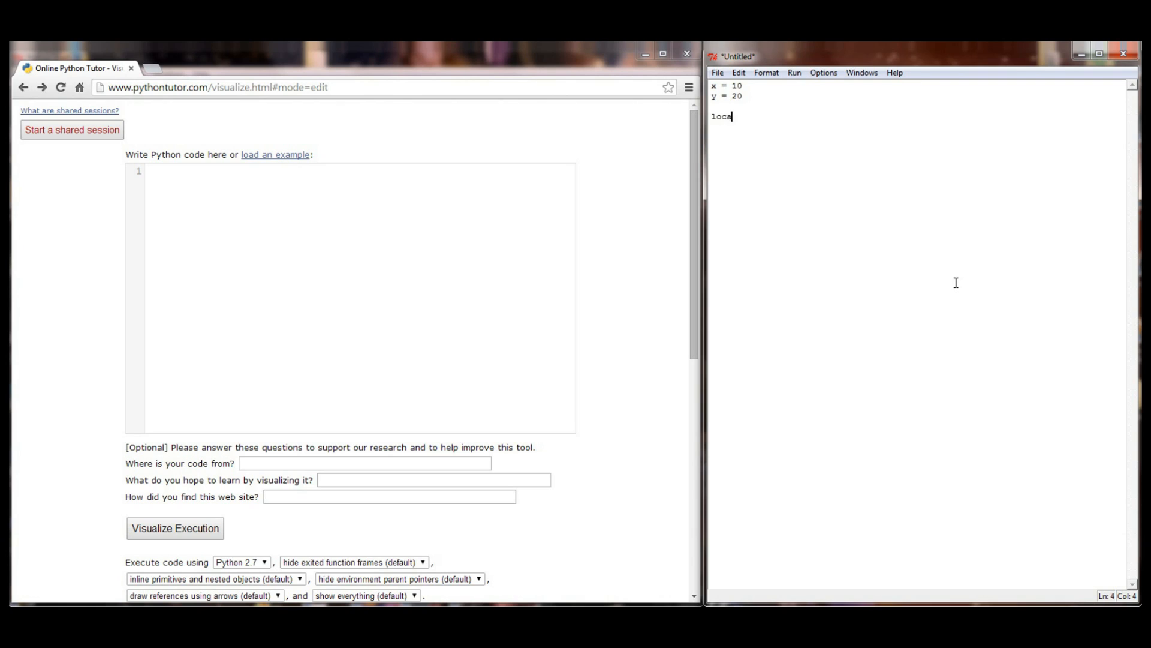
text(def)
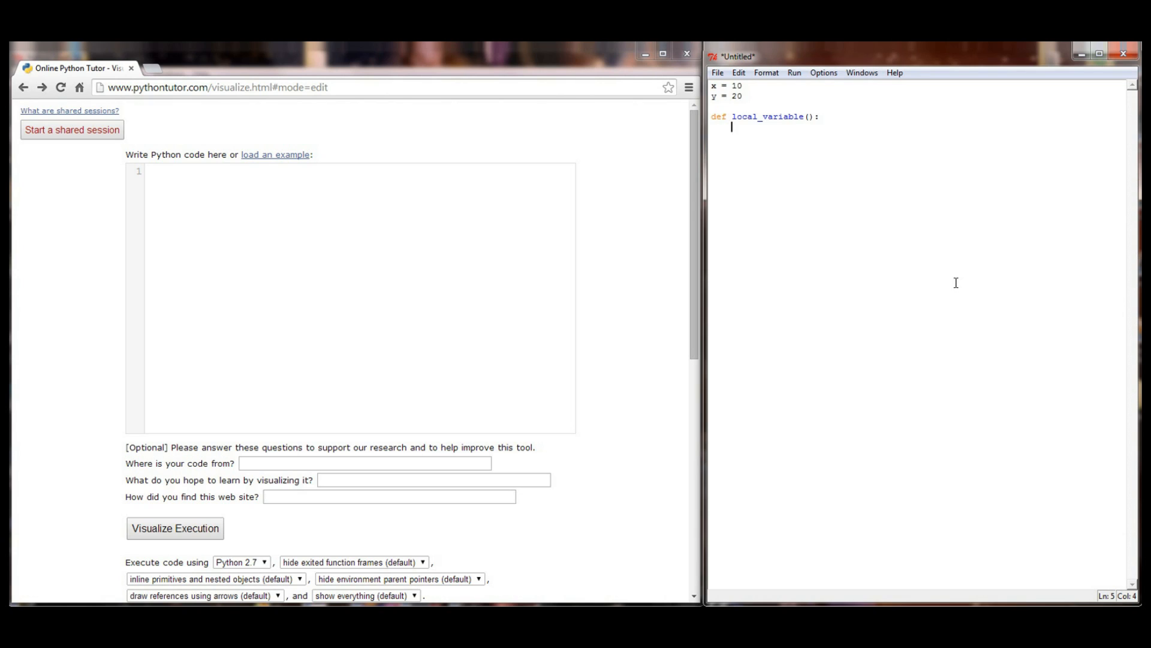
text(x = 1)
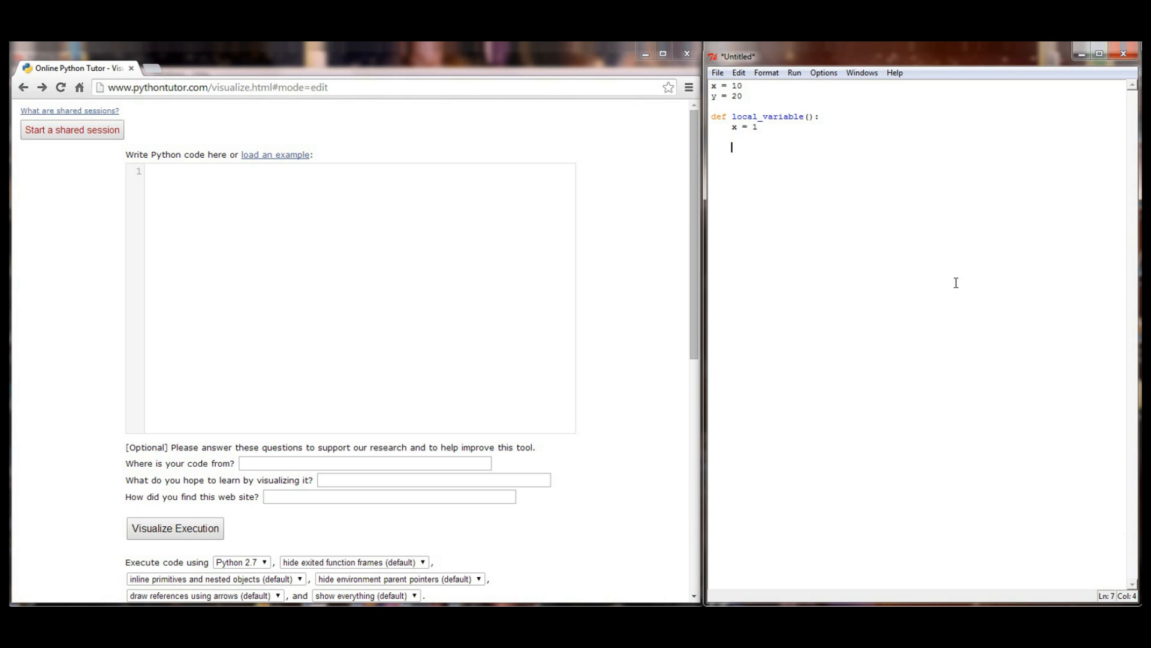
text(1)
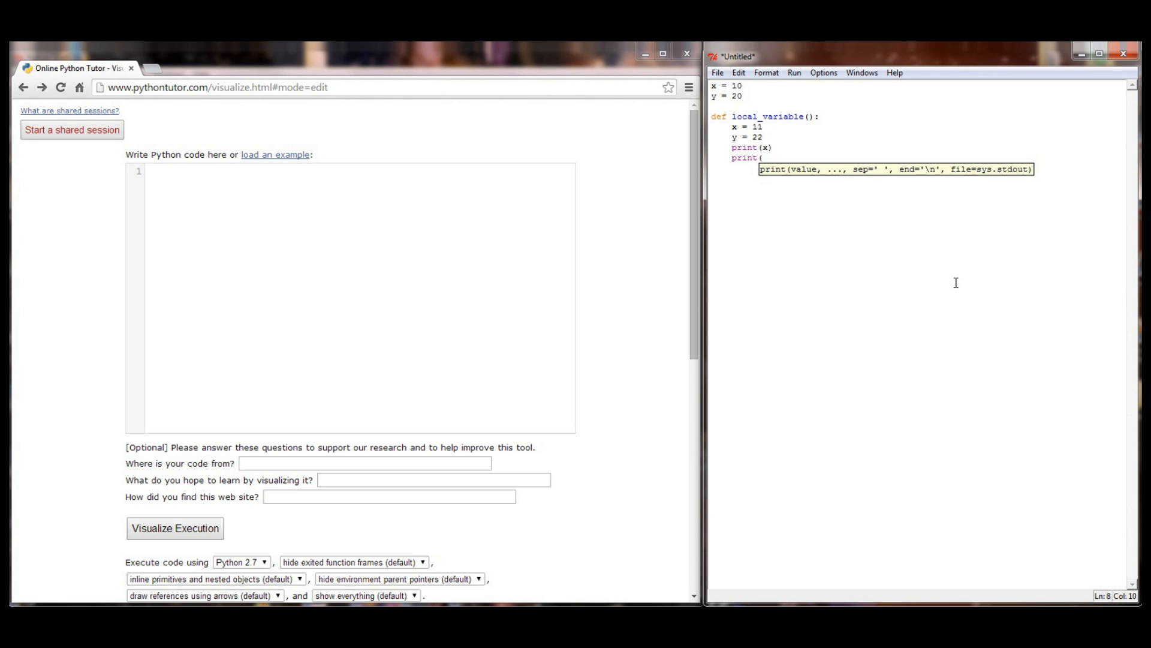
text(y))
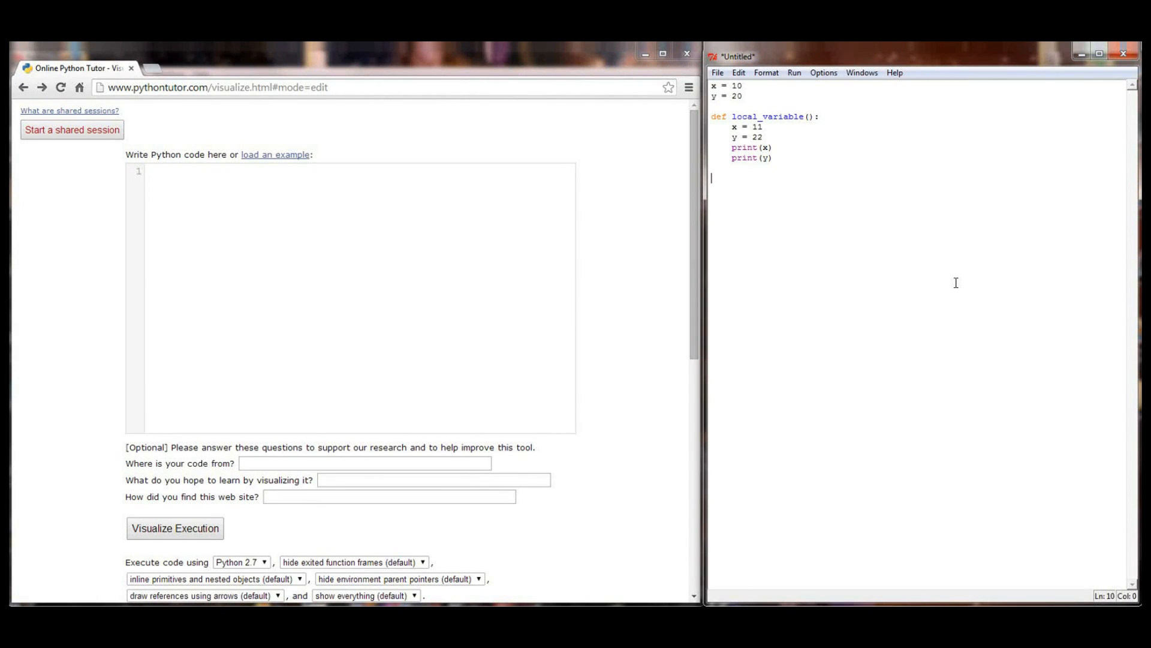
text(local_variable()
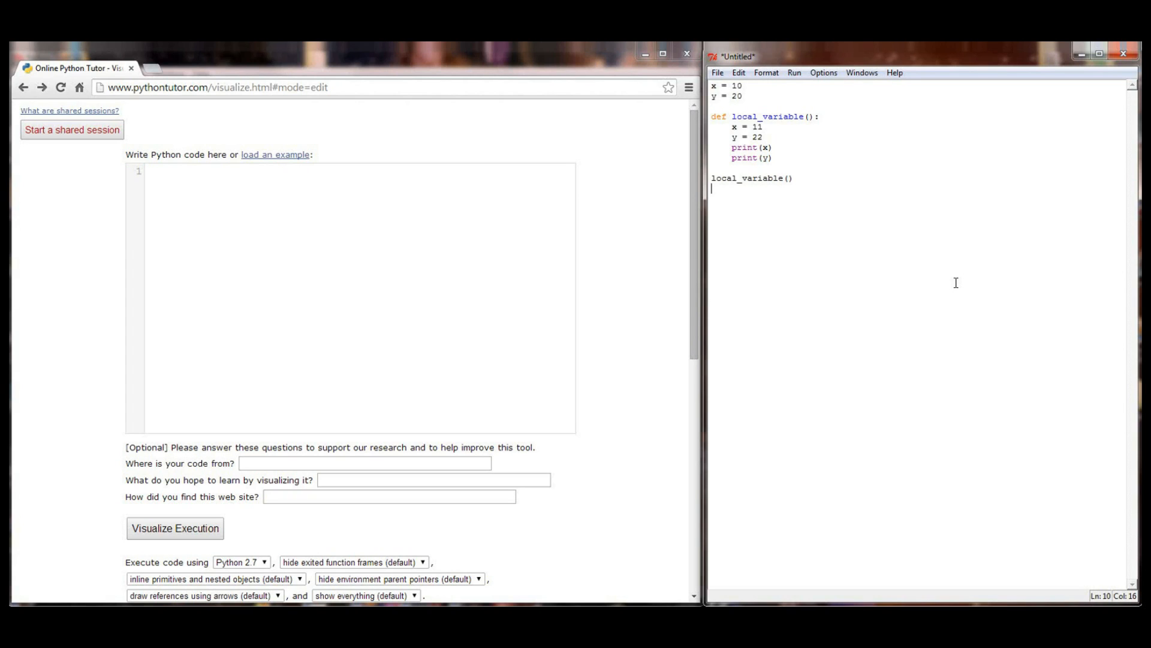
text(print(x))
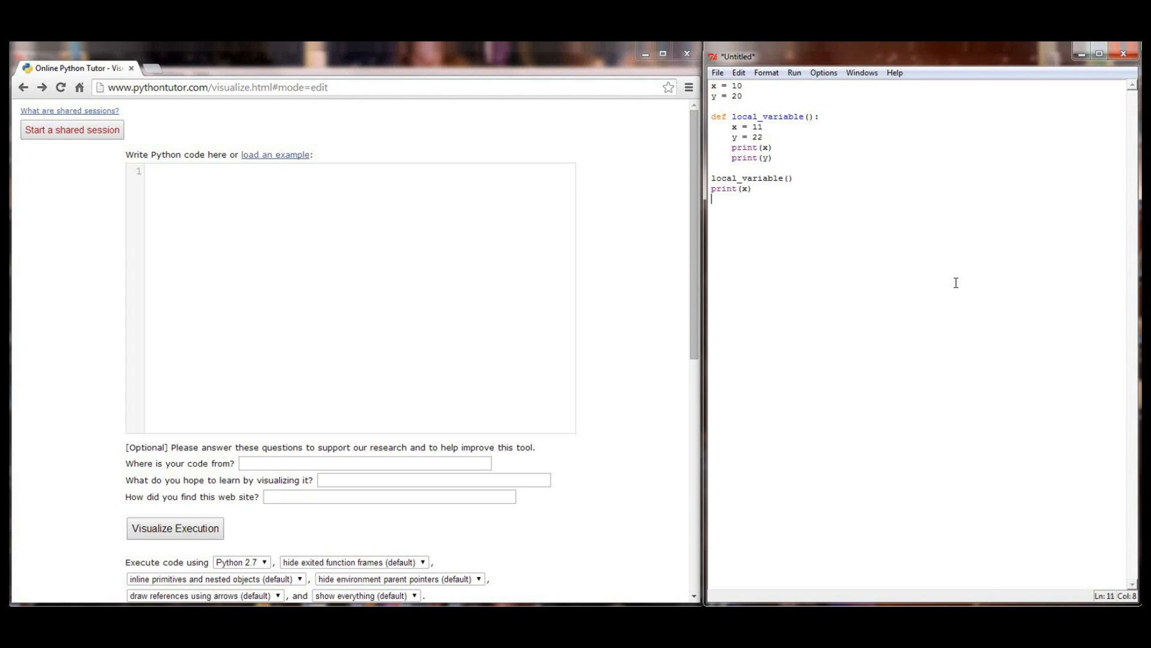
text(print(y))
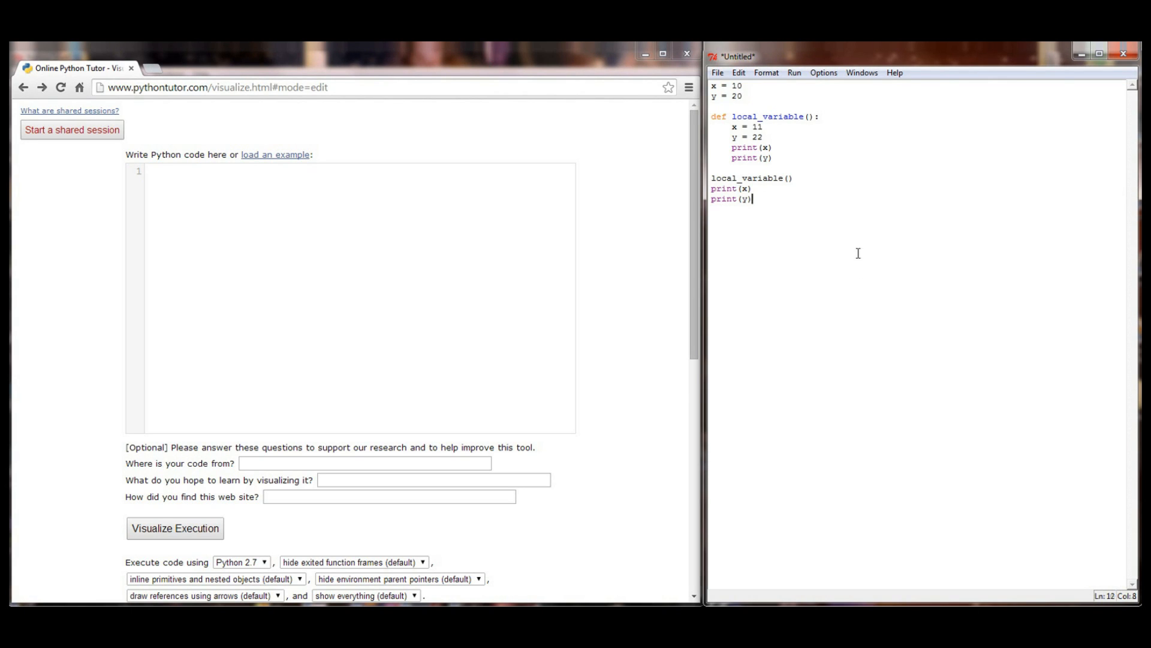
- Paste the new script into Python Tutor and start visualizing it
key(ctrl+a)
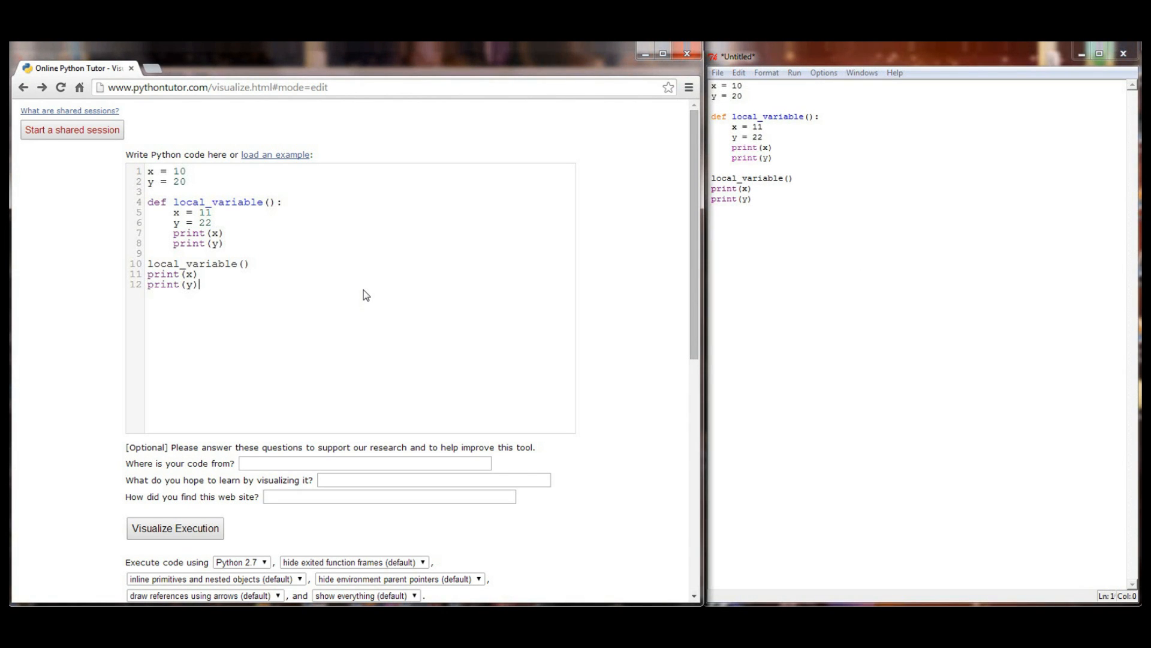
click(175, 528)
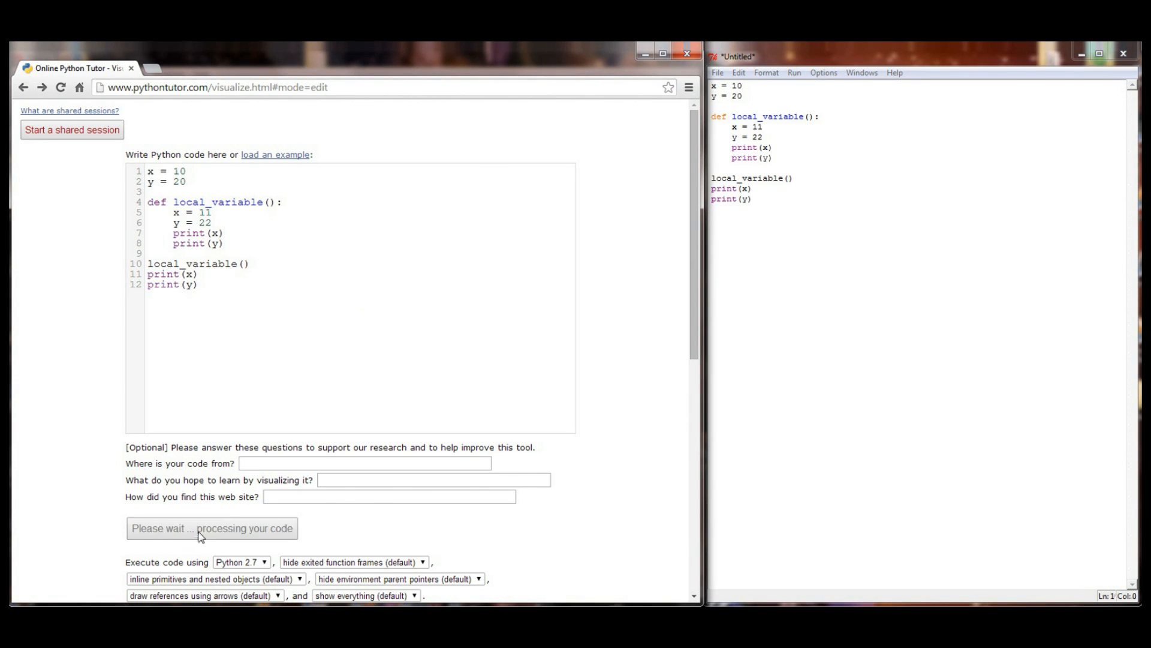
click(210, 527)
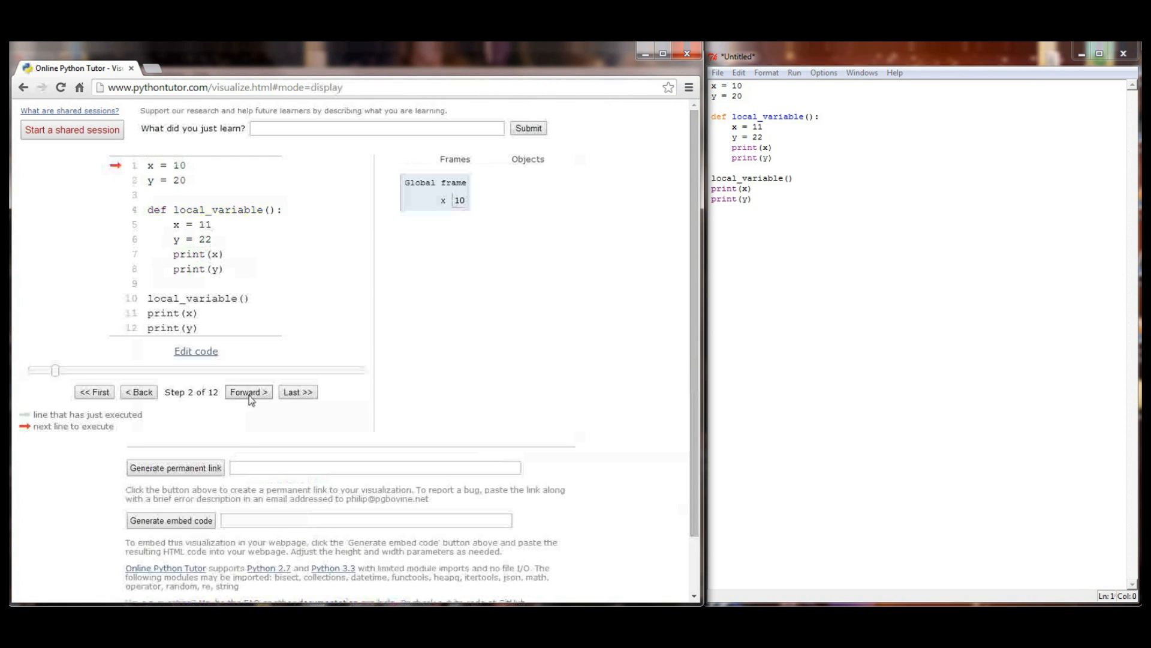
- Step to termination, outputting 11 and 22, then globals 10 and 20
click(248, 391)
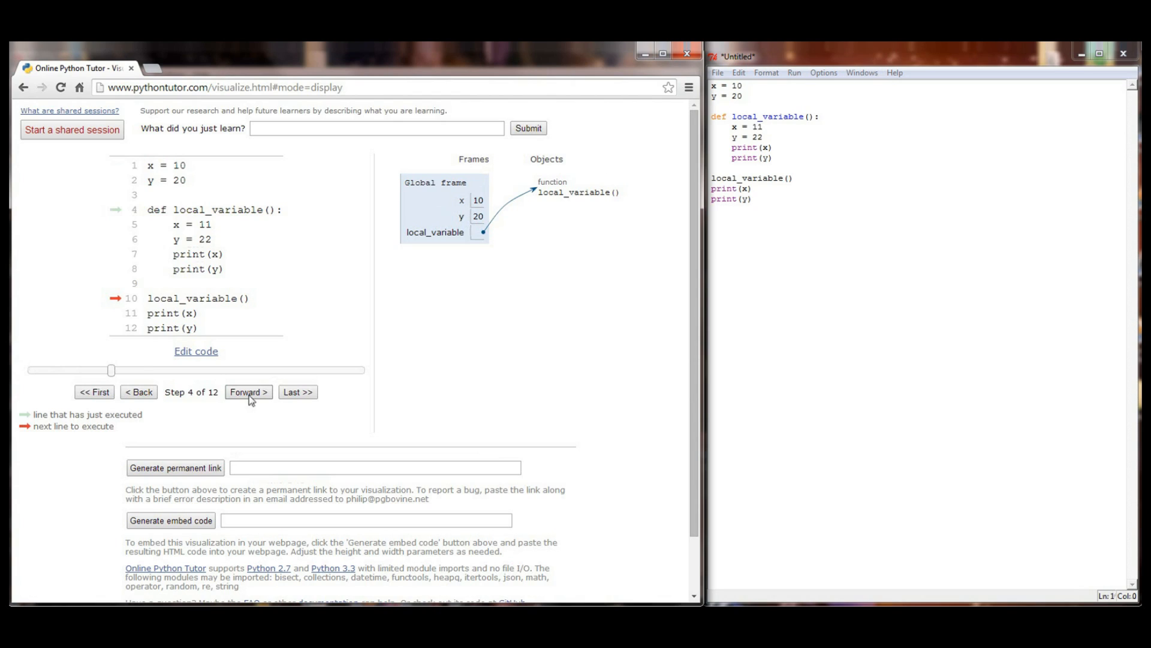
click(248, 392)
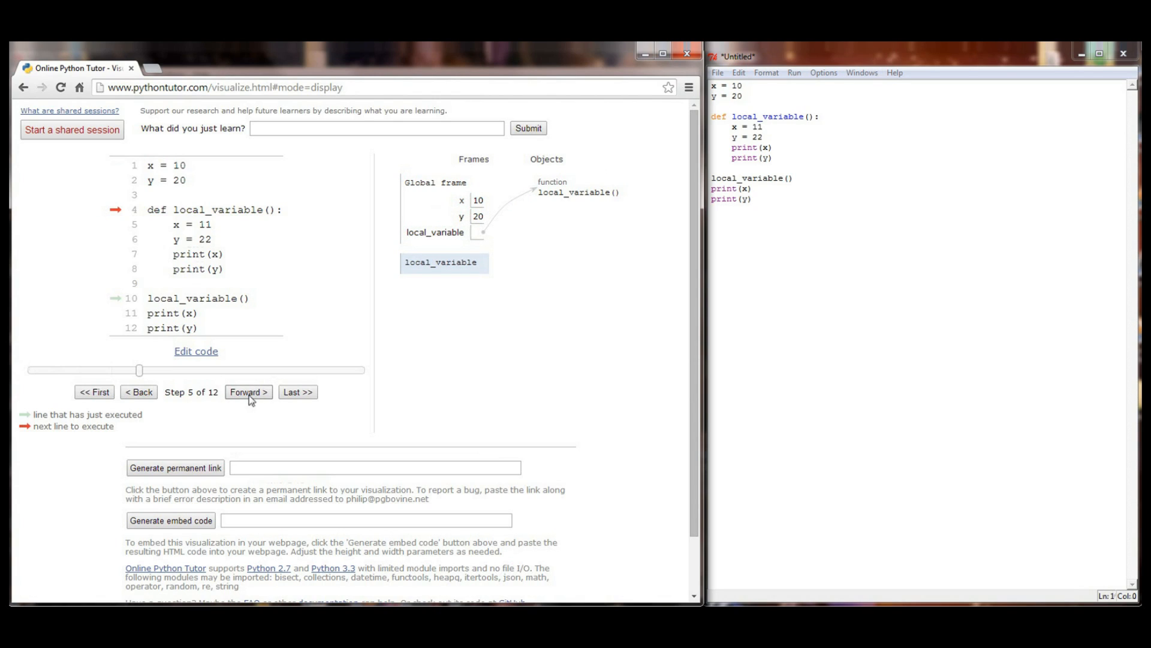
mouse_move(425, 213)
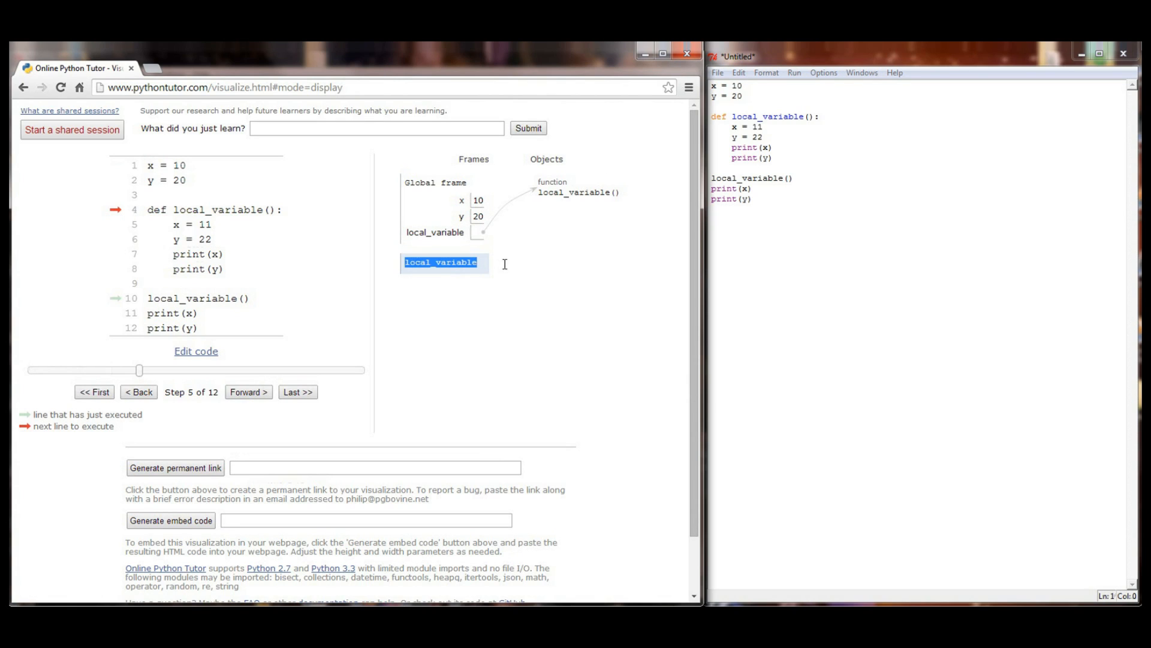
click(248, 391)
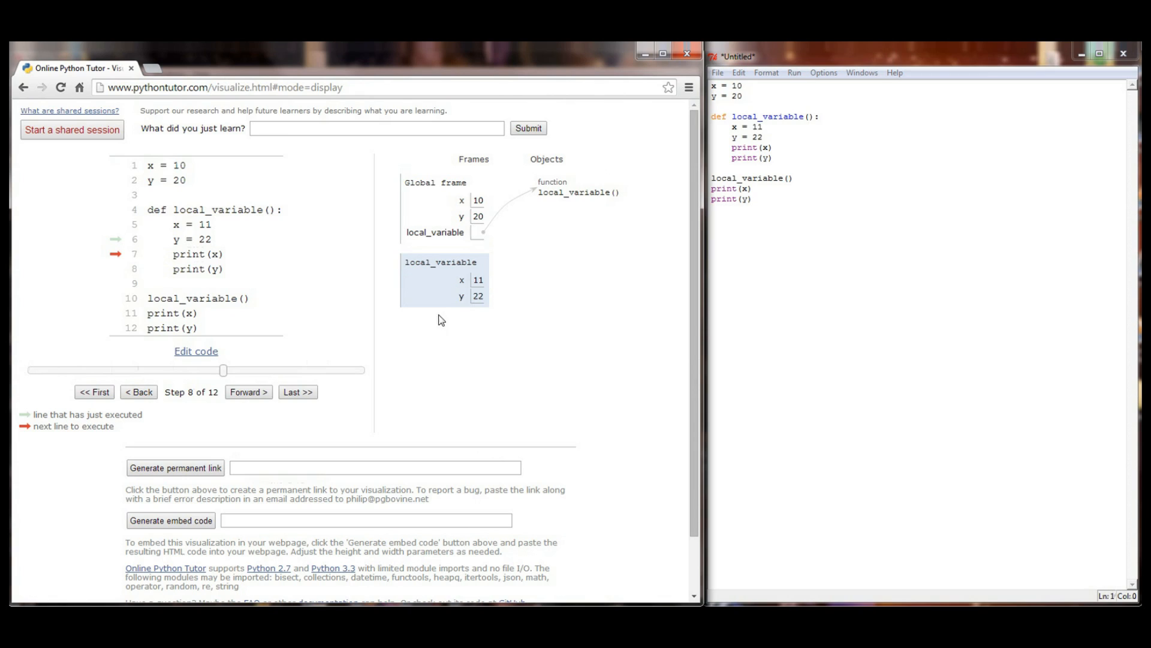
mouse_move(488, 299)
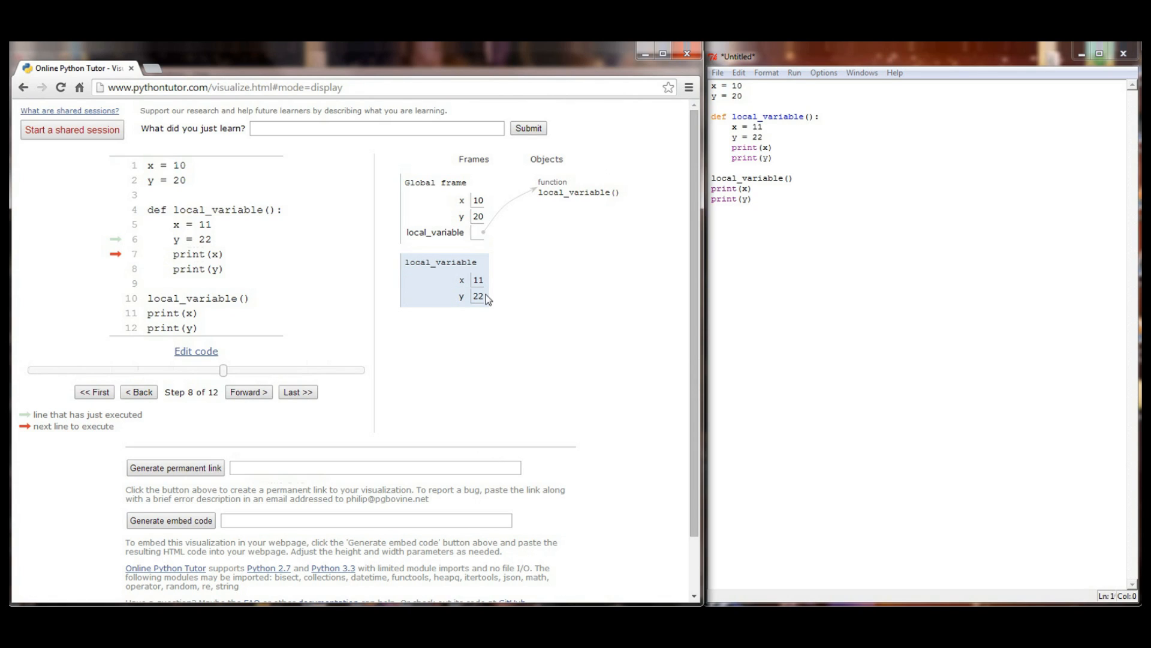
mouse_move(487, 284)
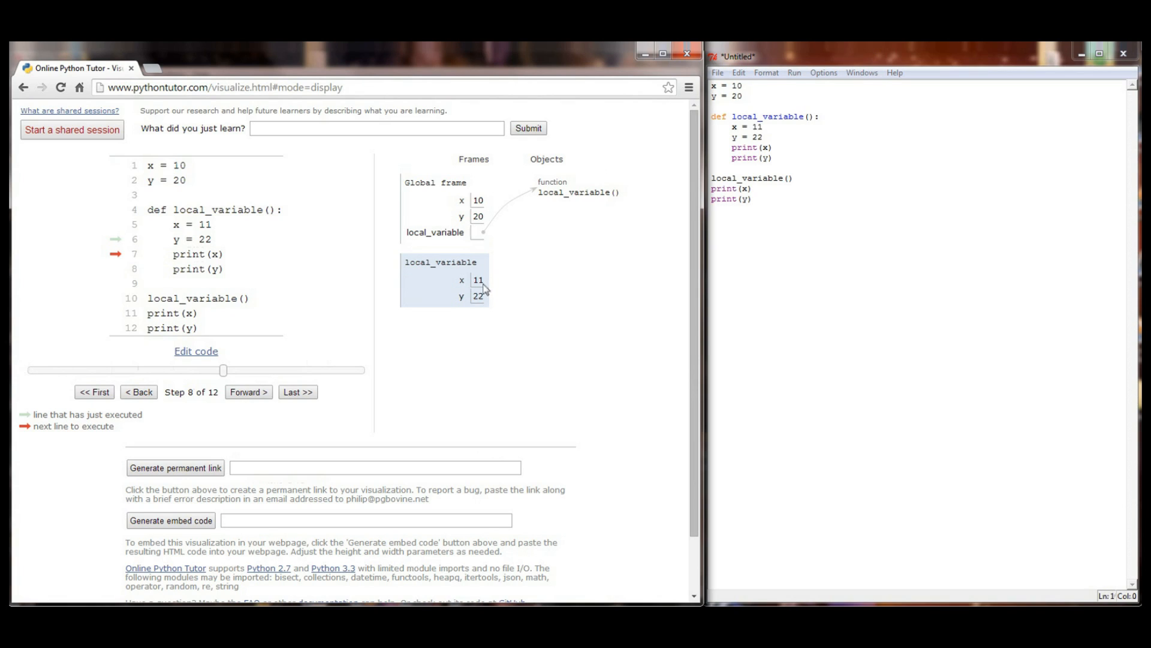
mouse_move(483, 284)
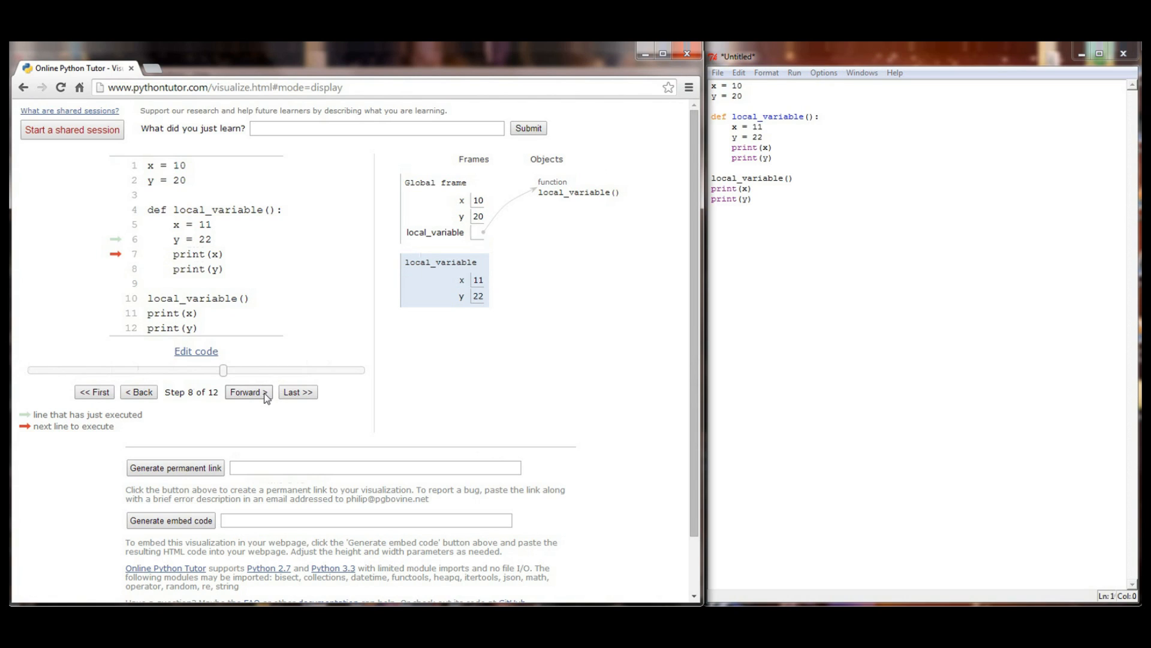
click(248, 391)
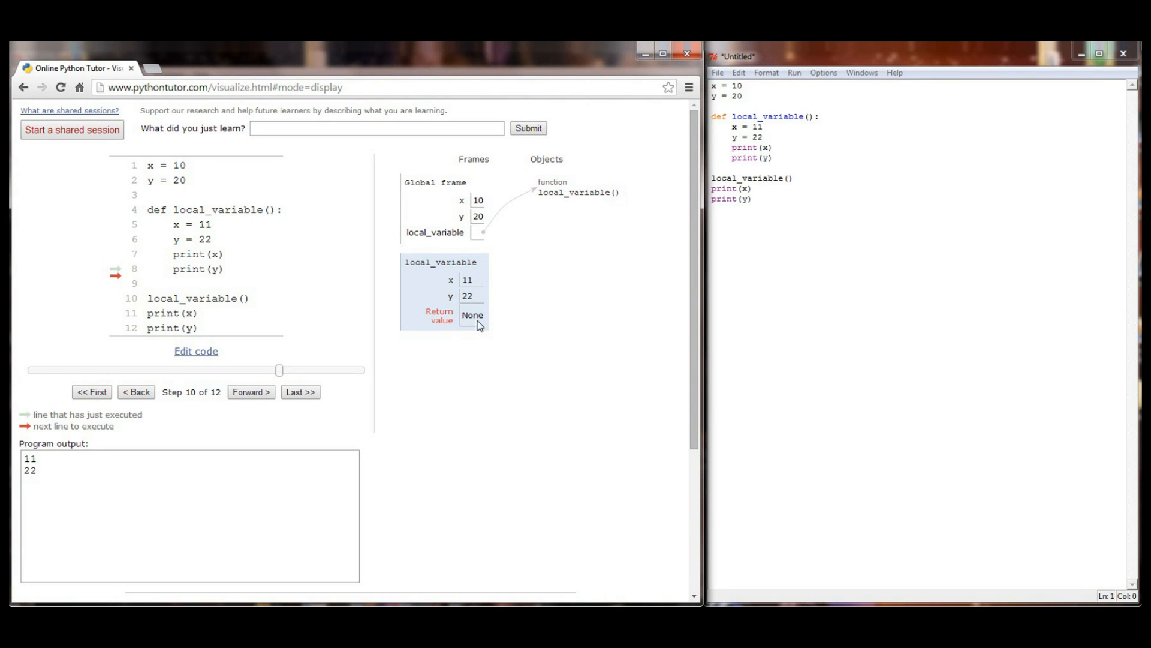
mouse_move(392, 350)
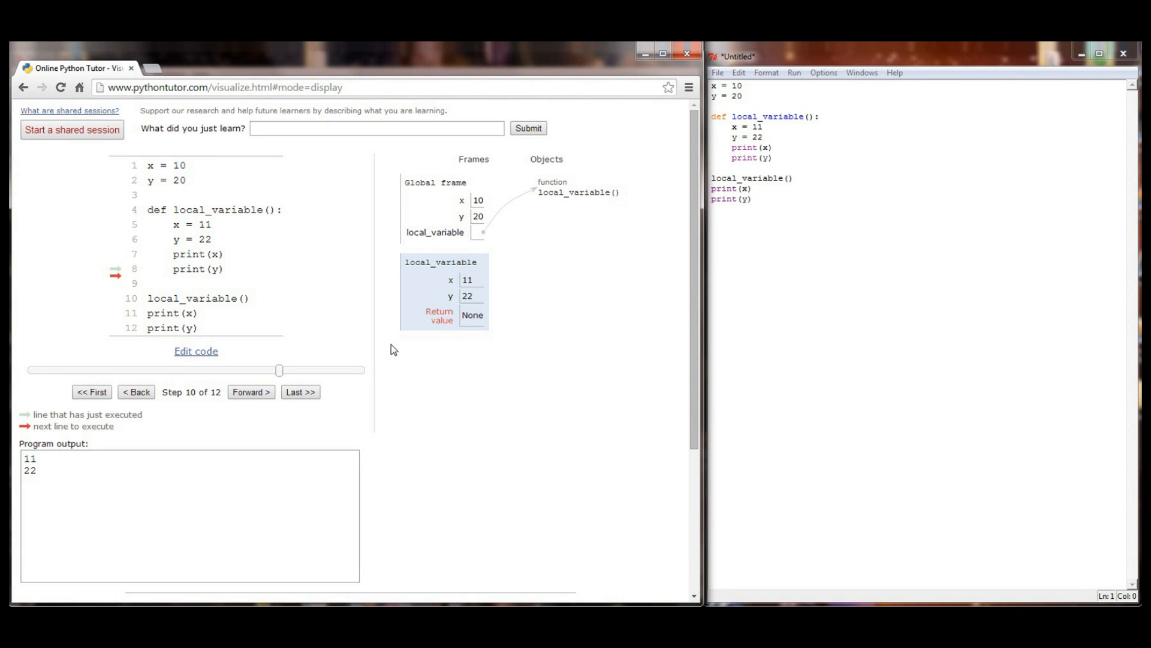
click(251, 391)
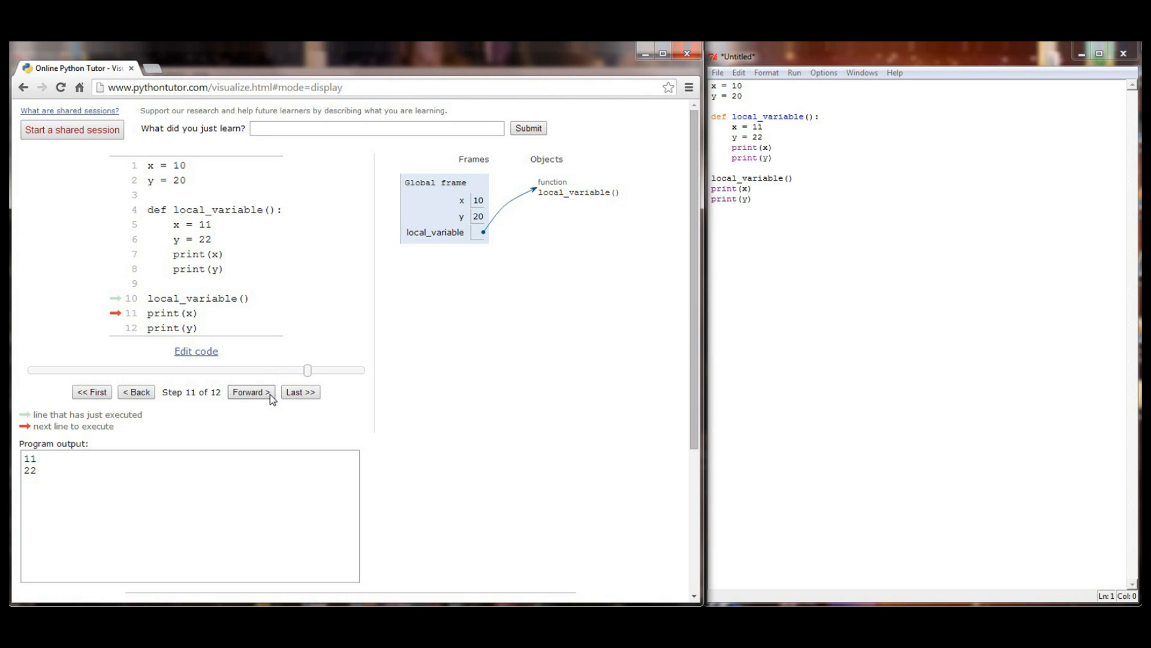
mouse_move(246, 373)
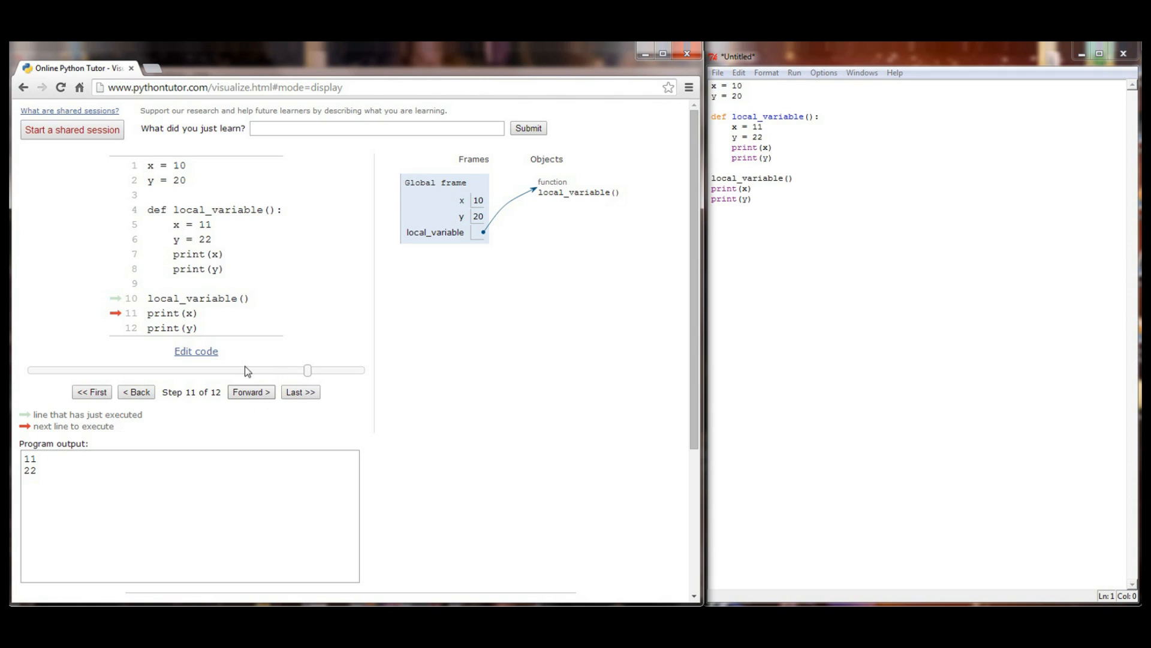
mouse_move(251, 391)
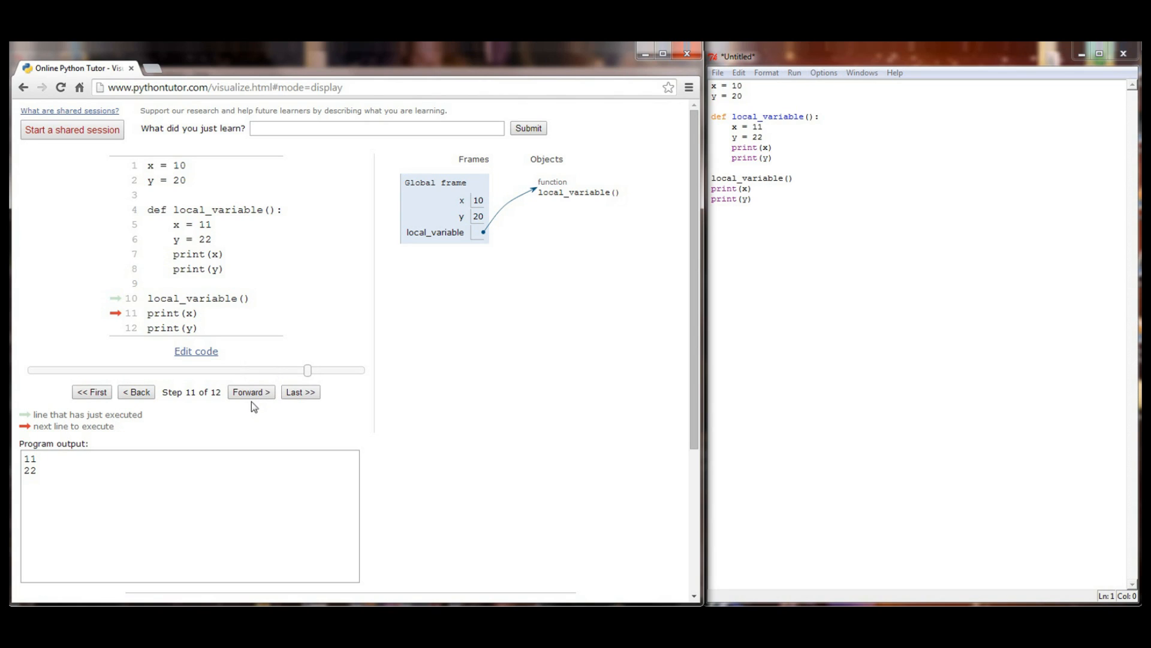
click(250, 392)
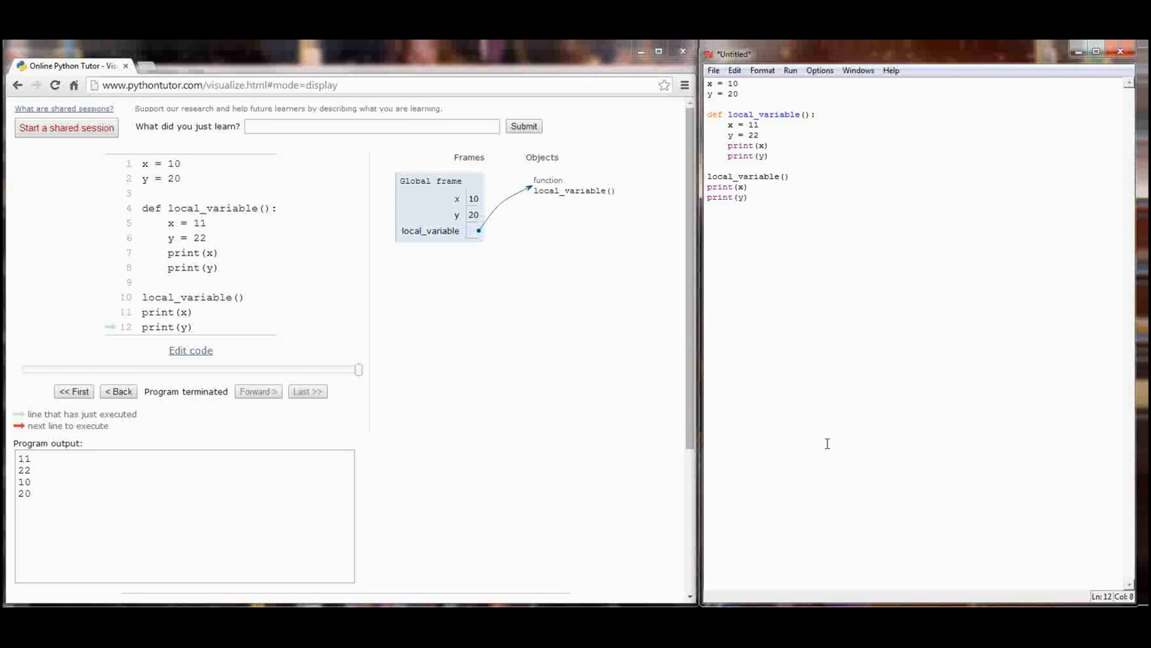
- Return to the Tutor editor and insert 'global x' at the start of local_variable's body
click(190, 349)
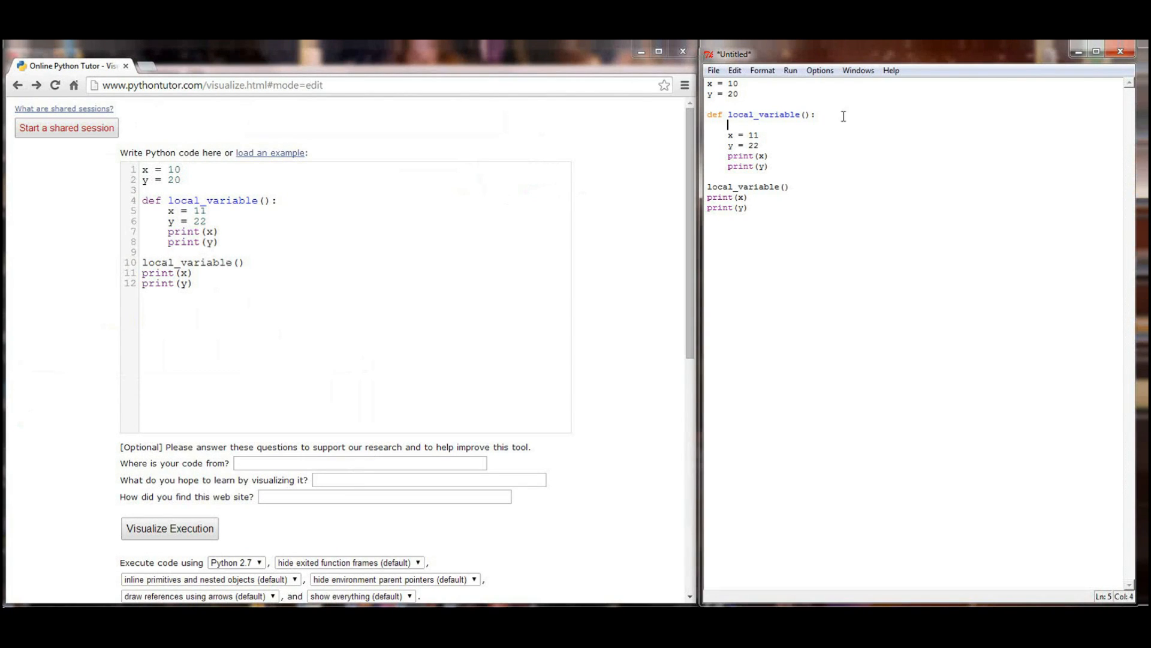
text(global)
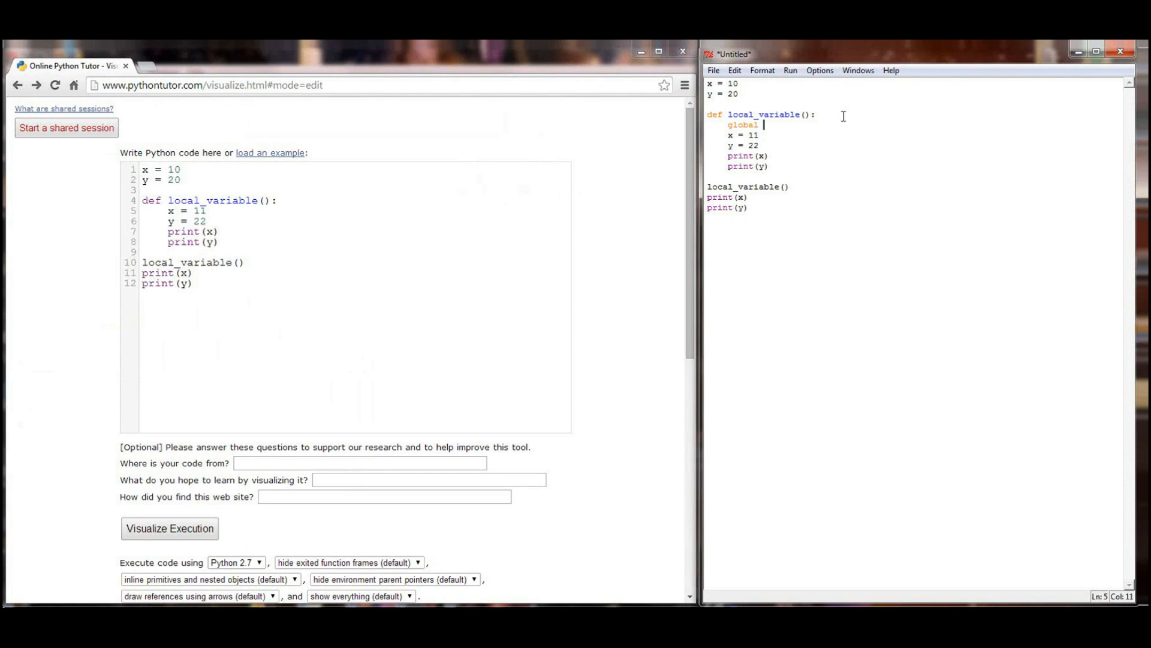
text(x)
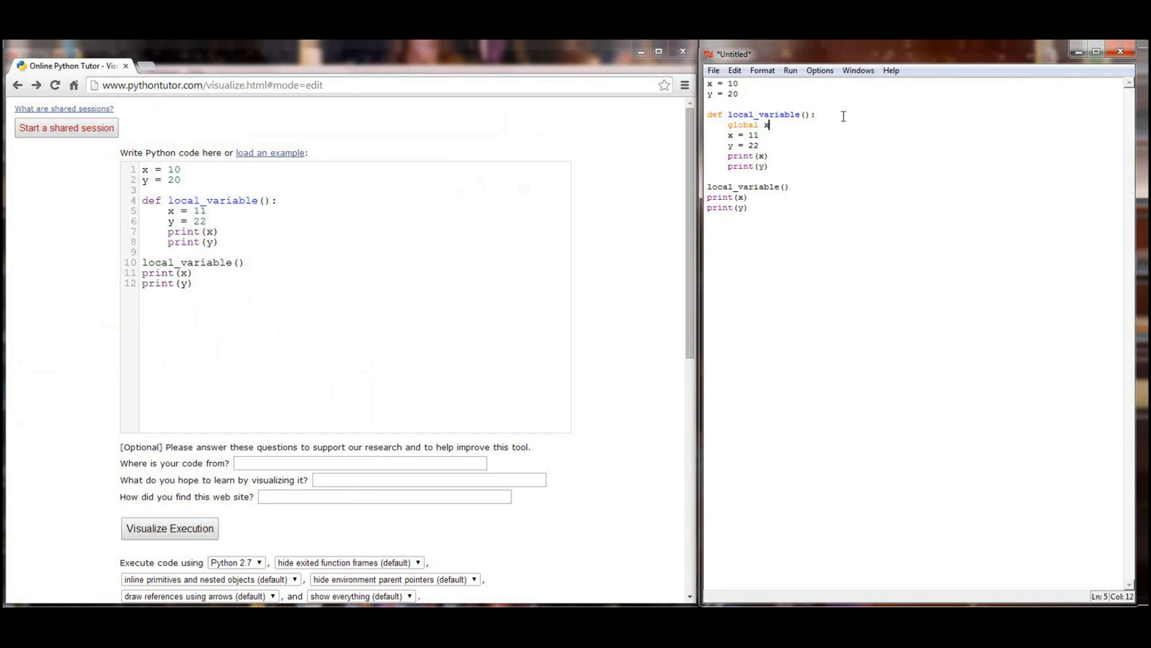
double_click(743, 125)
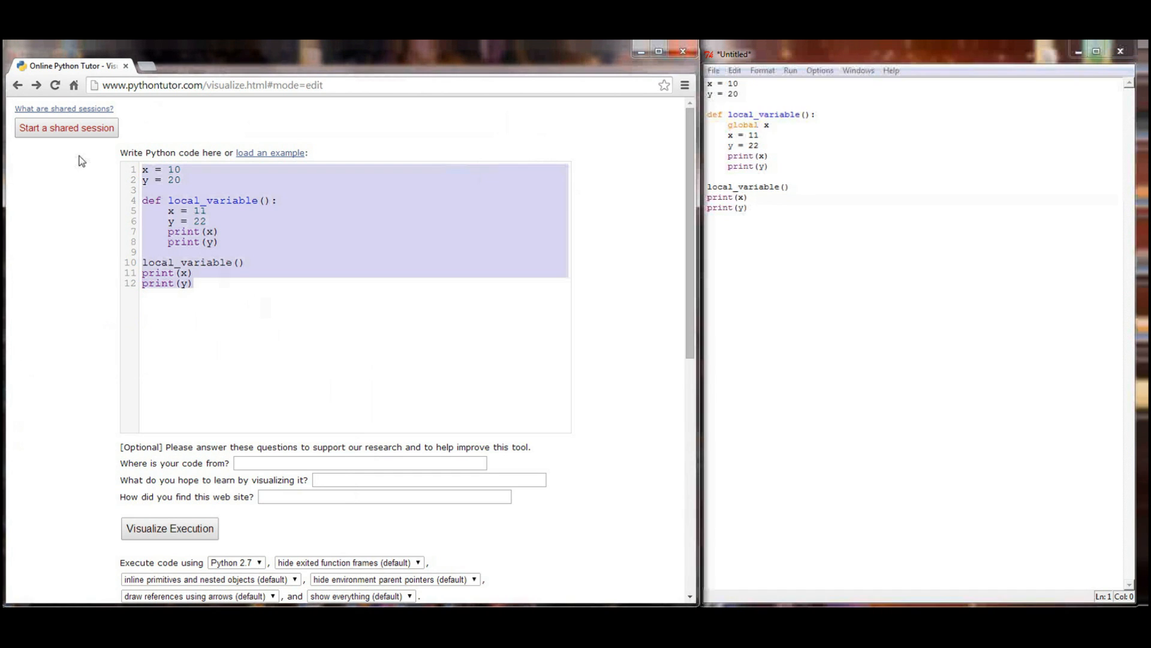
- Visualize the global x version and step into local_variable up to the x = 11 line
text(global x)
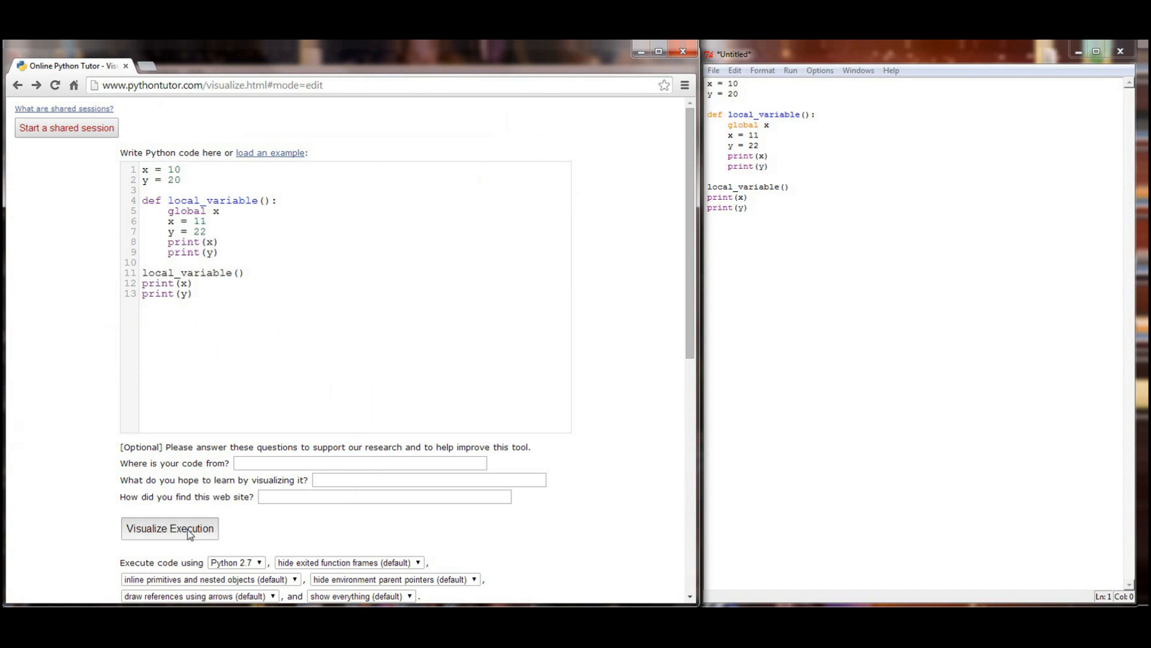
click(170, 528)
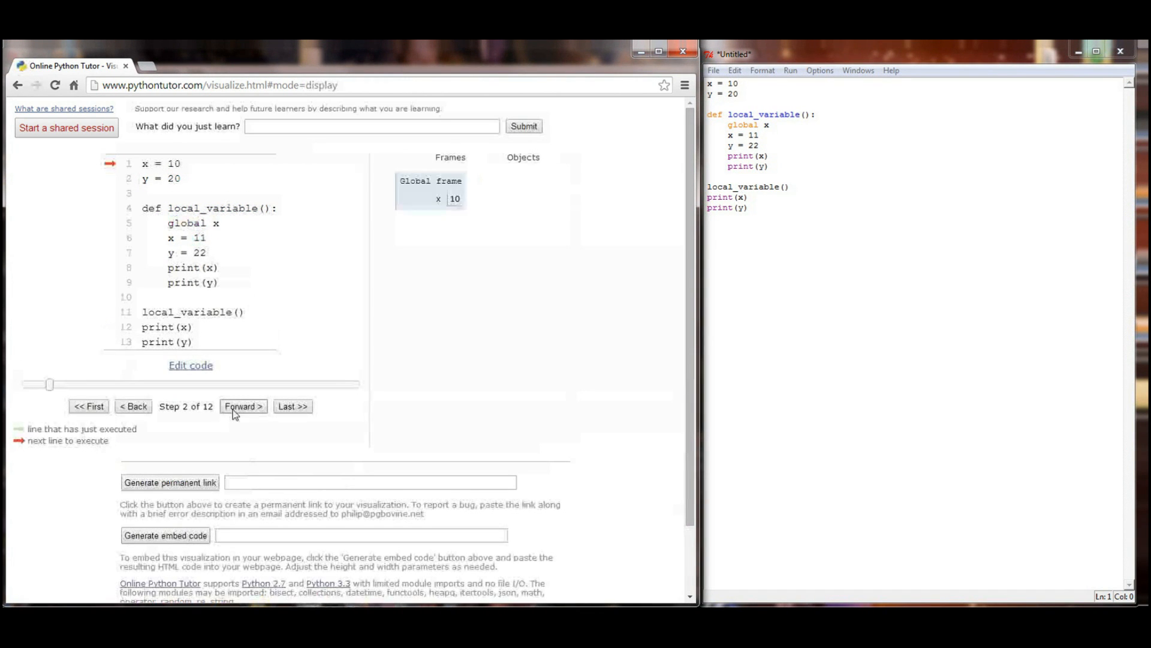
click(243, 406)
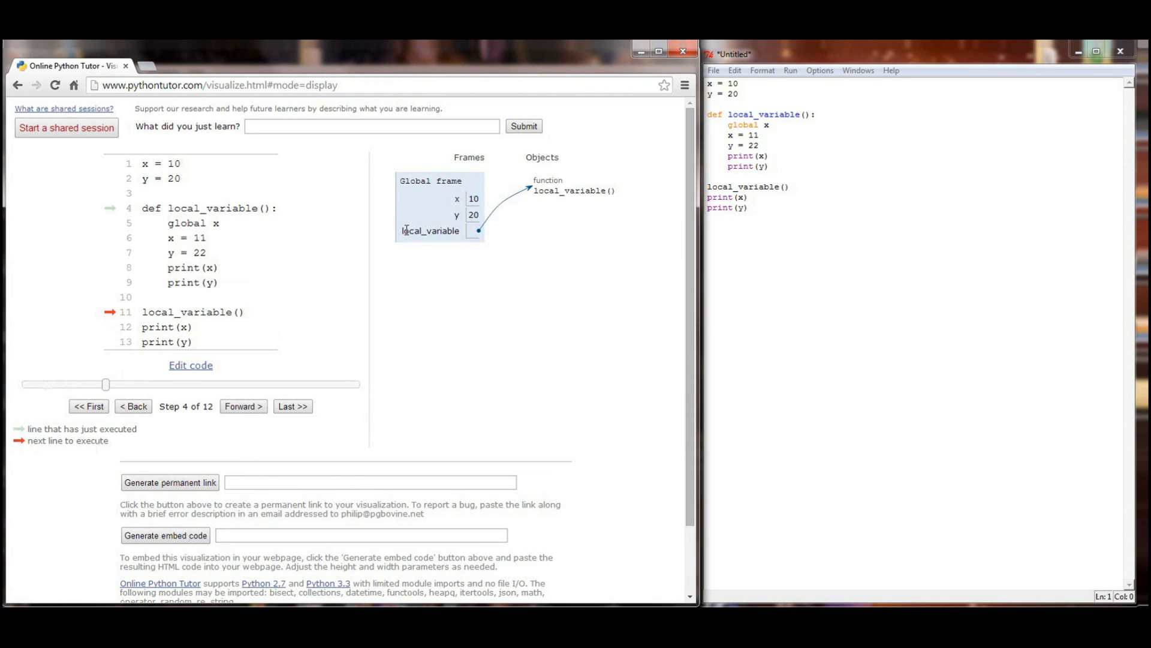
click(242, 406)
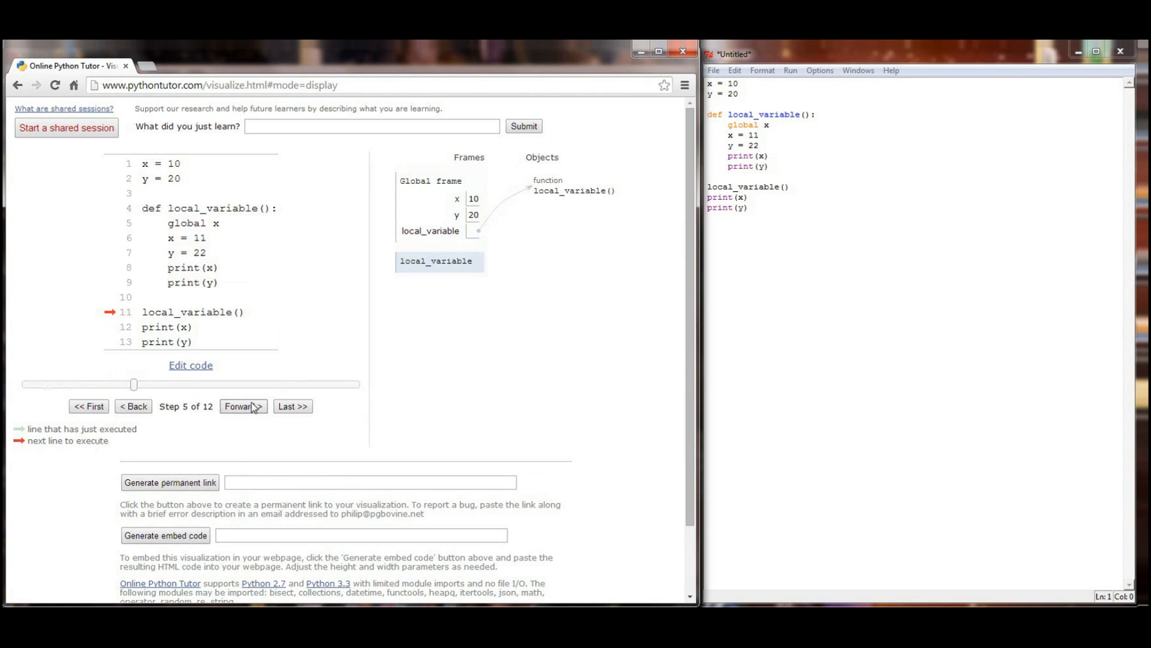
click(239, 406)
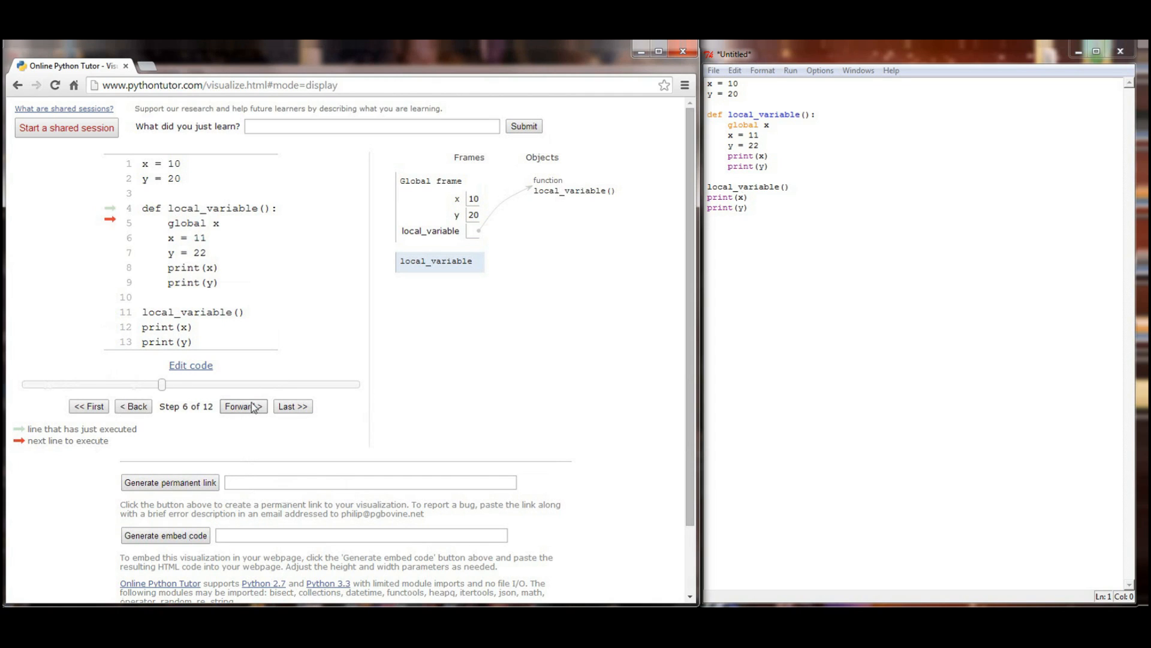
click(243, 406)
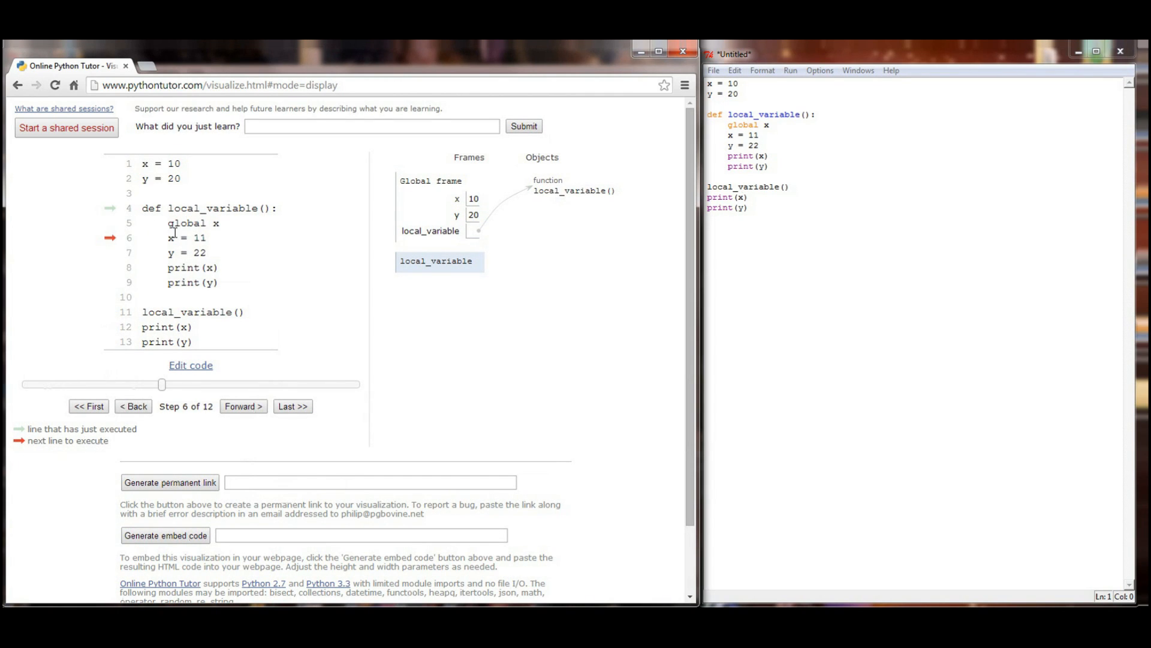
mouse_move(124, 236)
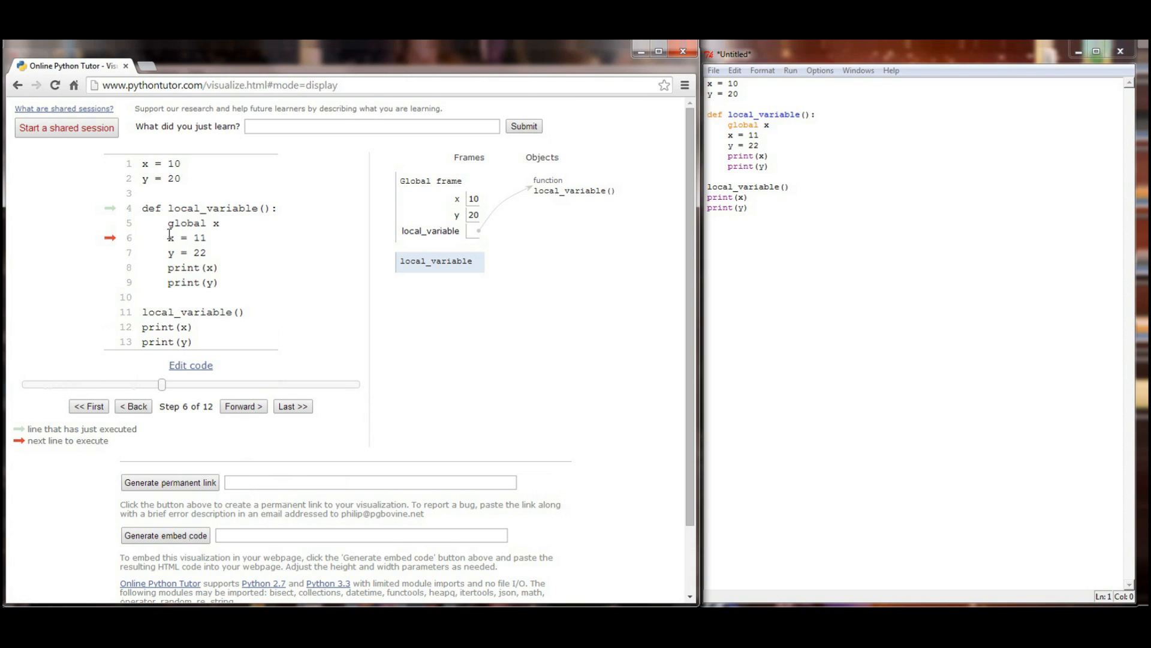
mouse_move(198, 252)
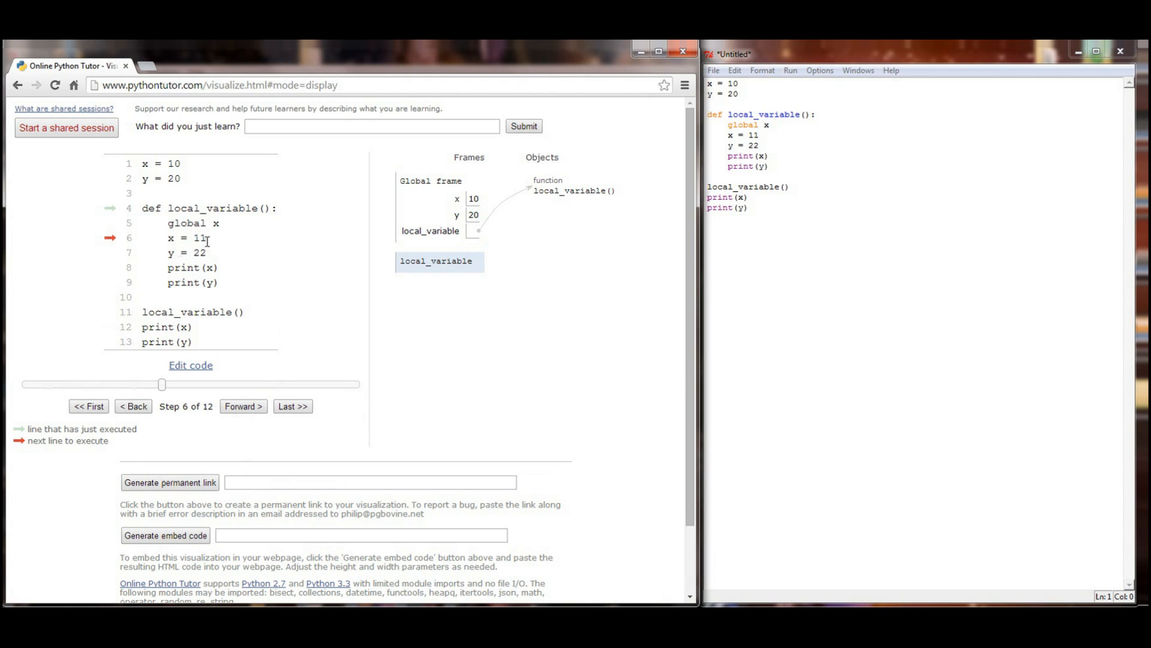
mouse_move(475, 274)
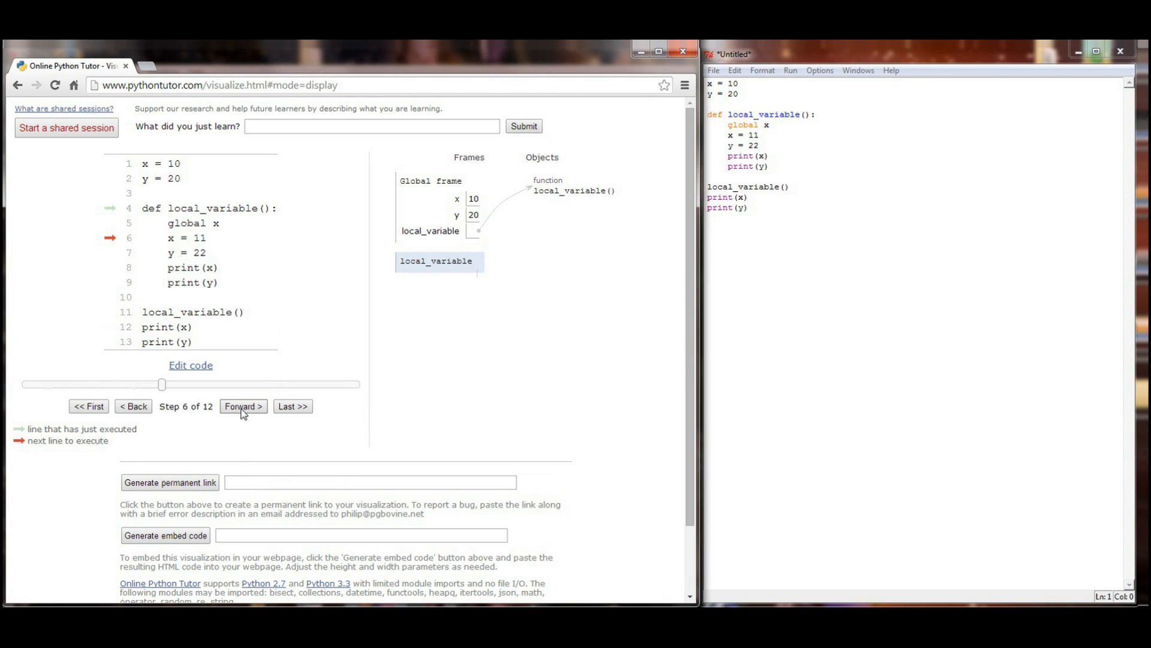
mouse_move(235, 240)
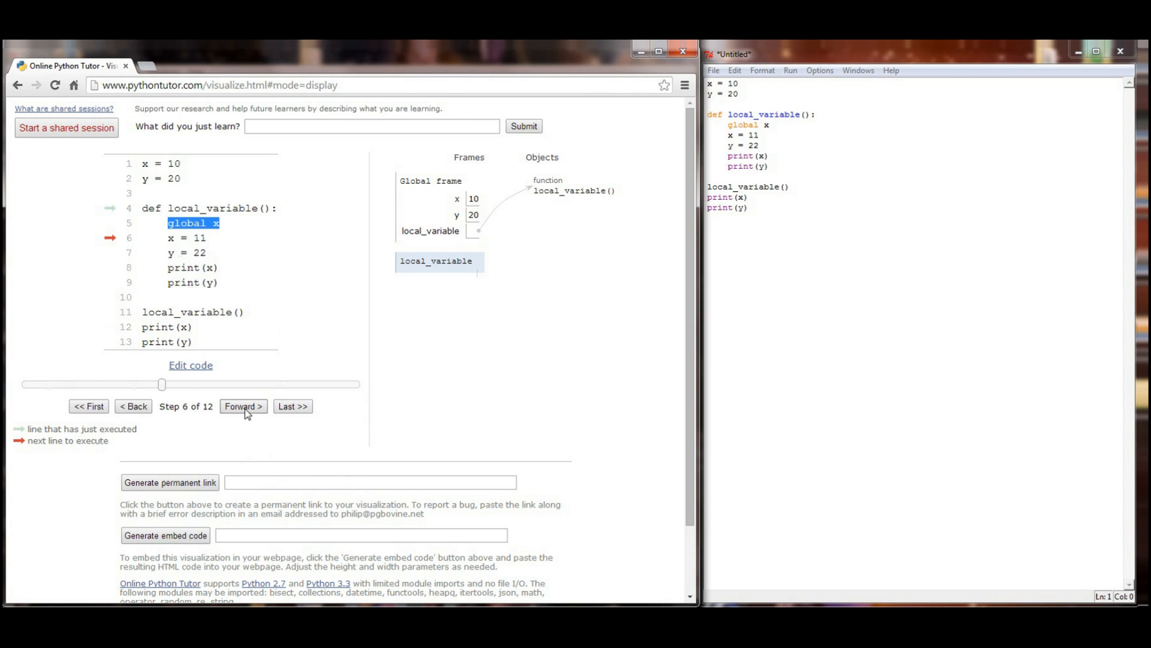
- Step from x = 11 through every print until termination, outputting 11, 22, 11, 20
click(242, 406)
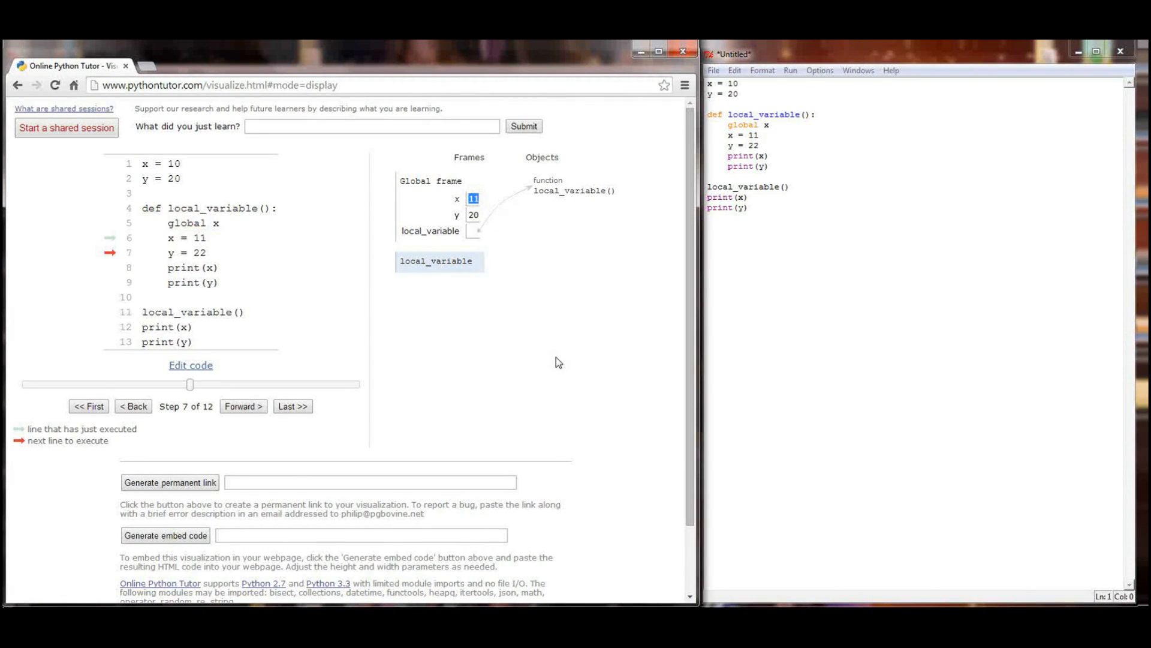
mouse_move(472, 320)
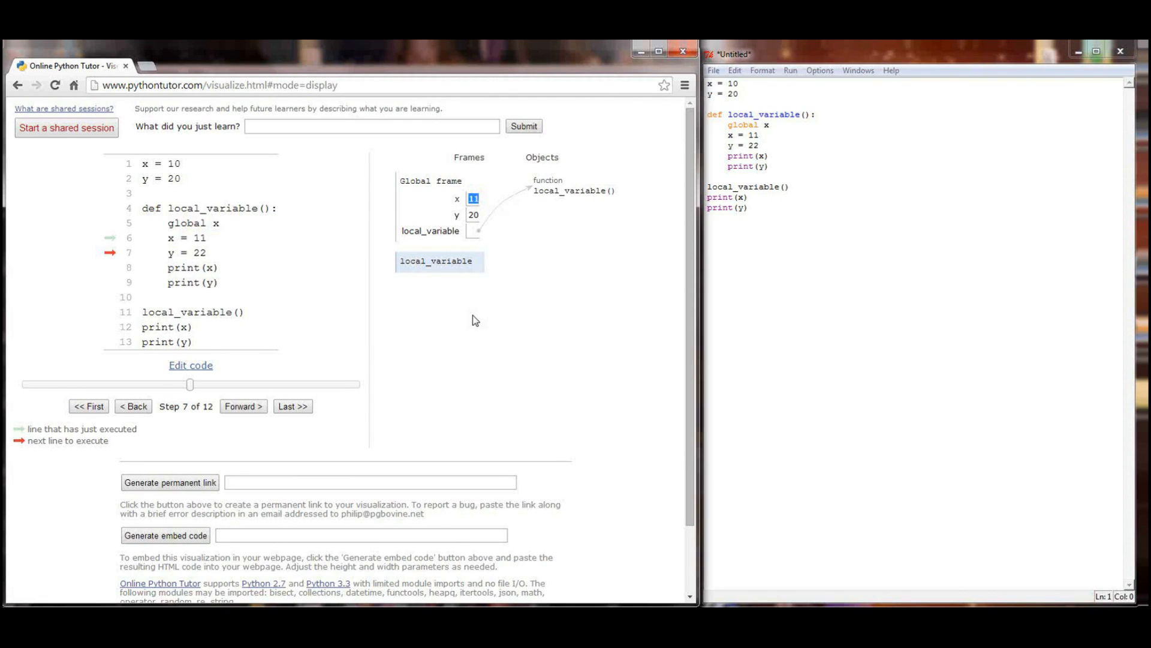
mouse_move(497, 288)
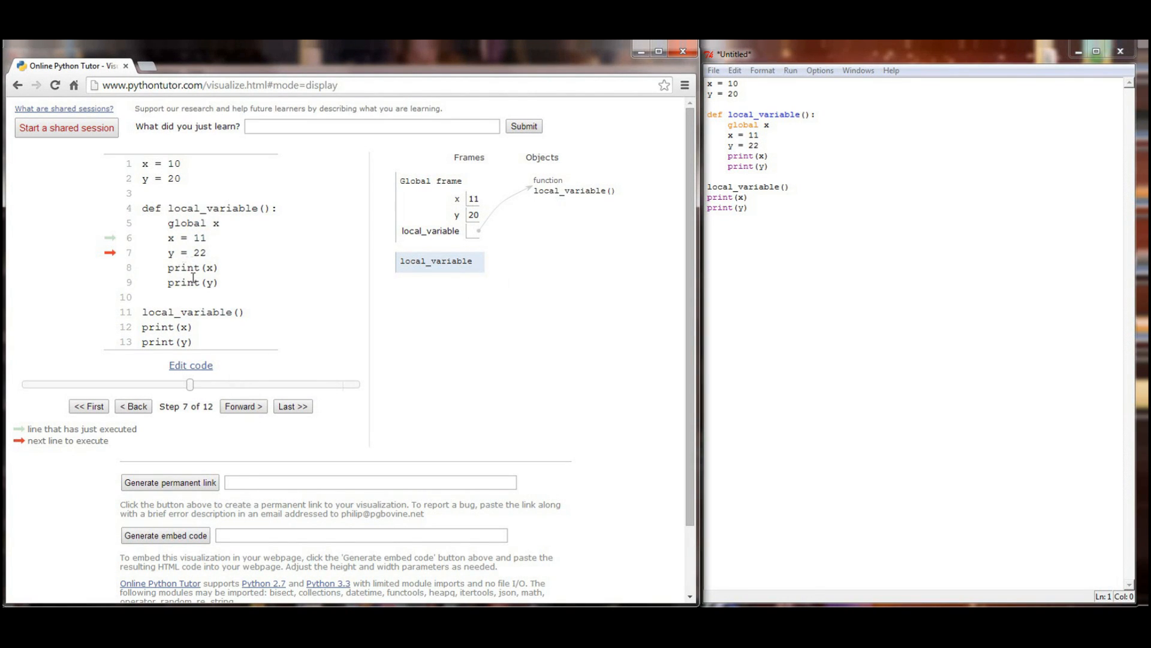
click(242, 406)
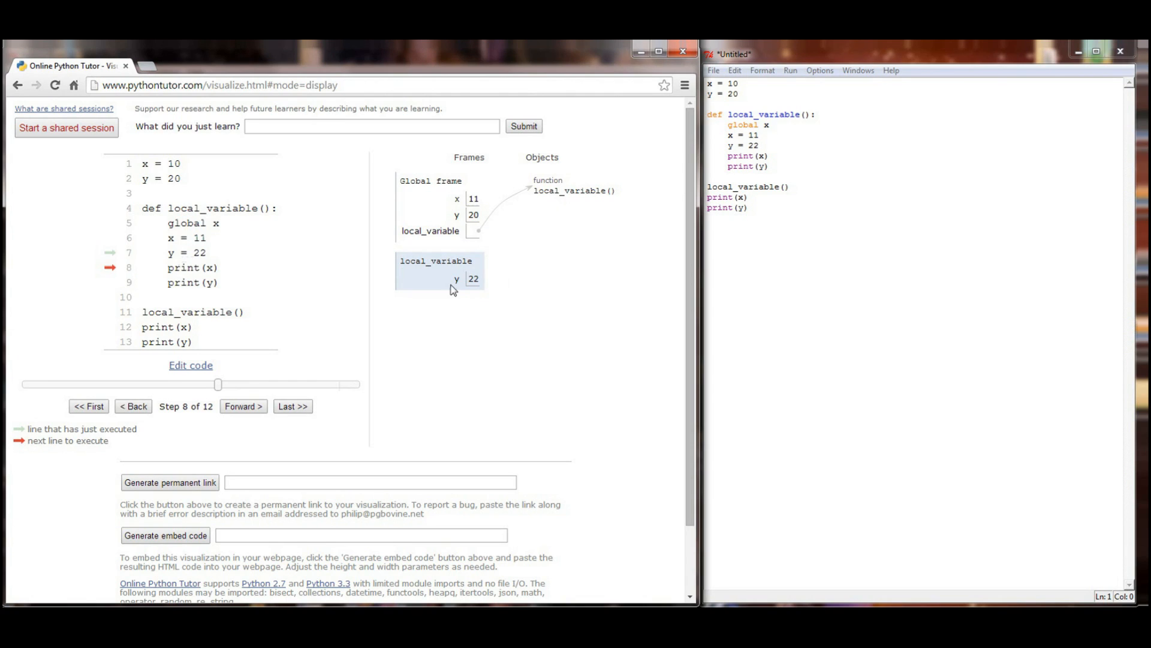
mouse_move(459, 248)
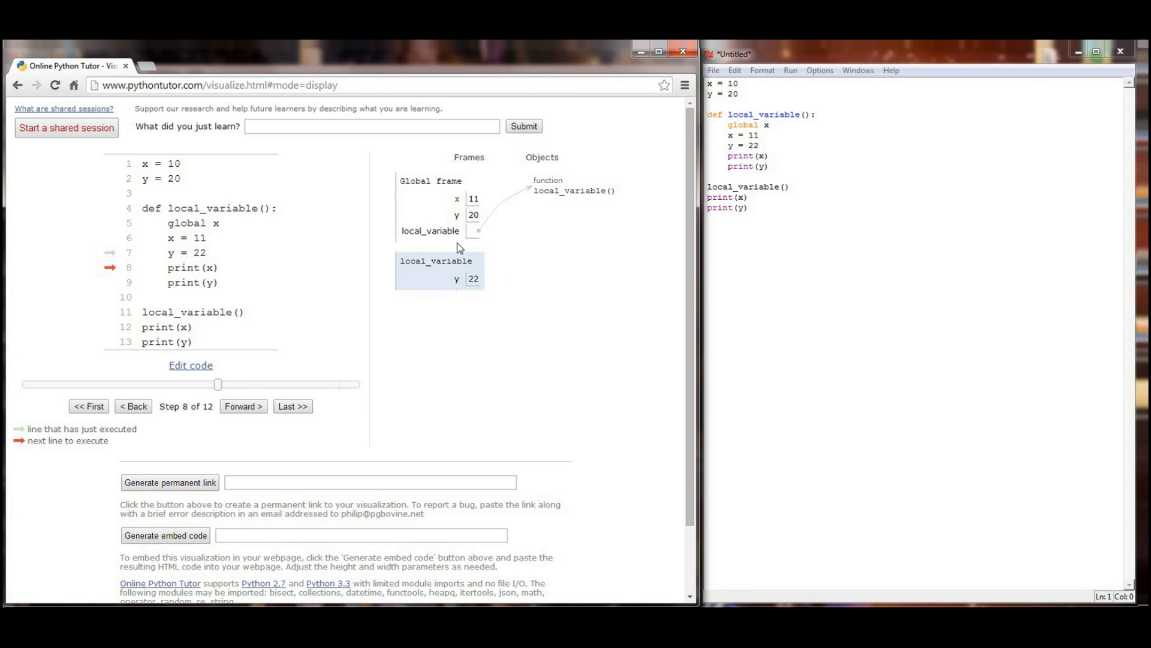
mouse_move(460, 224)
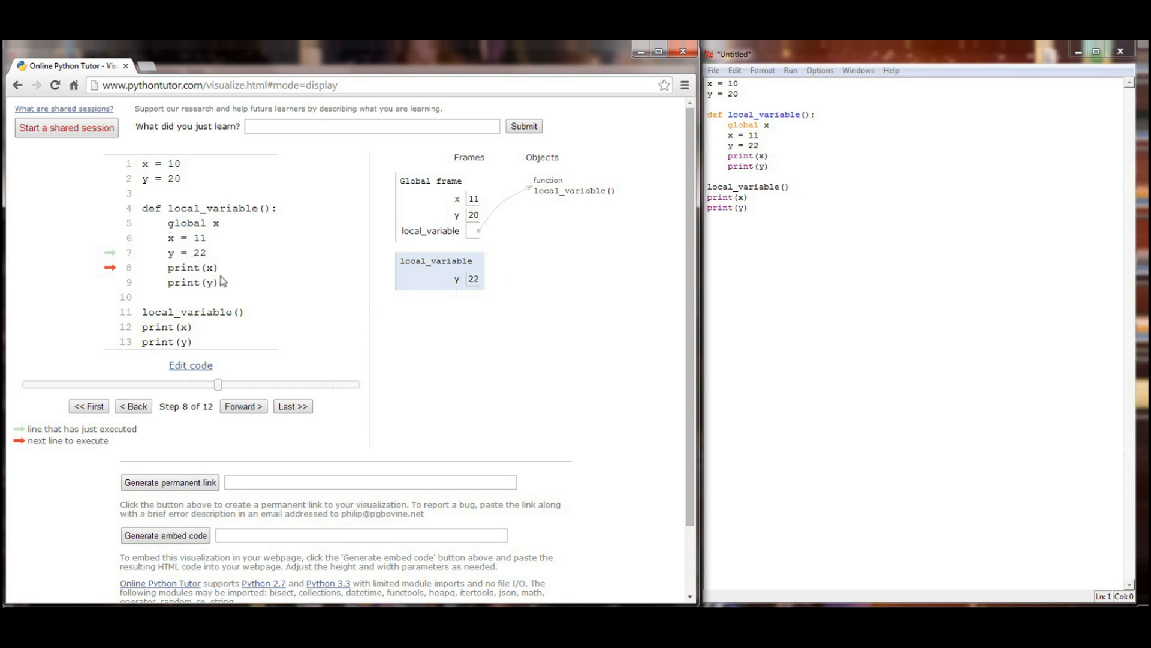
mouse_move(220, 275)
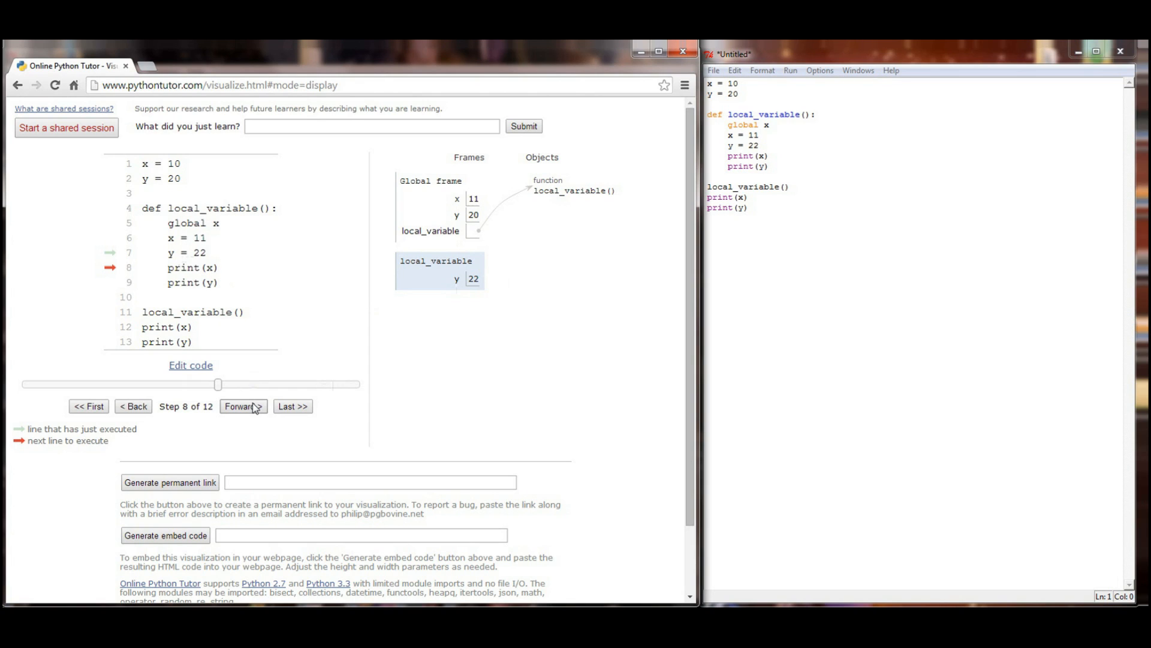
click(243, 406)
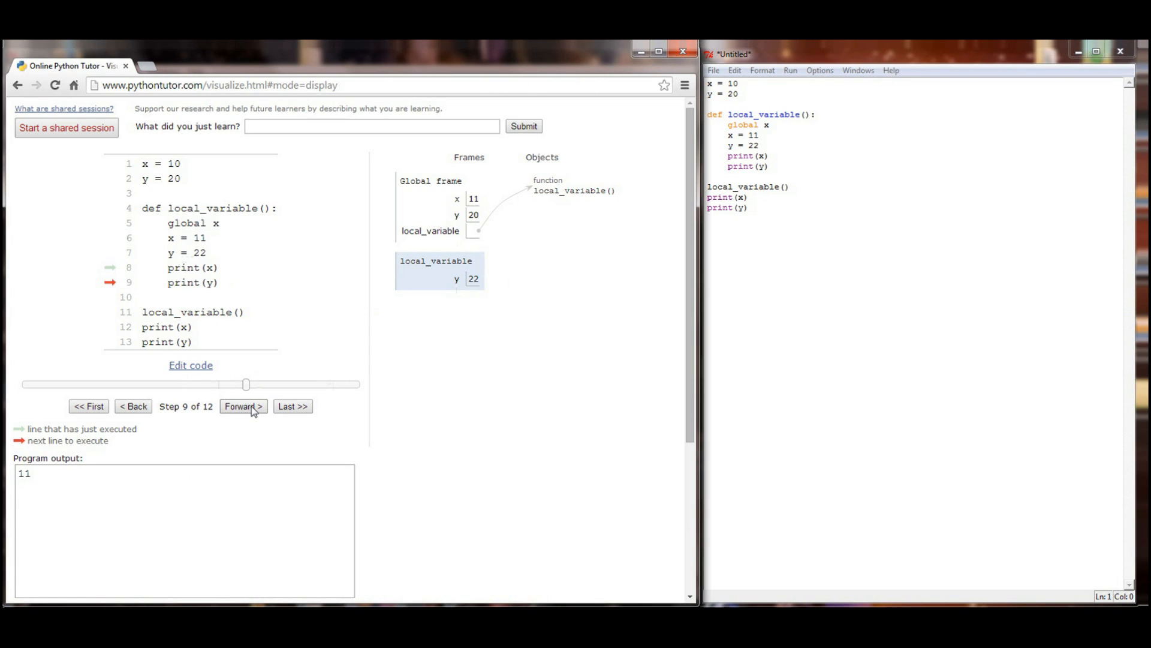
mouse_move(229, 295)
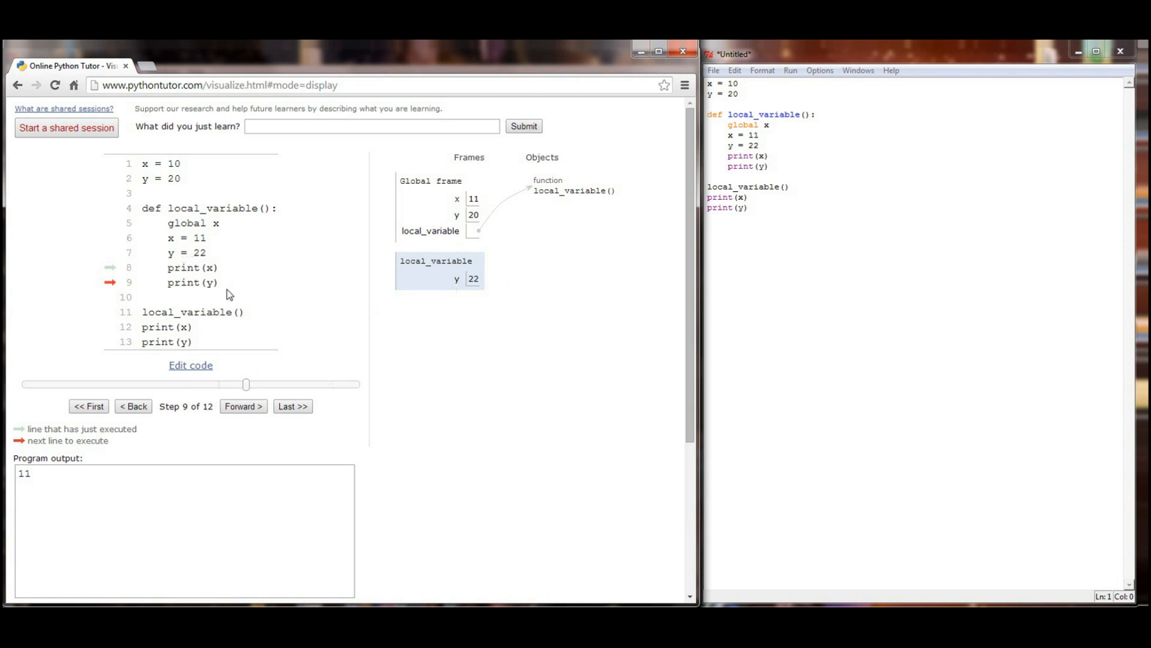
mouse_move(244, 406)
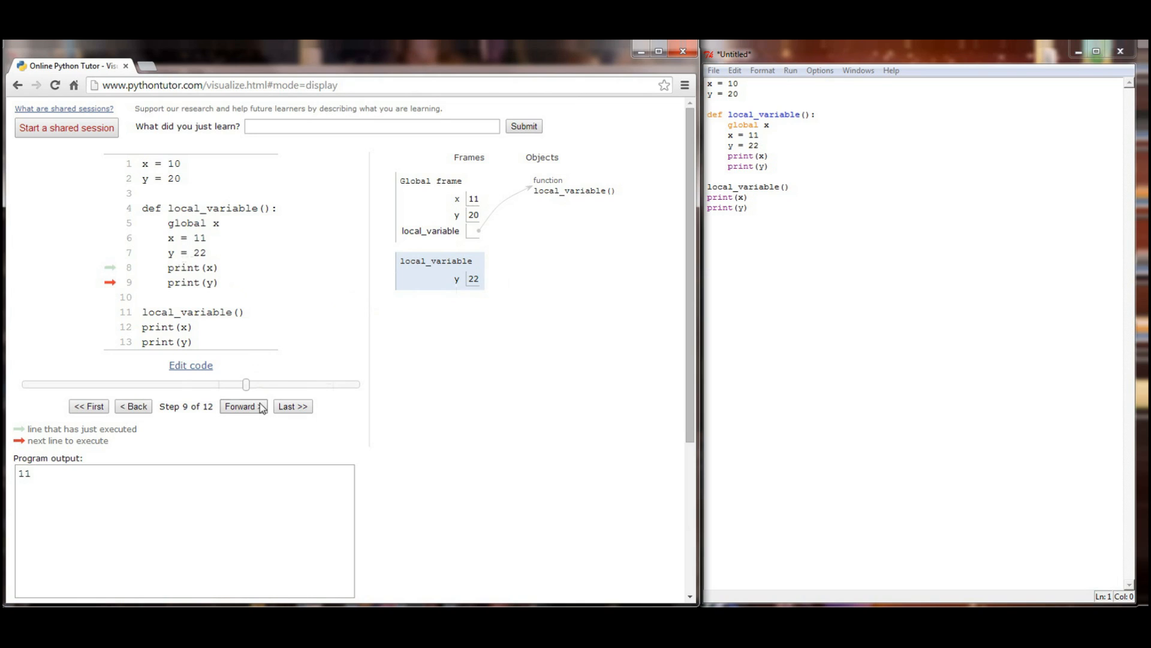
click(243, 406)
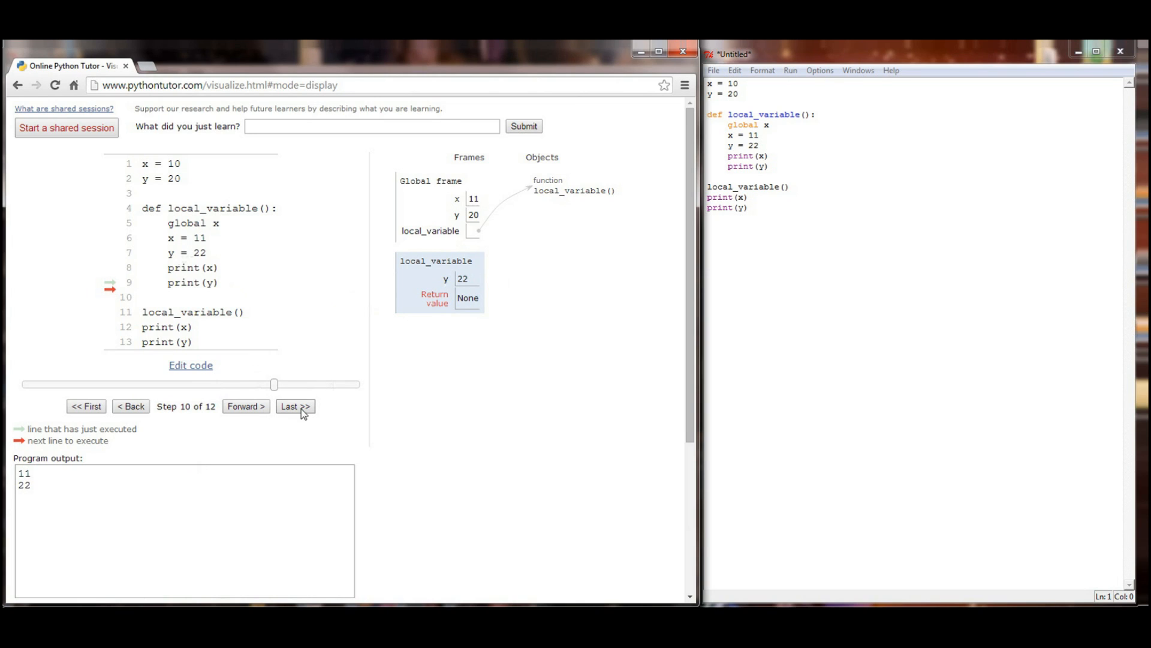
mouse_move(428, 350)
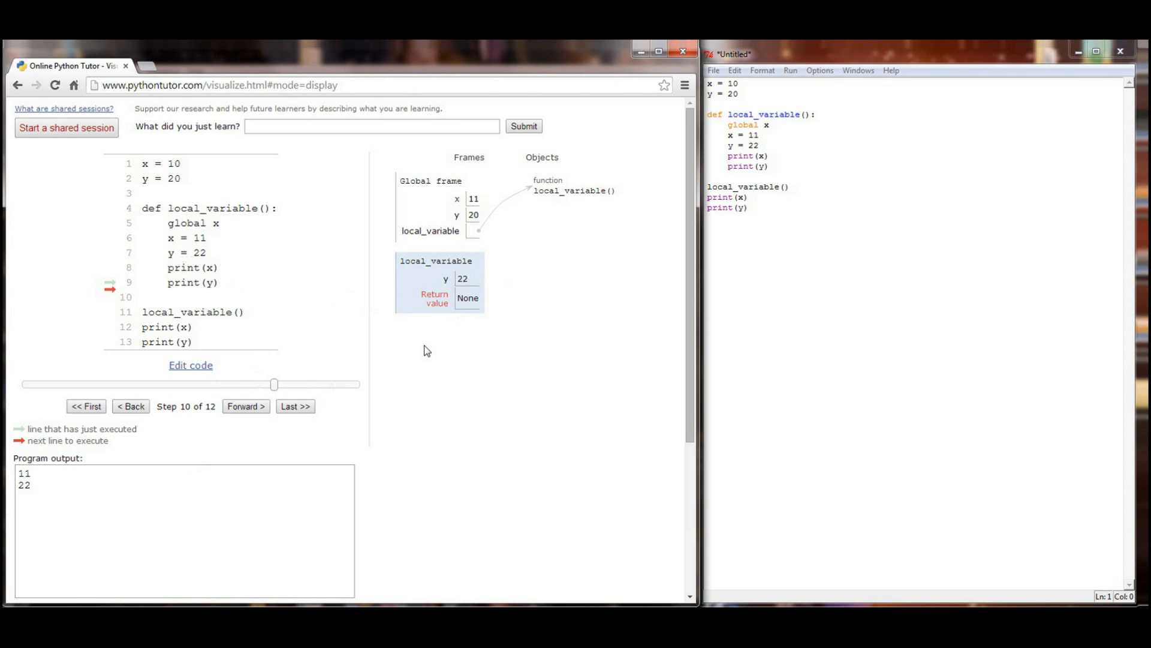
click(245, 406)
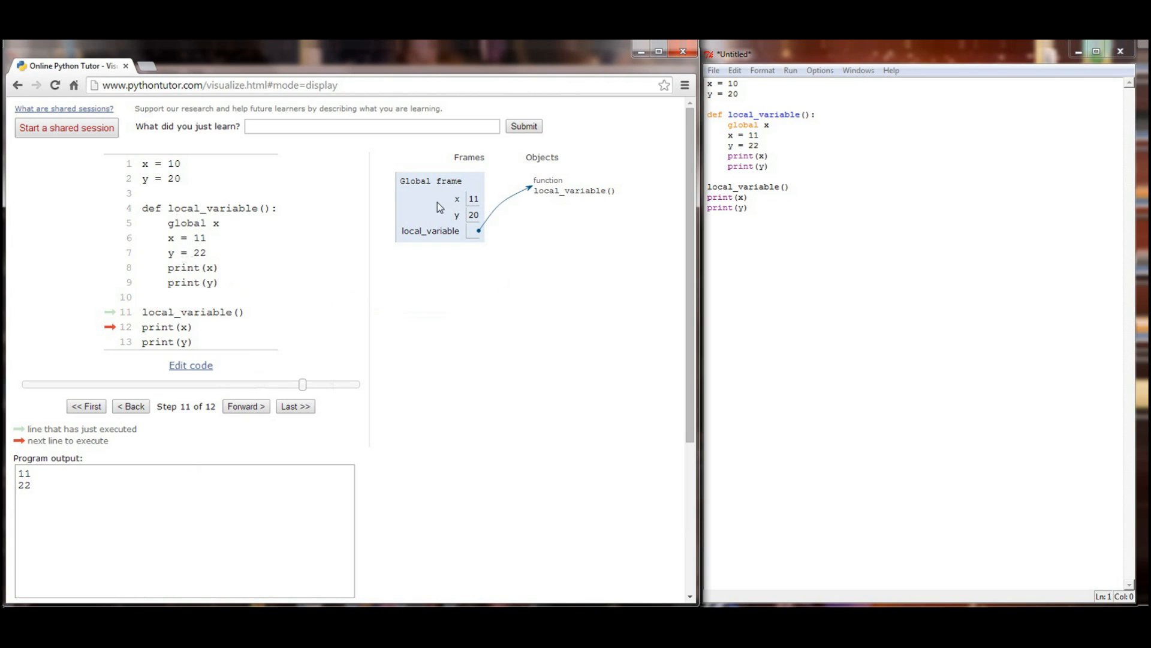
mouse_move(486, 225)
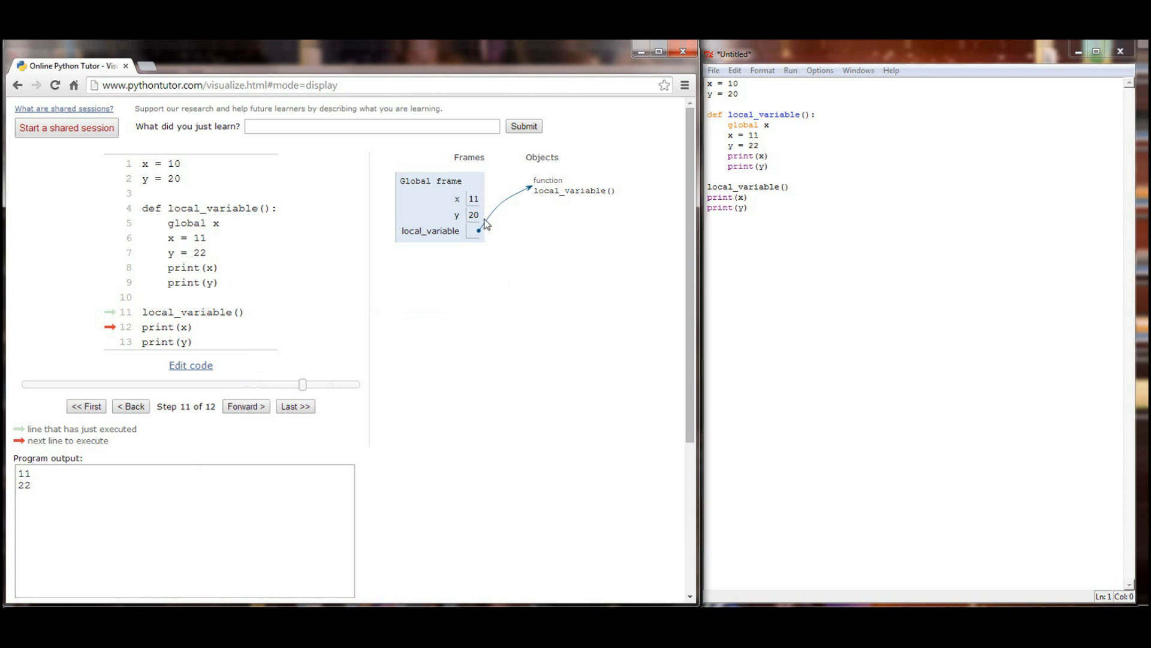
mouse_move(239, 239)
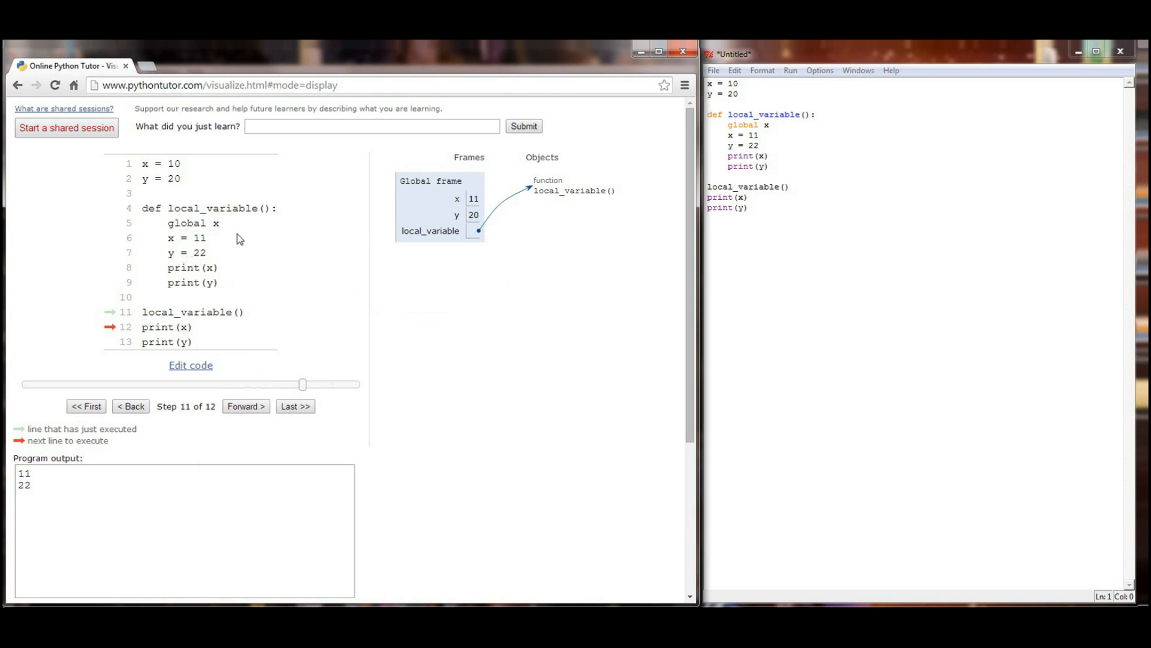
click(245, 406)
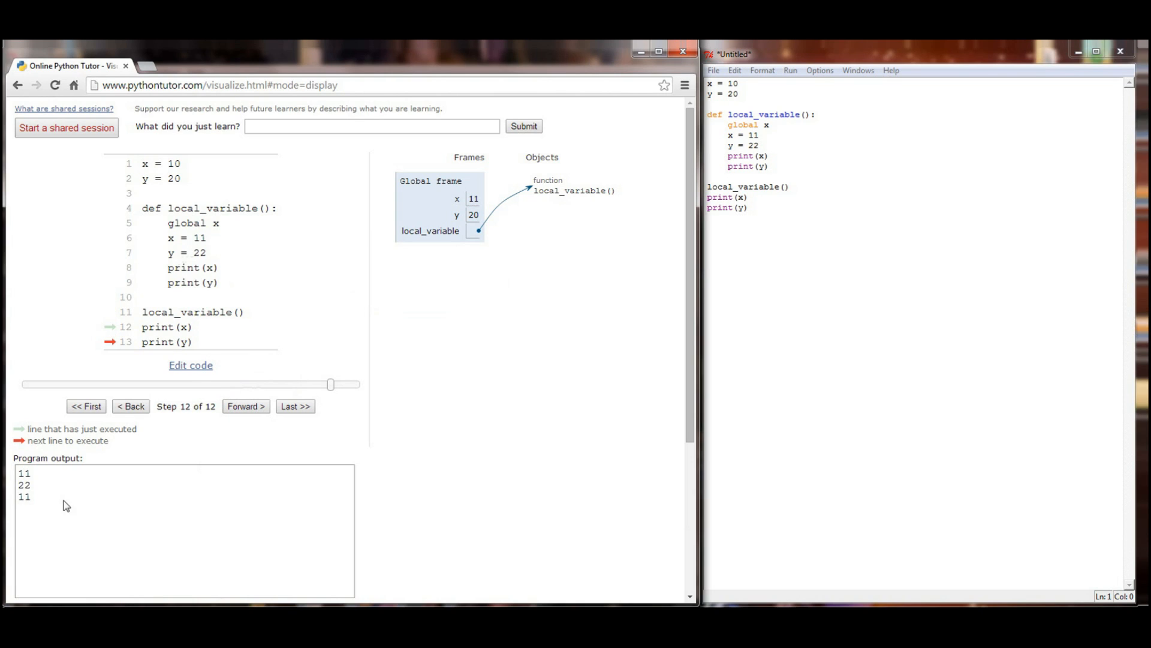
click(246, 406)
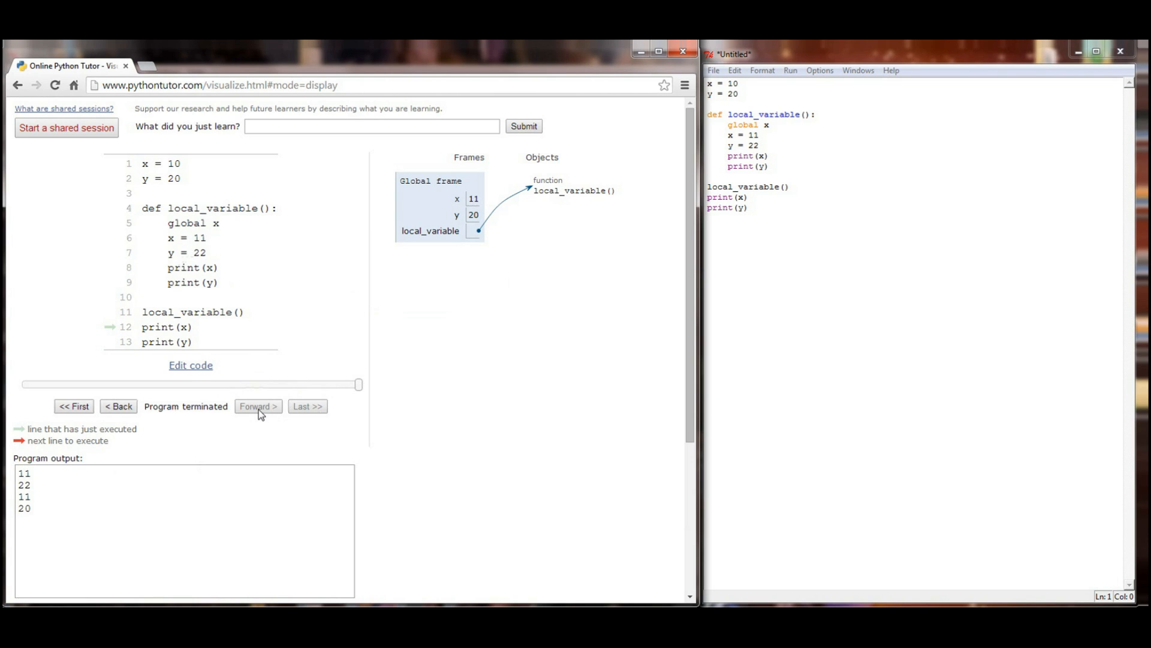
click(258, 405)
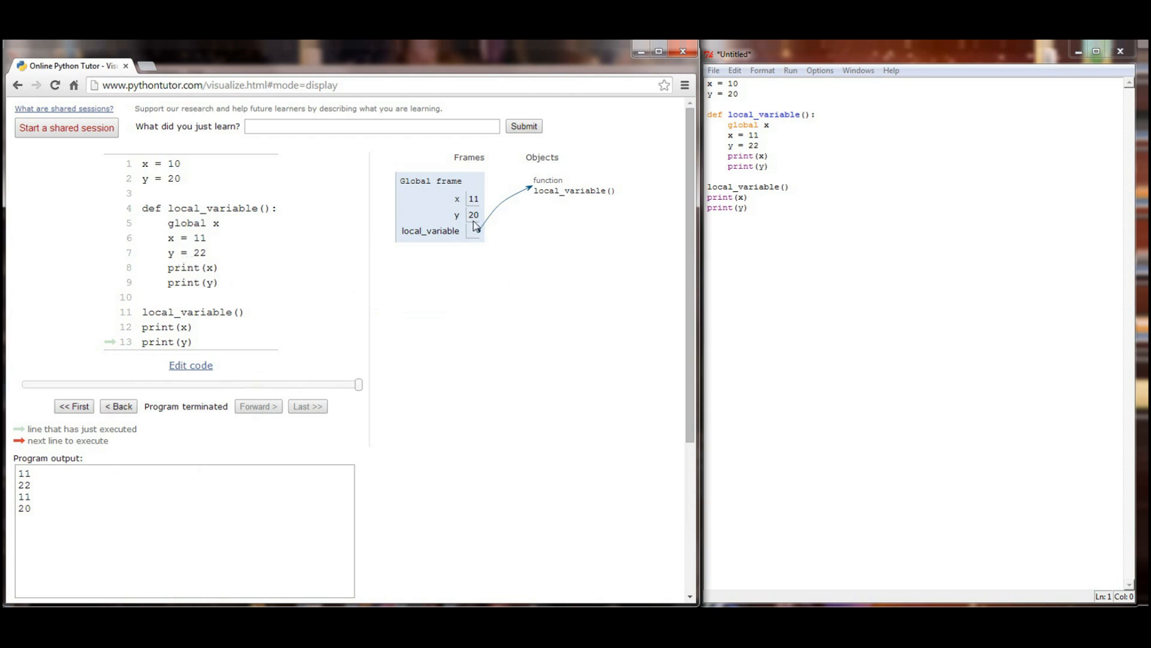
mouse_move(484, 222)
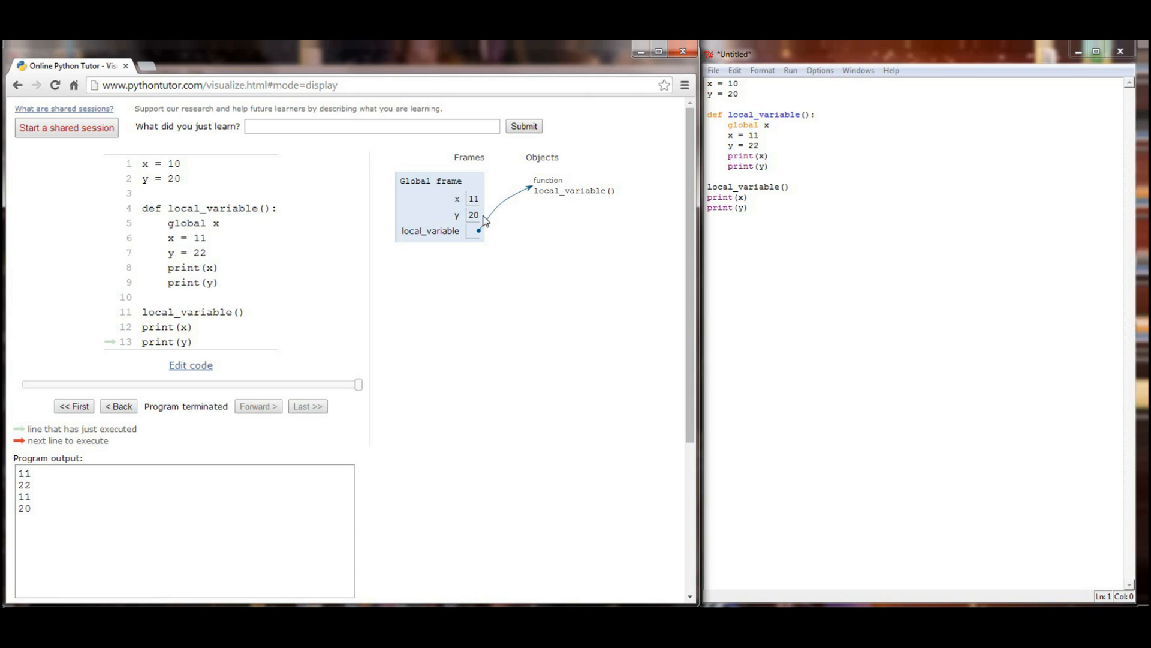
mouse_move(484, 222)
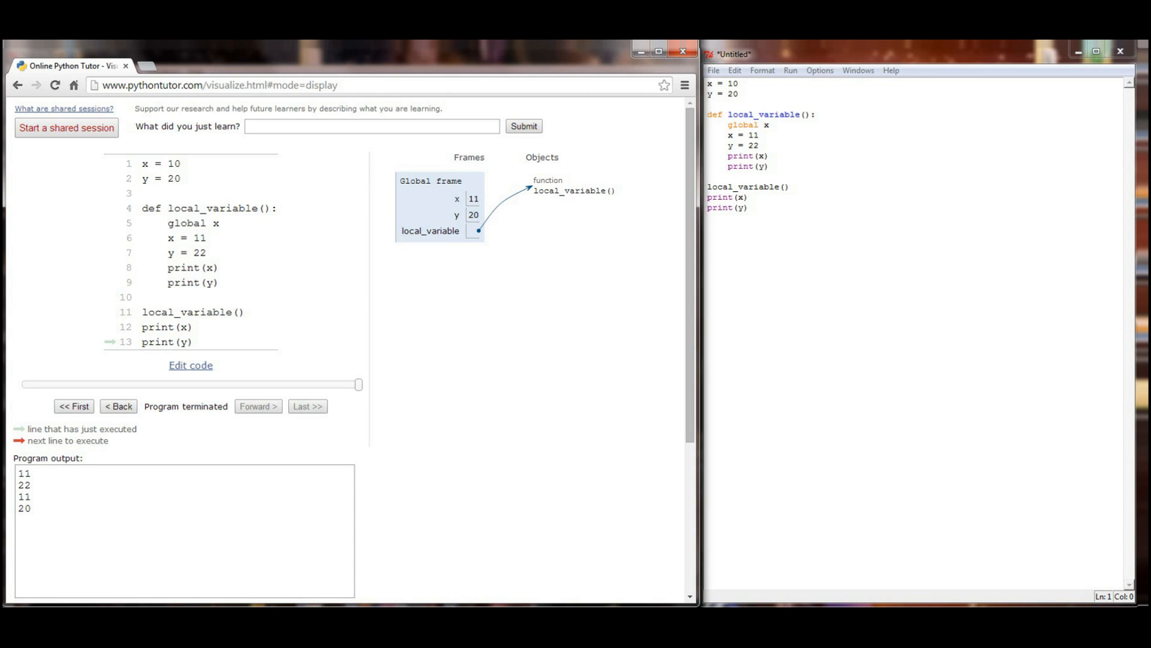